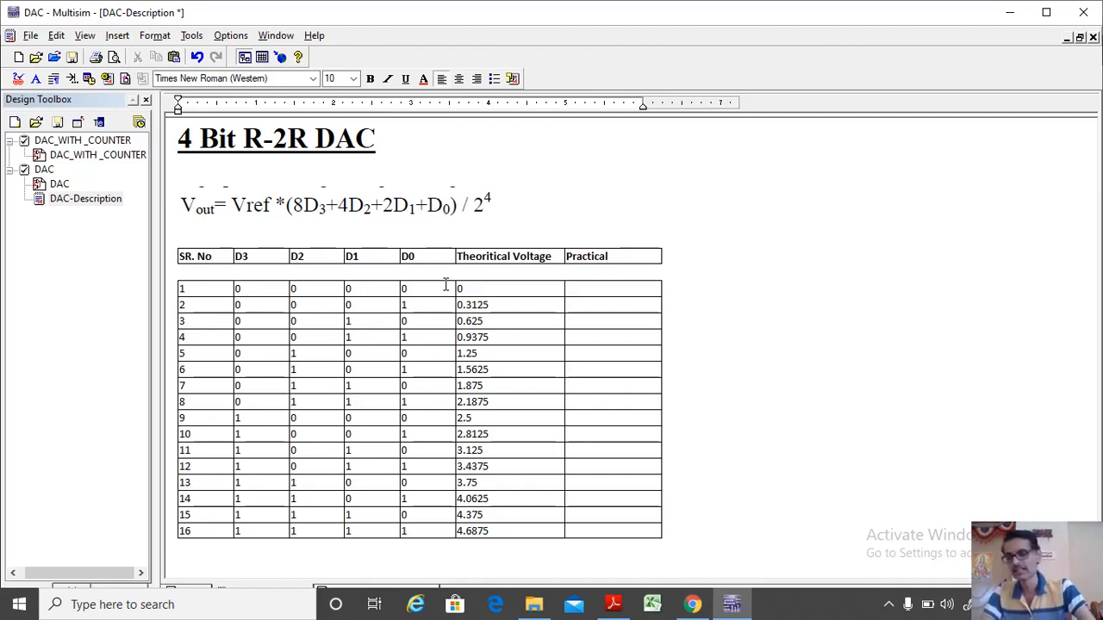
mouse_move(503, 241)
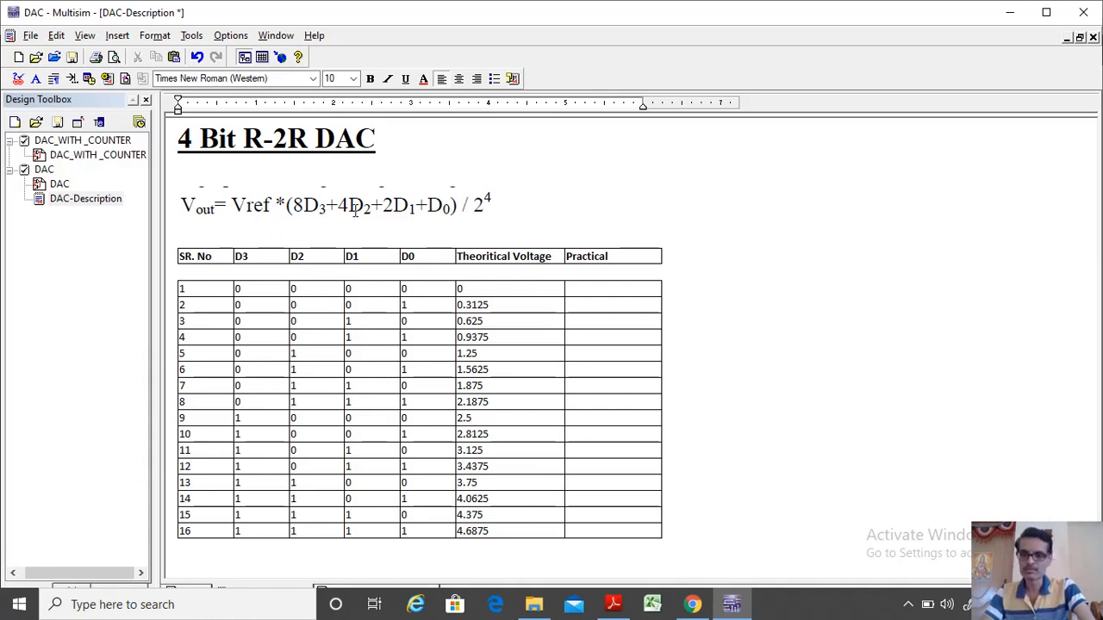
mouse_move(435, 210)
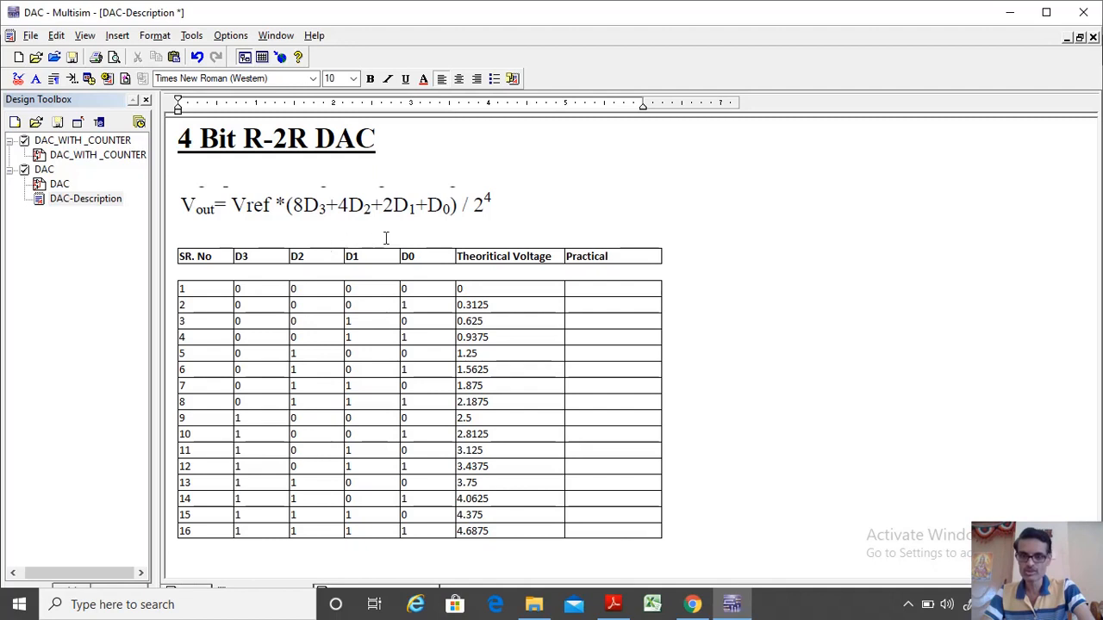
mouse_move(469, 221)
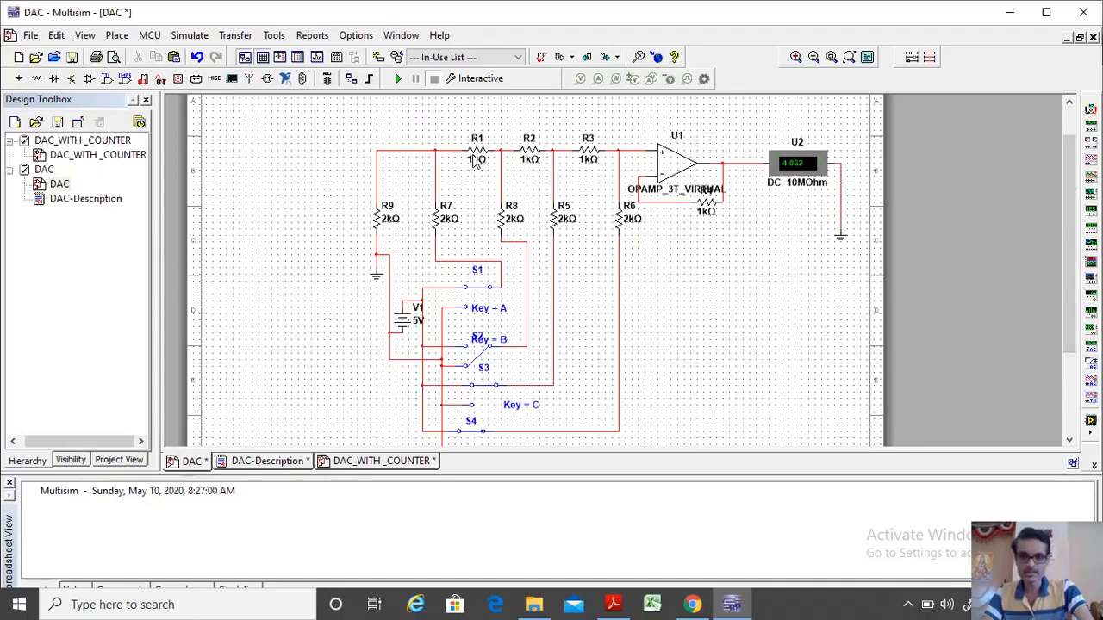
mouse_move(533, 170)
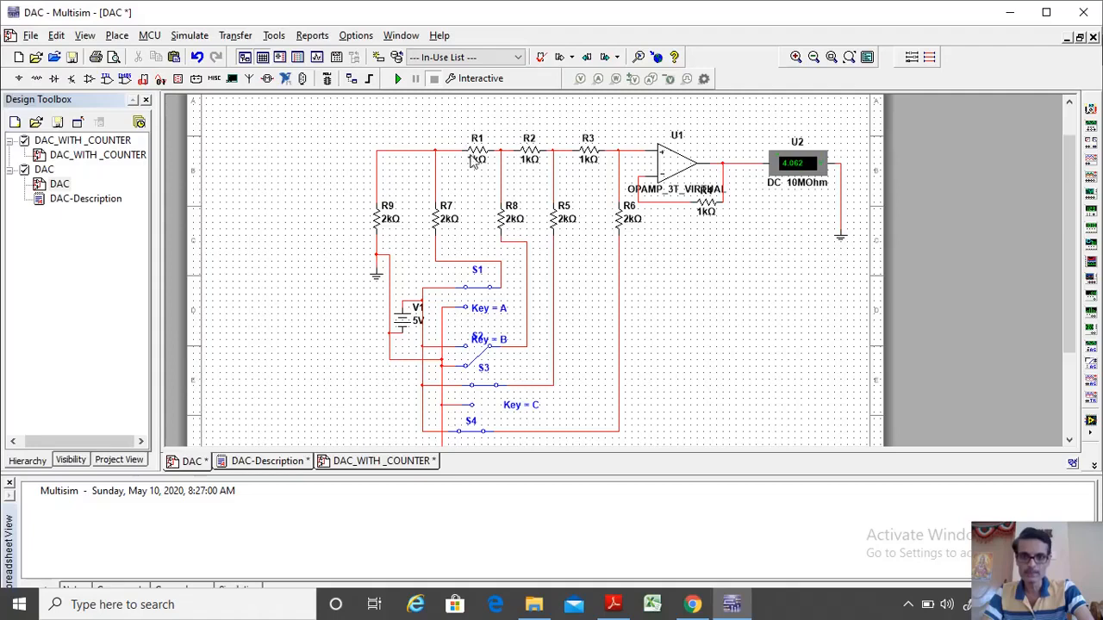
mouse_move(624, 226)
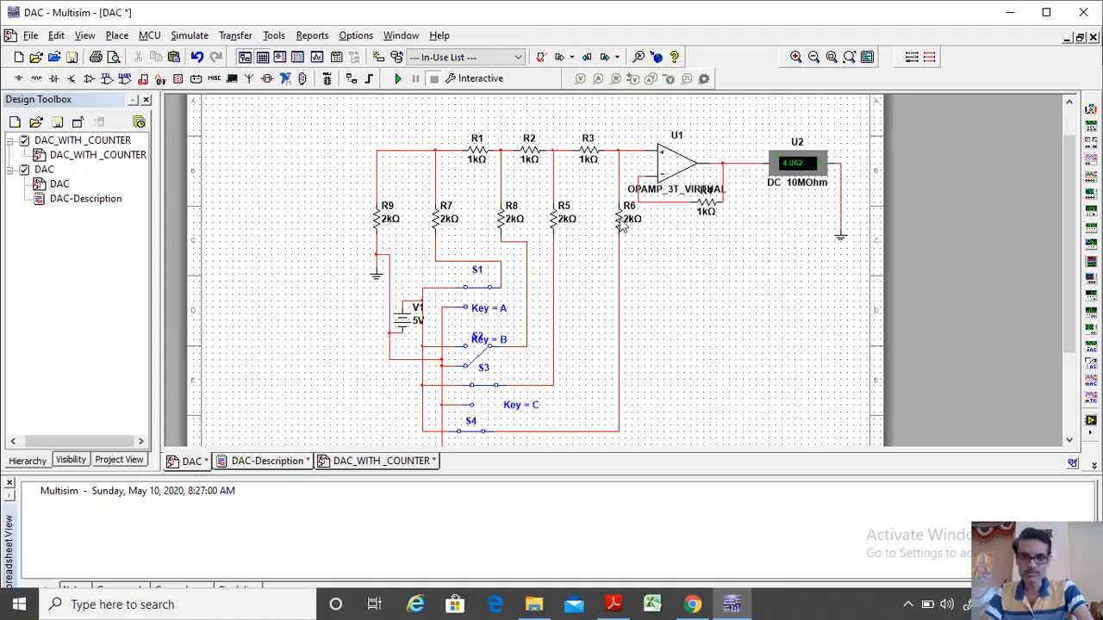
mouse_move(642, 174)
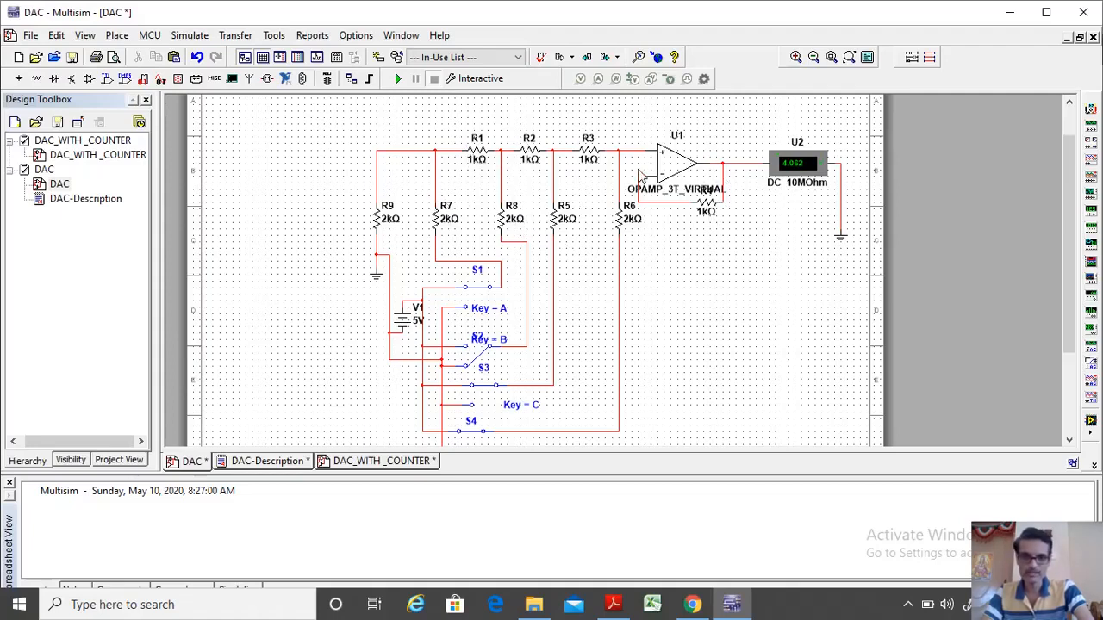
mouse_move(569, 175)
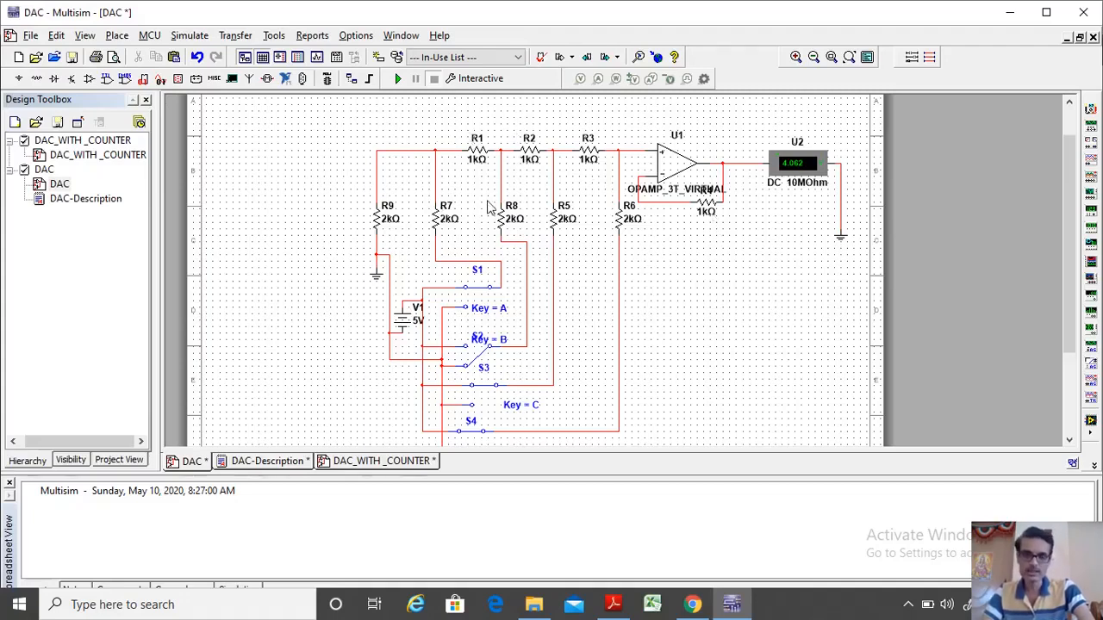
mouse_move(646, 165)
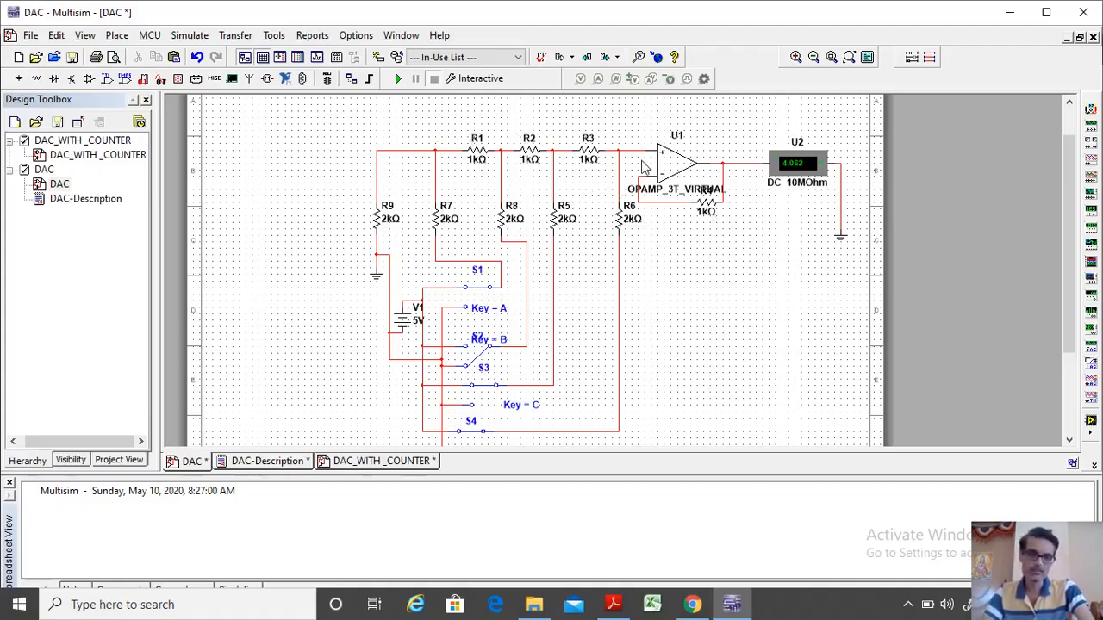
mouse_move(808, 145)
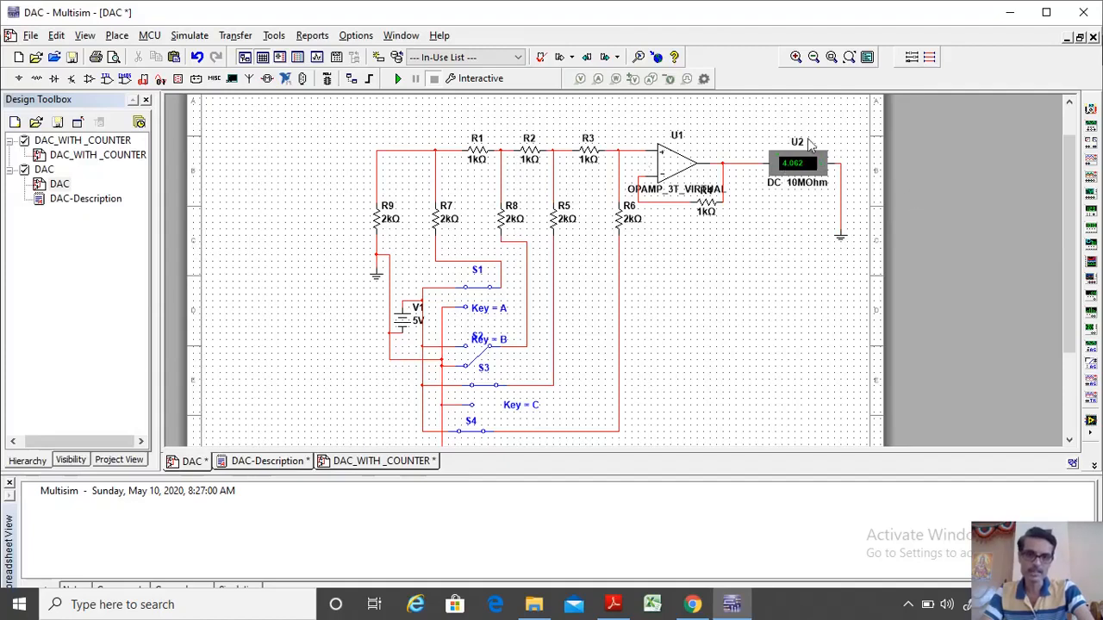
mouse_move(476, 336)
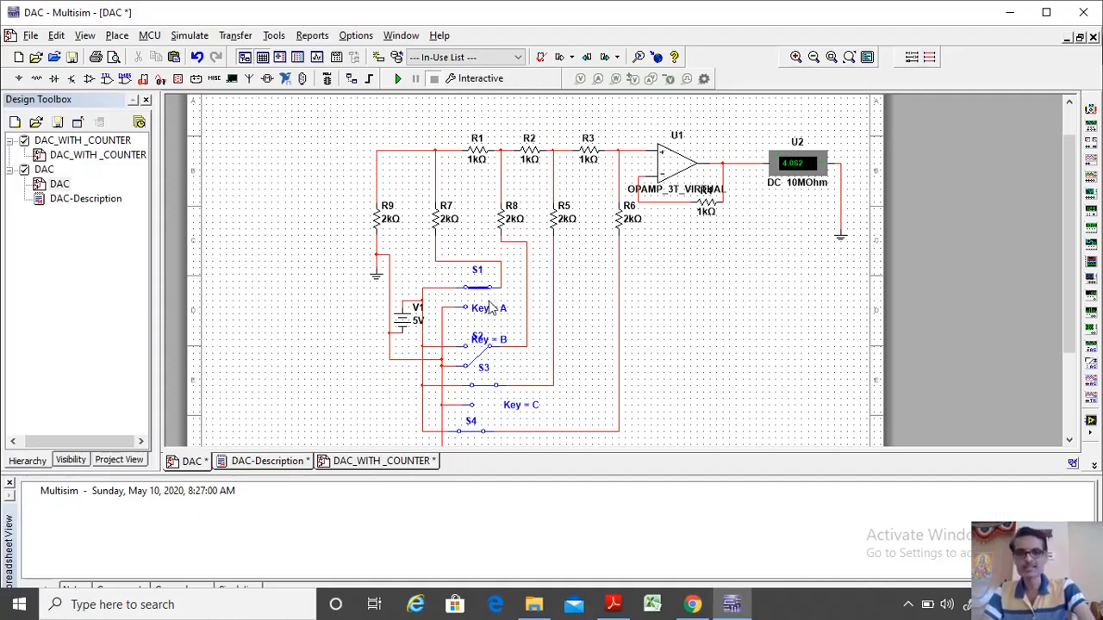
mouse_move(484, 296)
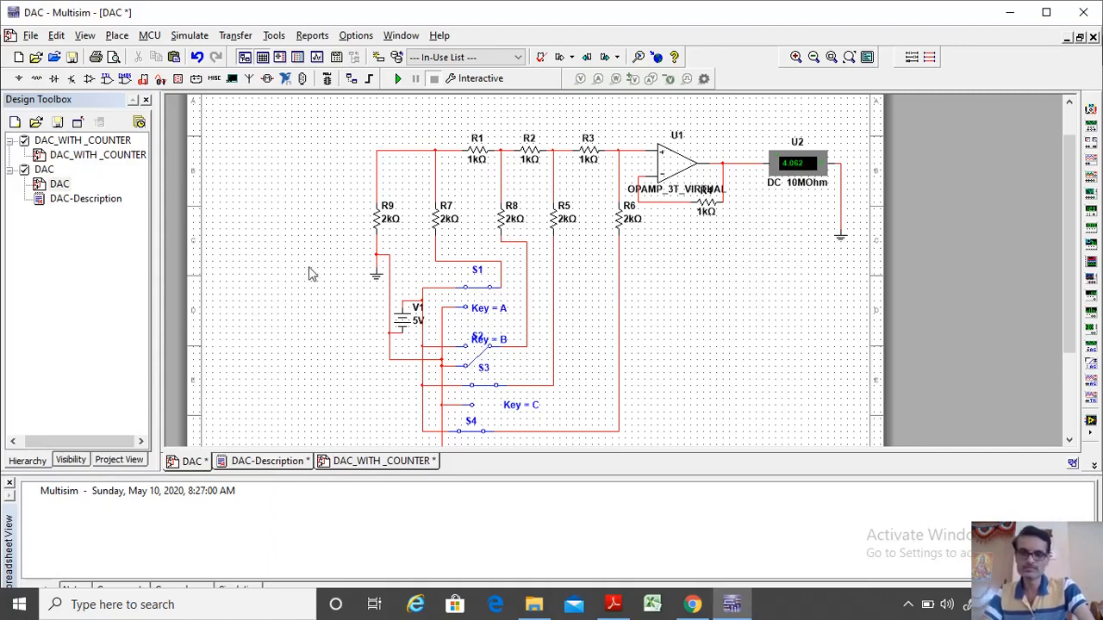
mouse_move(298, 241)
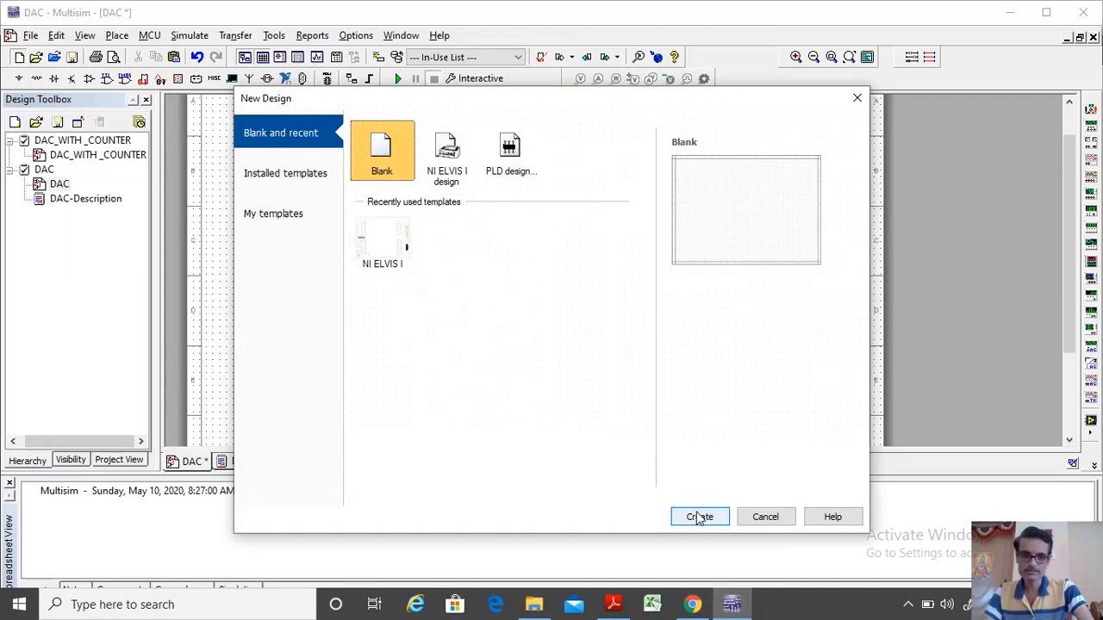
- Create blank Design1 and choose OPAMP_3T_VIRTUAL from the Analog group to place
click(700, 517)
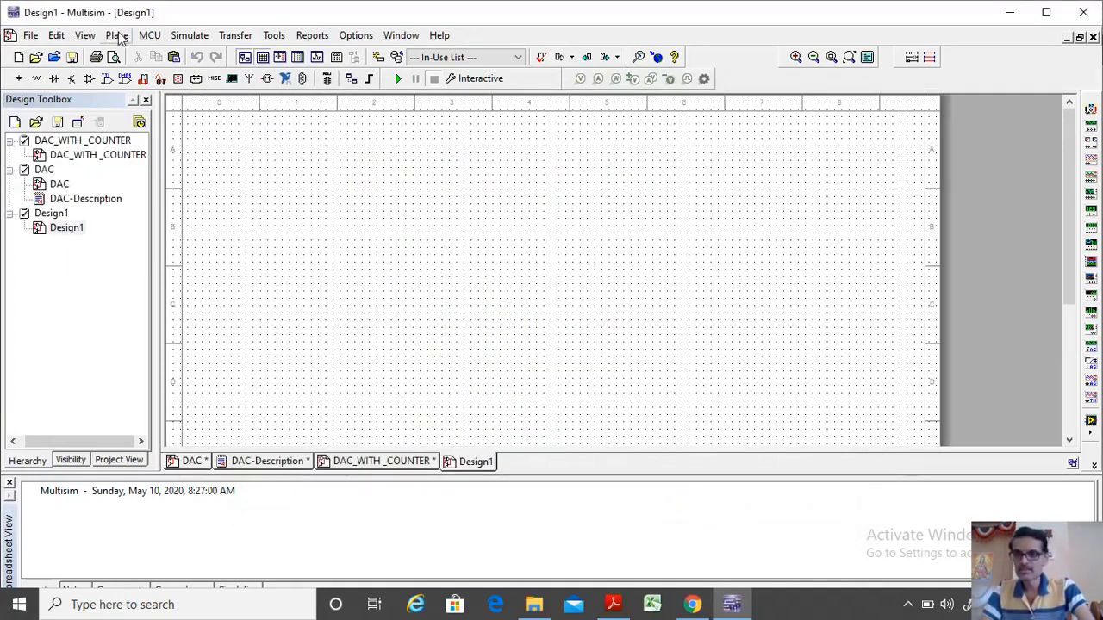
click(117, 35)
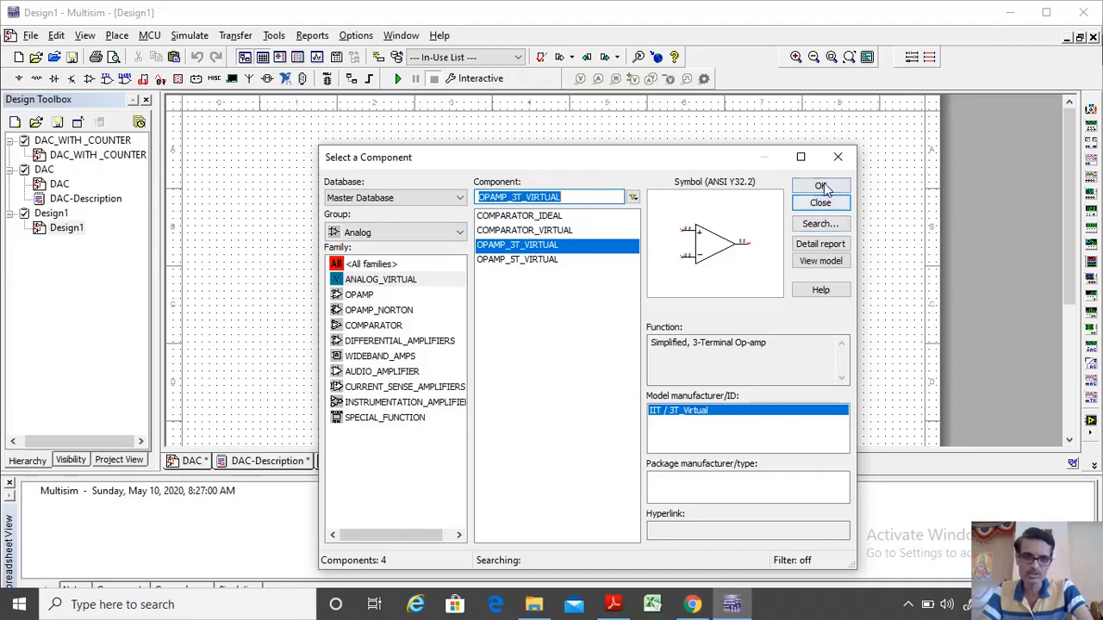
click(821, 188)
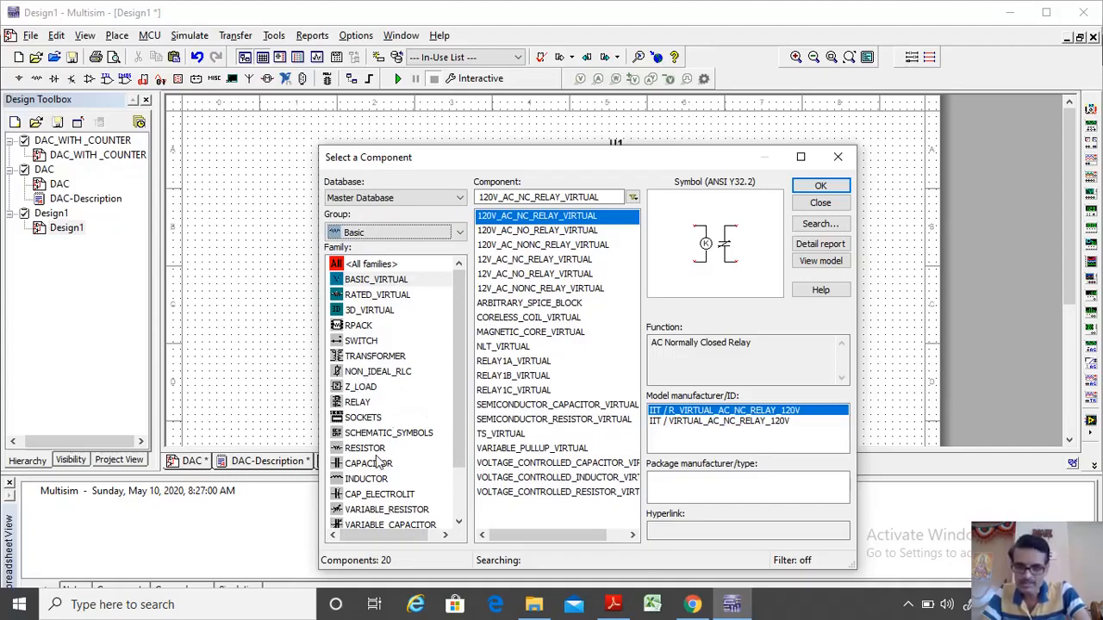
- Place the op-amp and eight 1 kΩ resistors R1–R8 from the Basic group onto the sheet
click(365, 448)
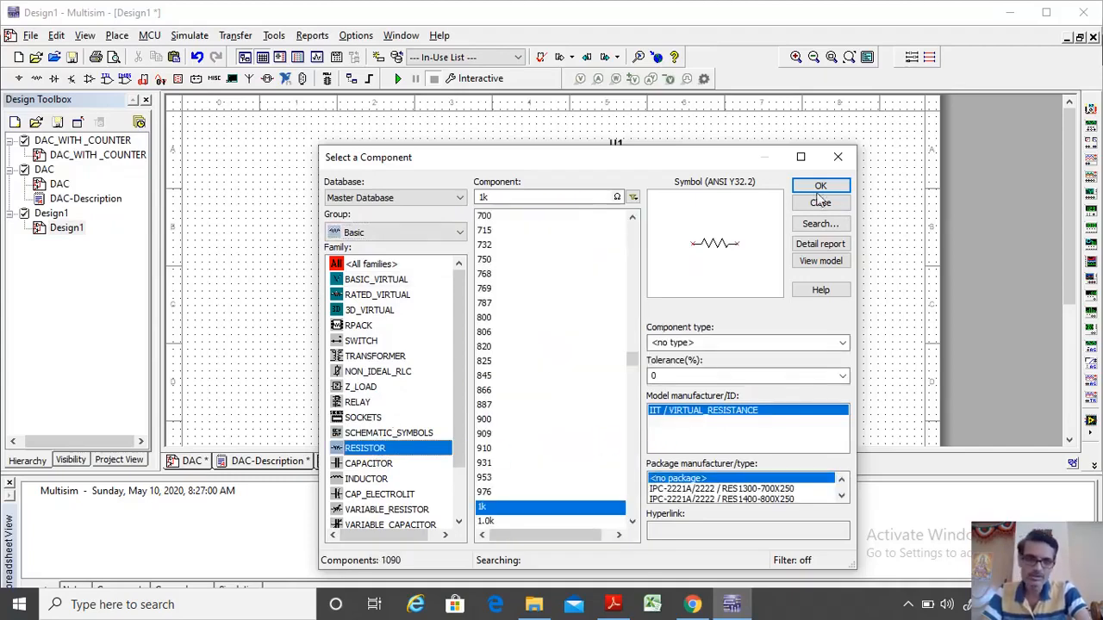
click(820, 186)
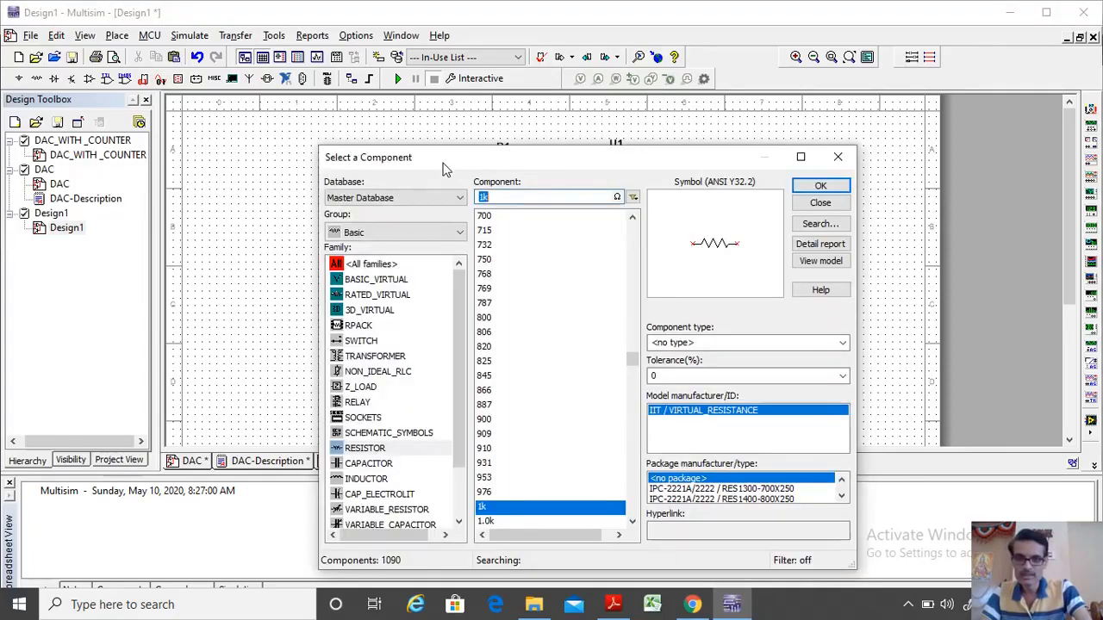
click(820, 185)
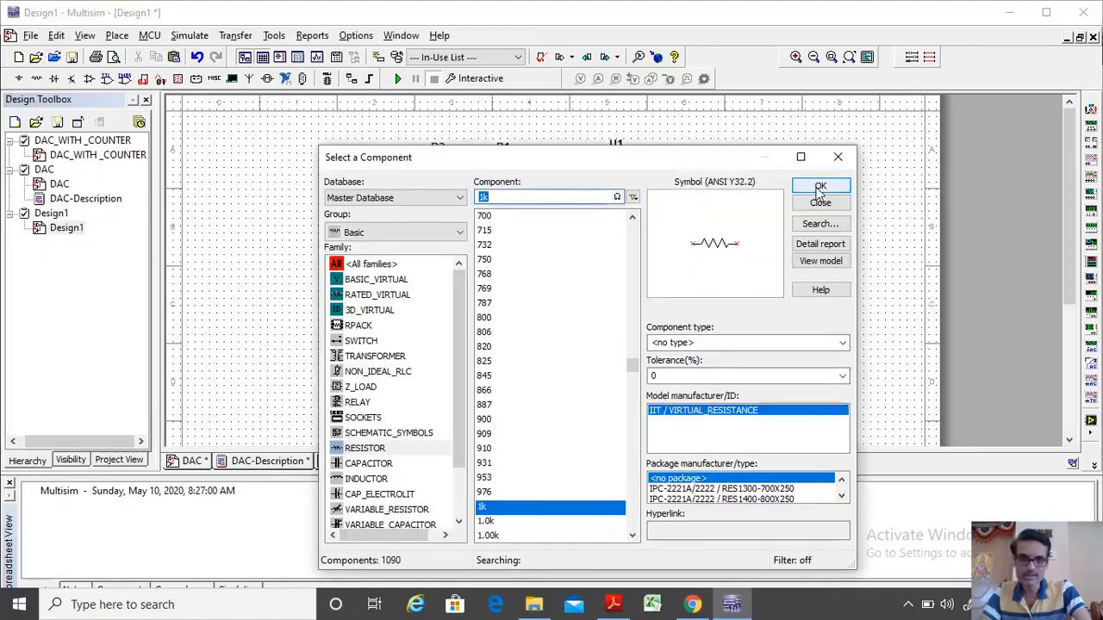
click(820, 188)
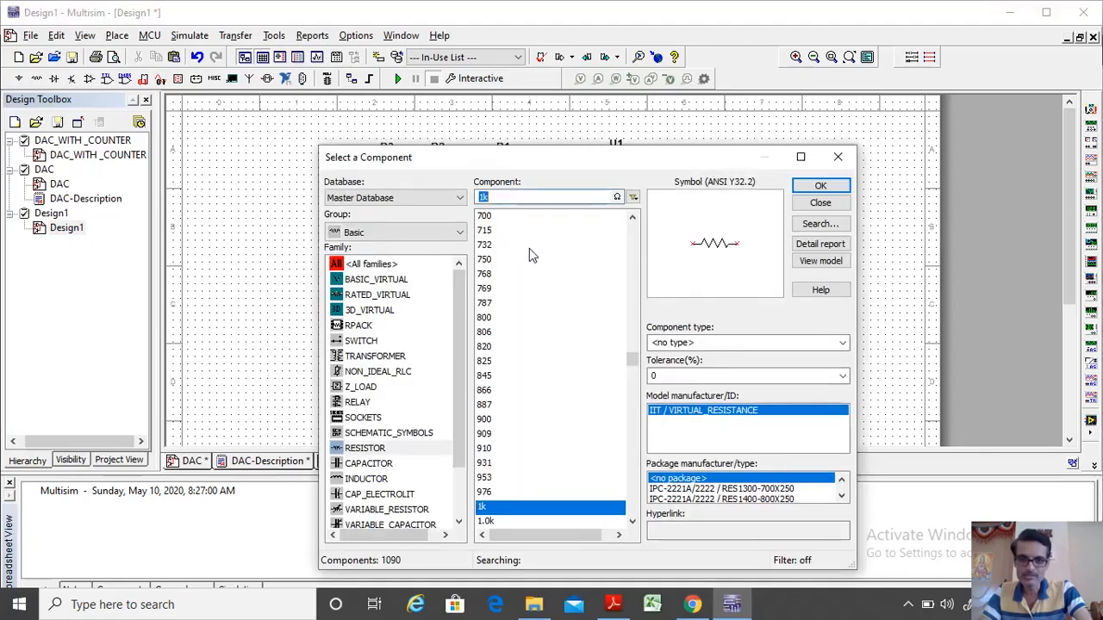
click(821, 184)
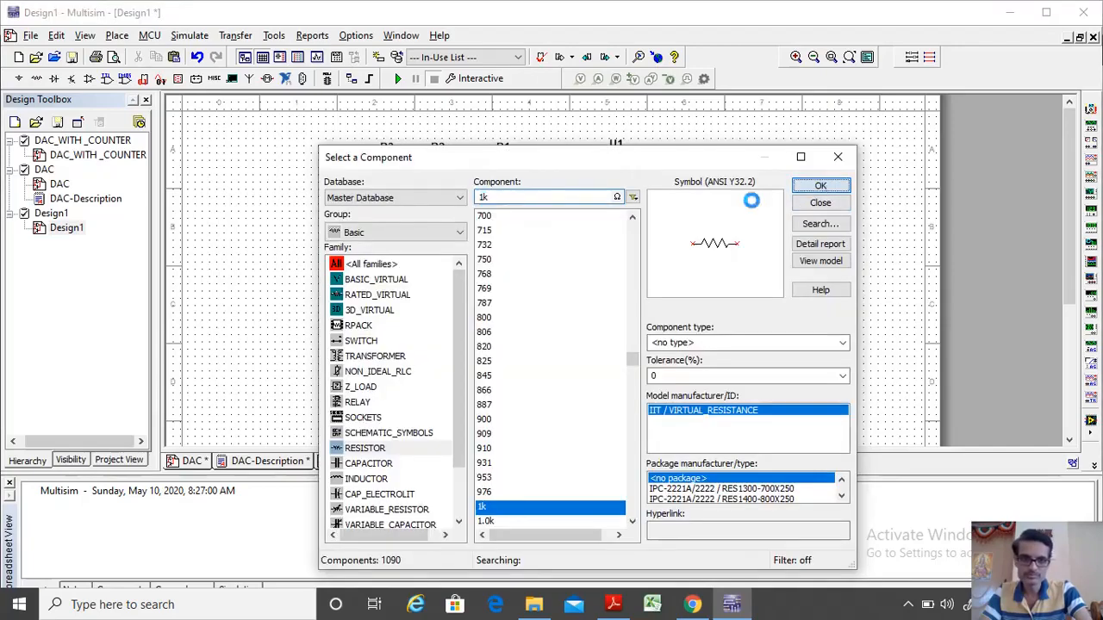
click(820, 185)
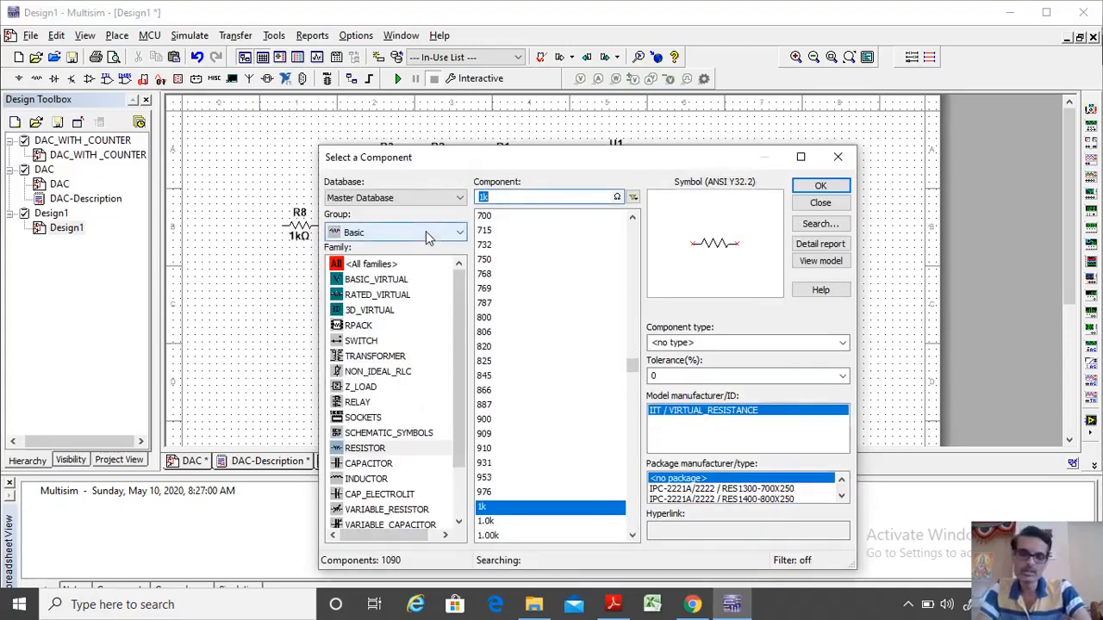
- Choose the DC_POWER source from Sources > POWER_SOURCES to place beside the resistors
click(458, 231)
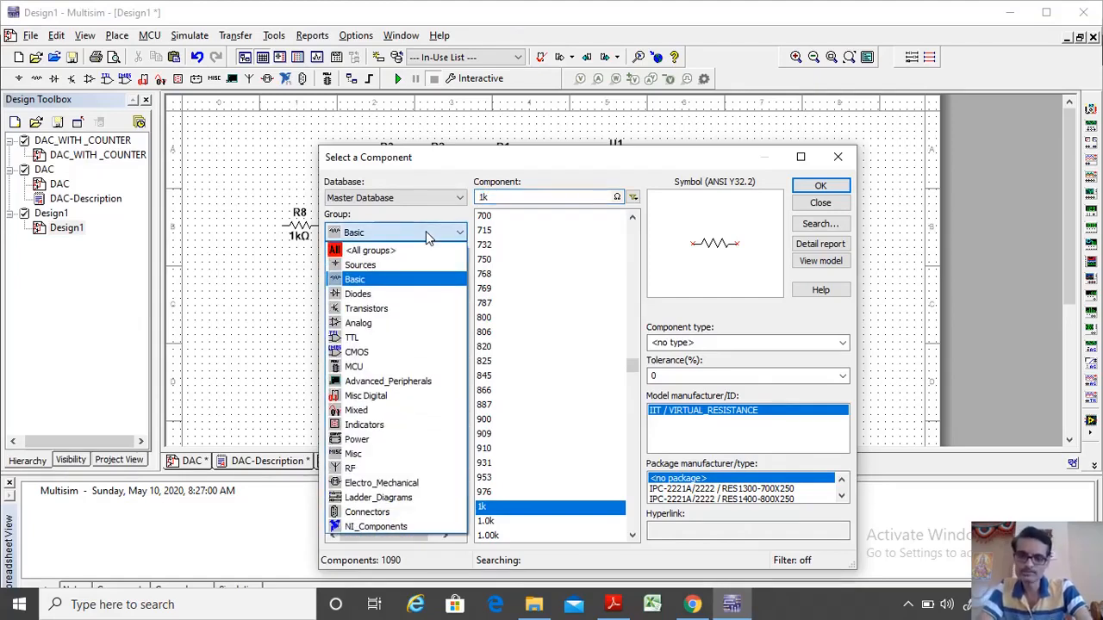
click(359, 266)
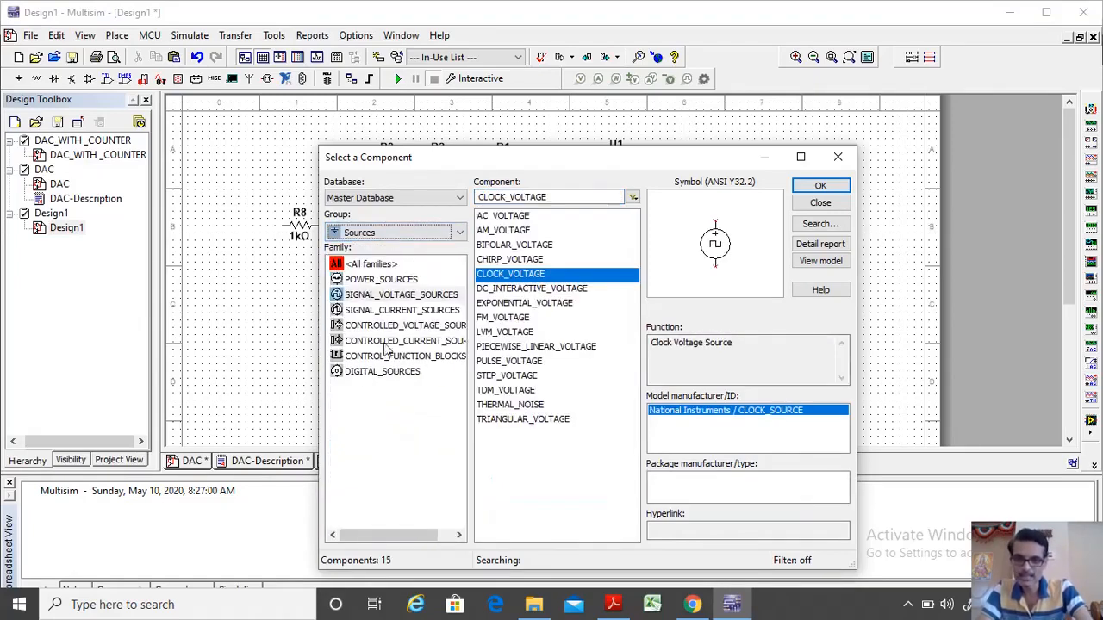
mouse_move(388, 282)
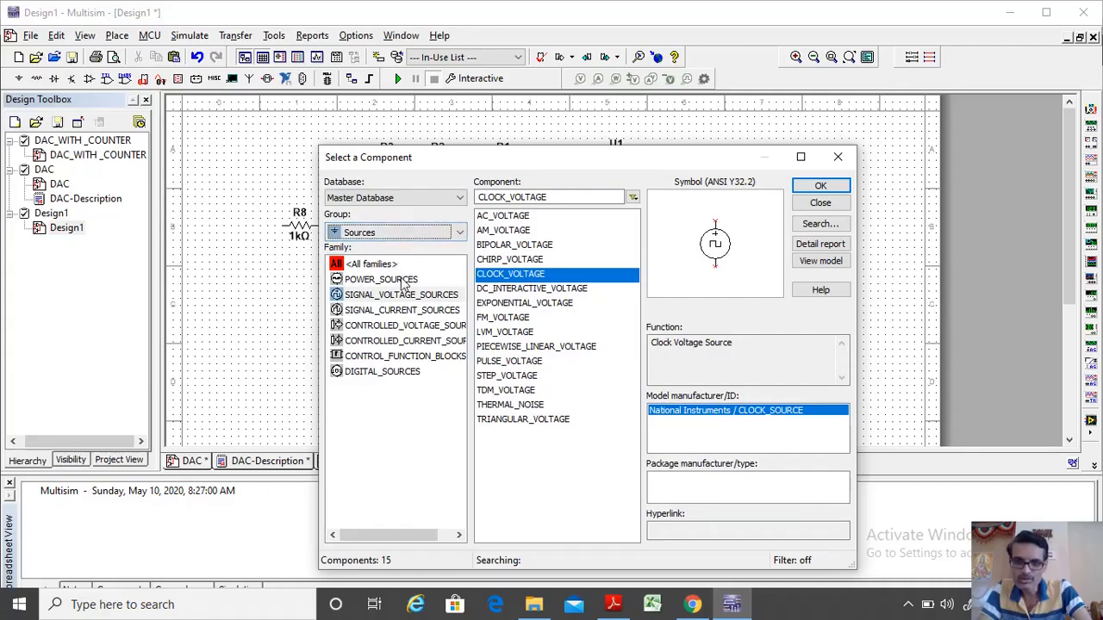
mouse_move(548, 283)
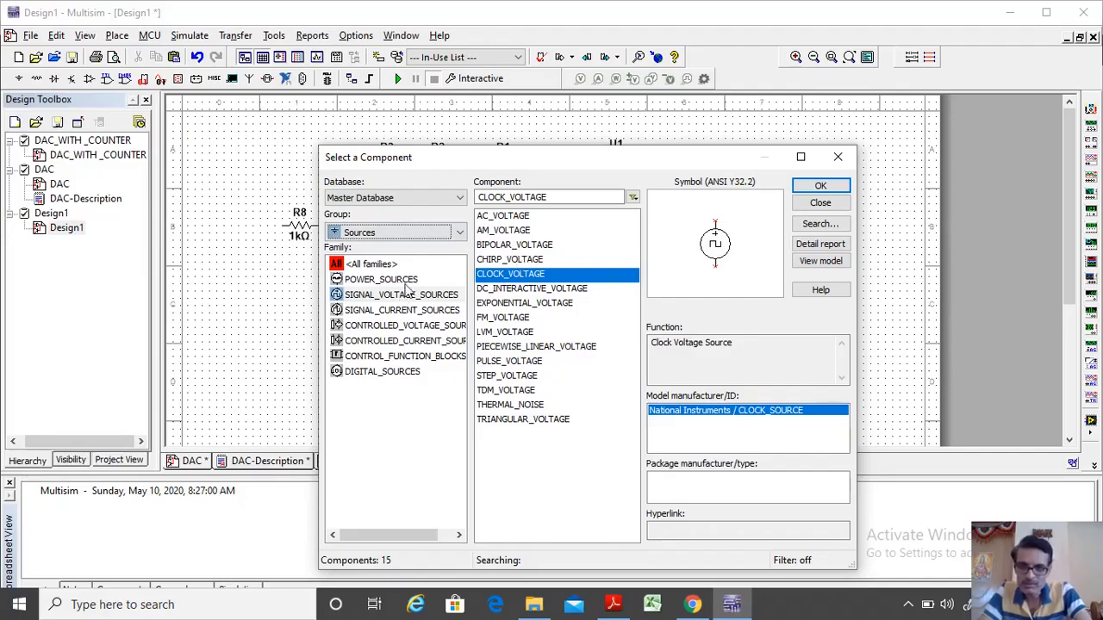
click(381, 279)
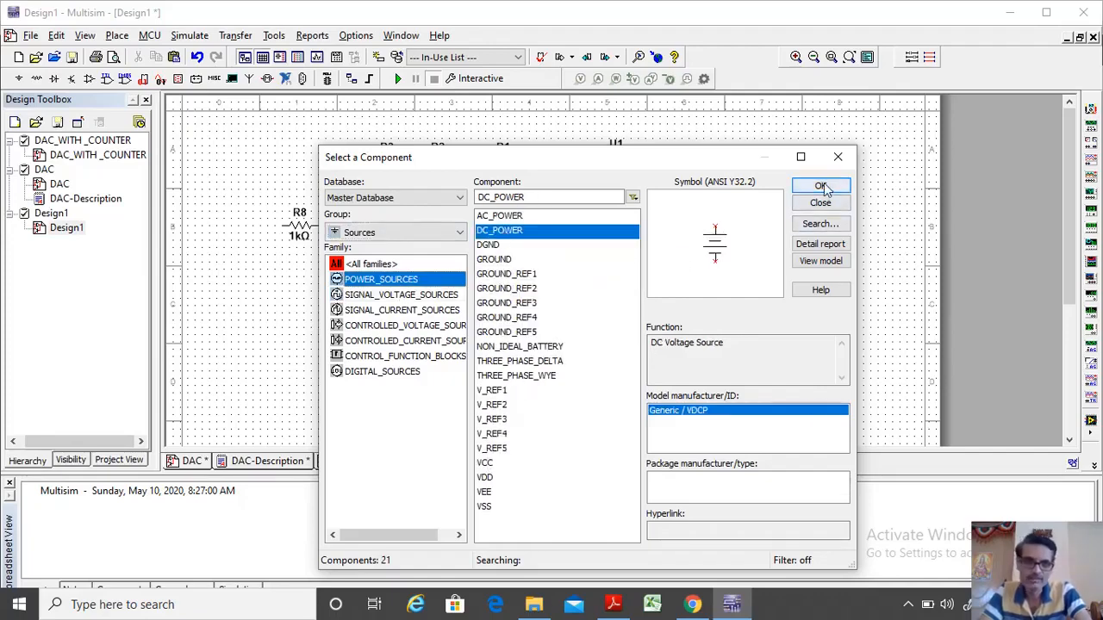
click(820, 188)
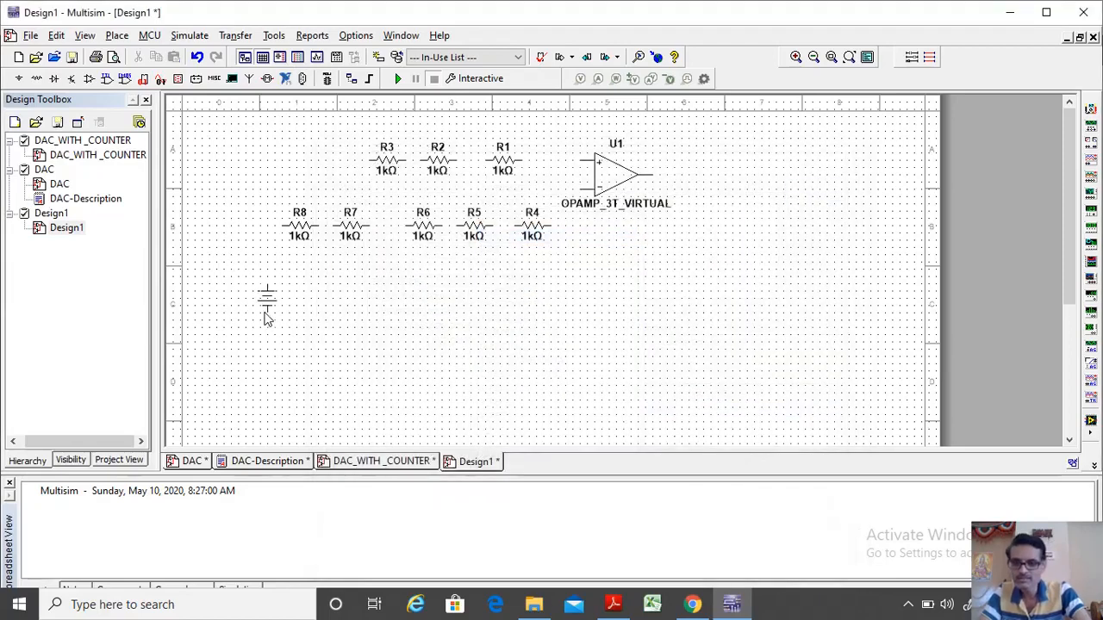
- Position the DC source left of the resistors and place SPDT switches from Basic > SWITCH
drag(268, 302, 274, 336)
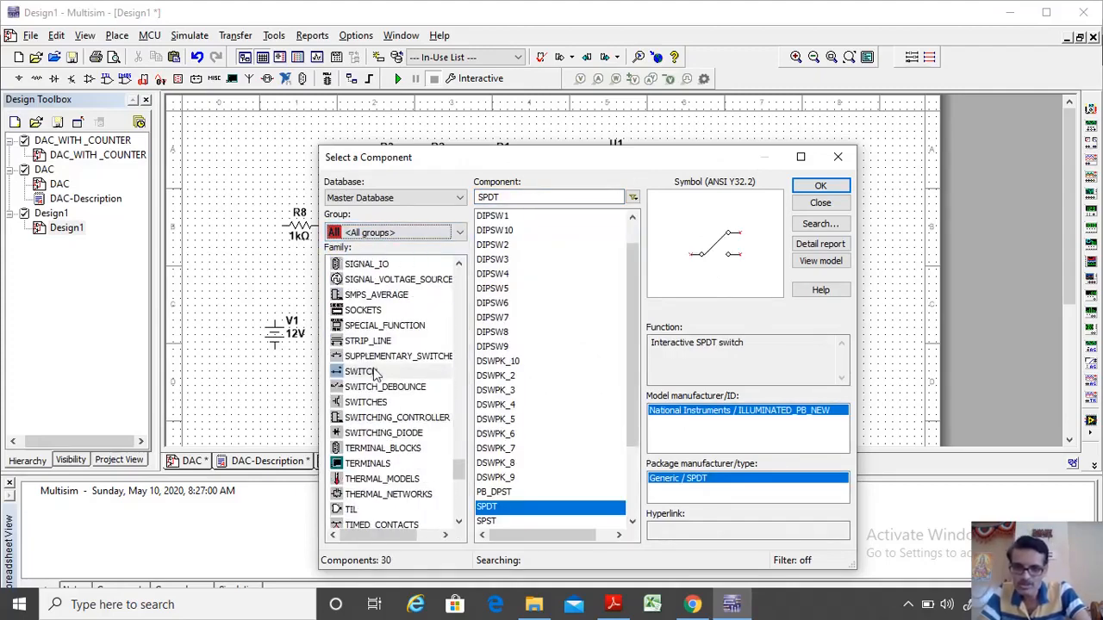
click(362, 370)
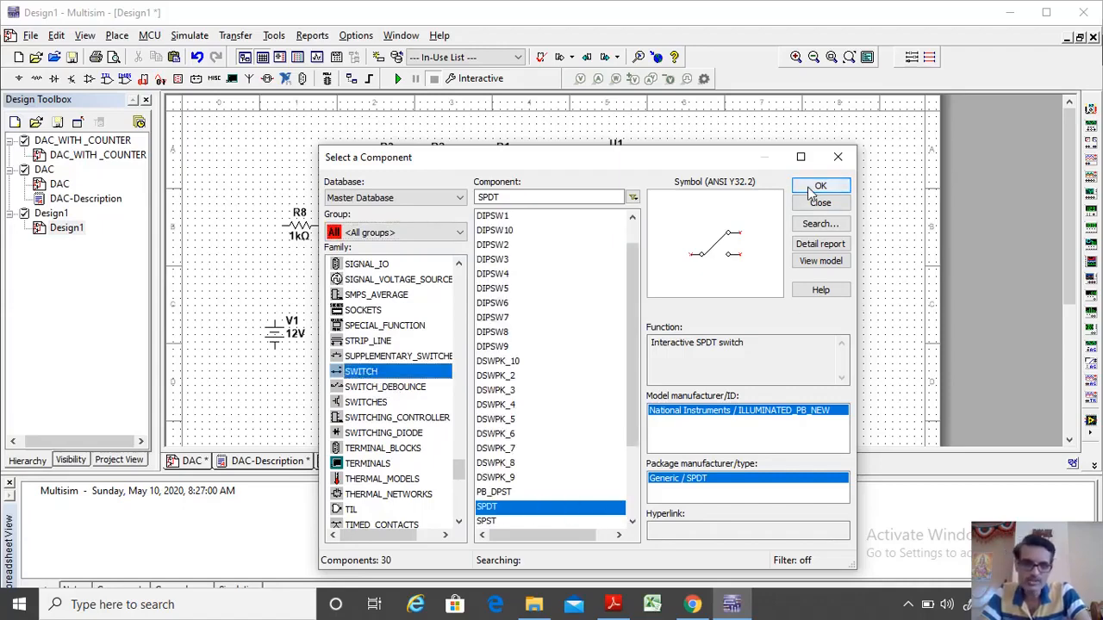
click(820, 186)
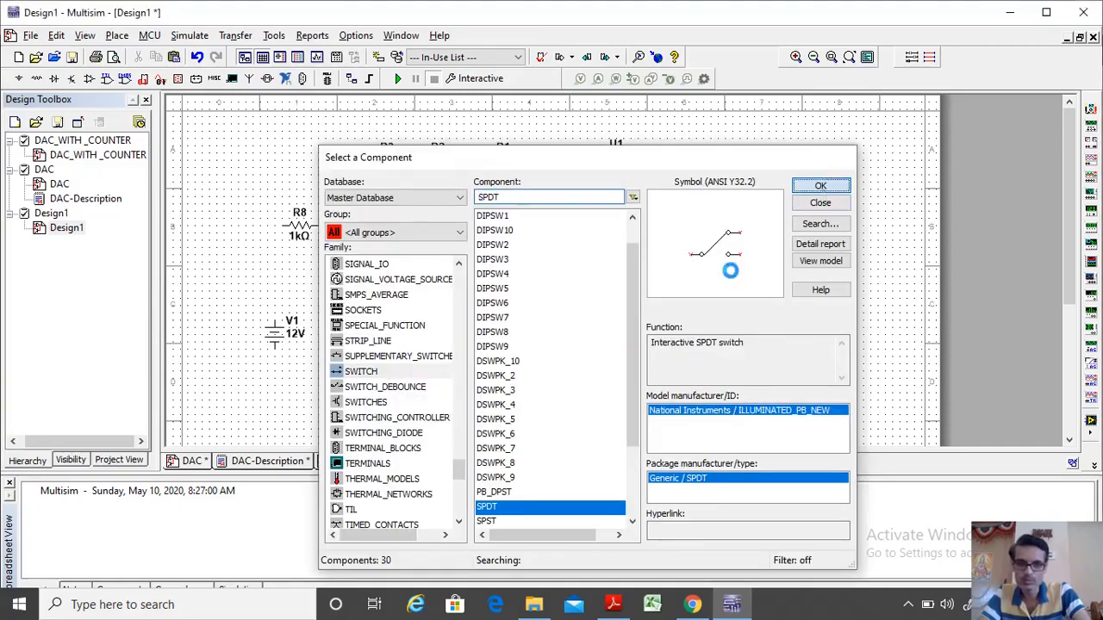
click(821, 186)
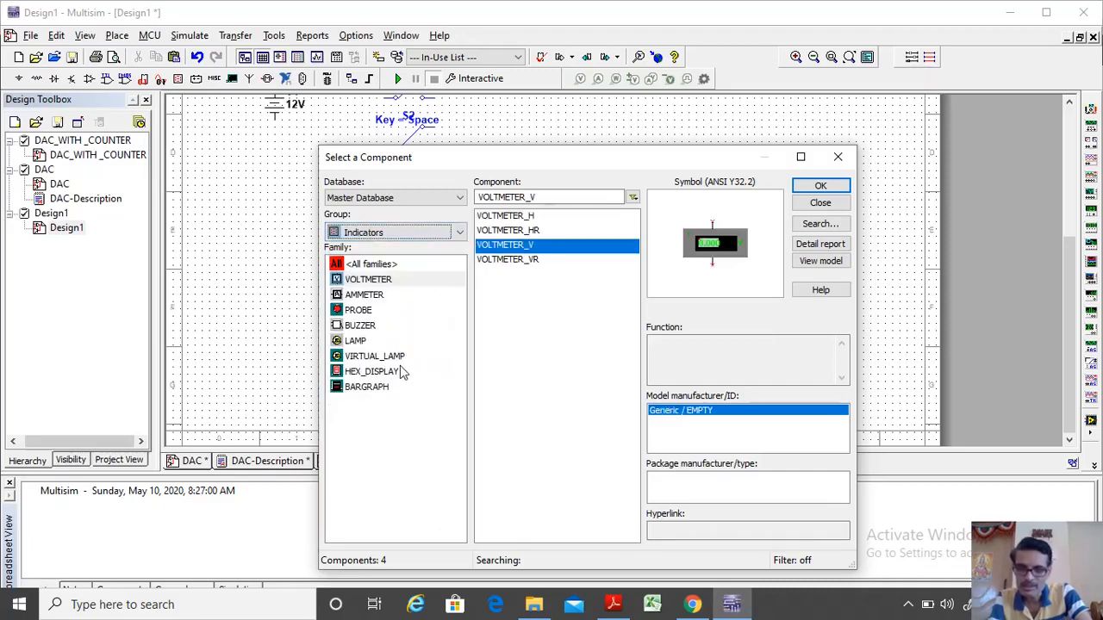
mouse_move(388, 279)
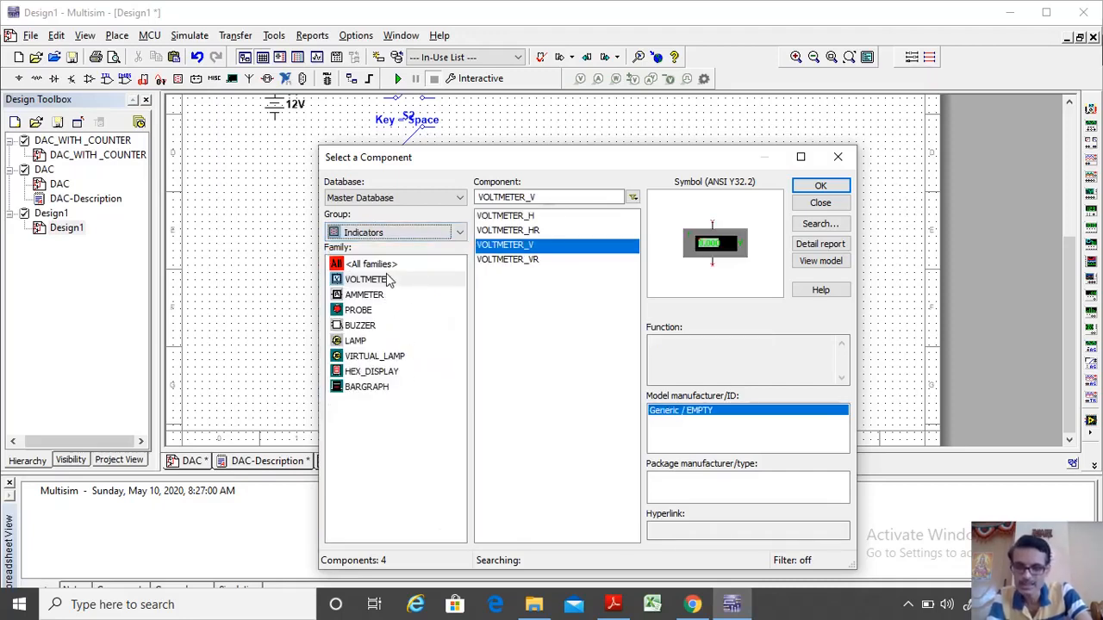
- Add a DC voltmeter from Indicators > VOLTMETER_V and close the component browser
click(367, 280)
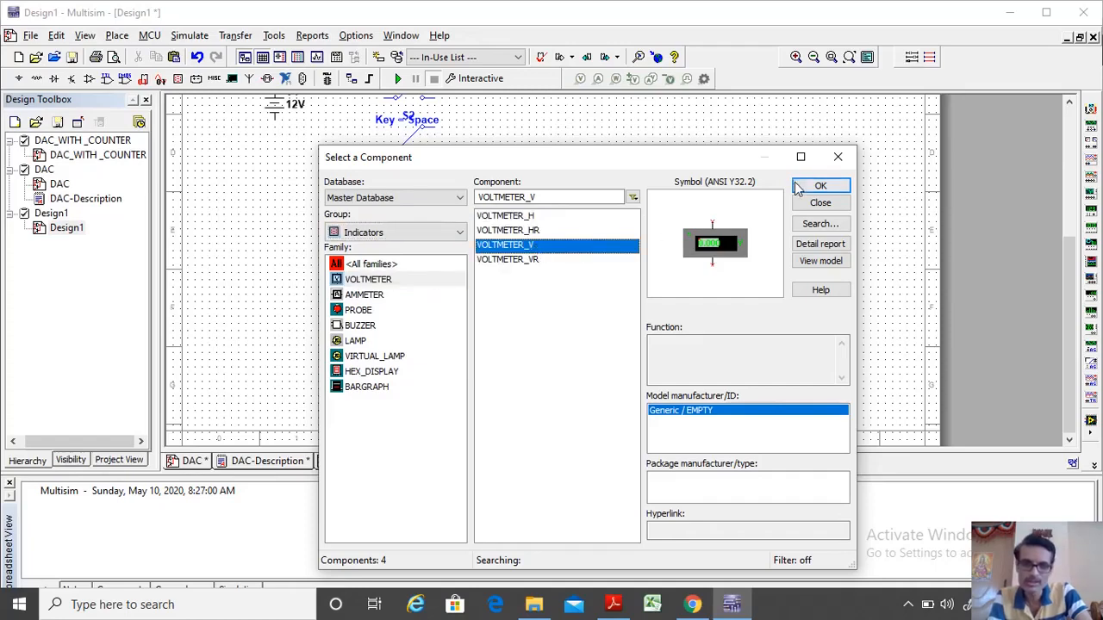
click(820, 187)
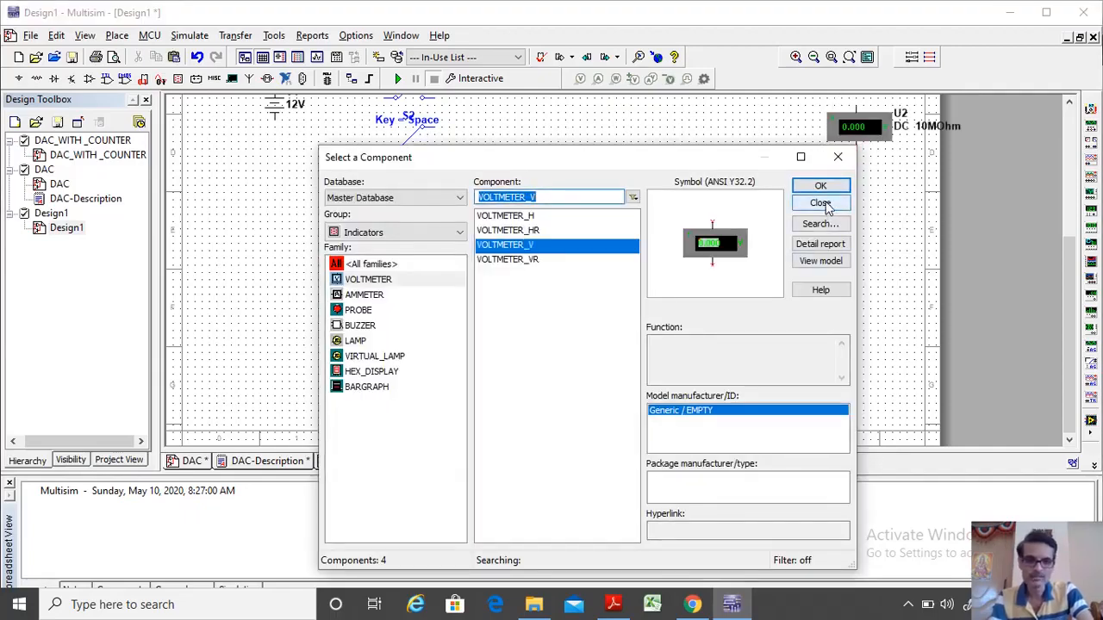
click(820, 203)
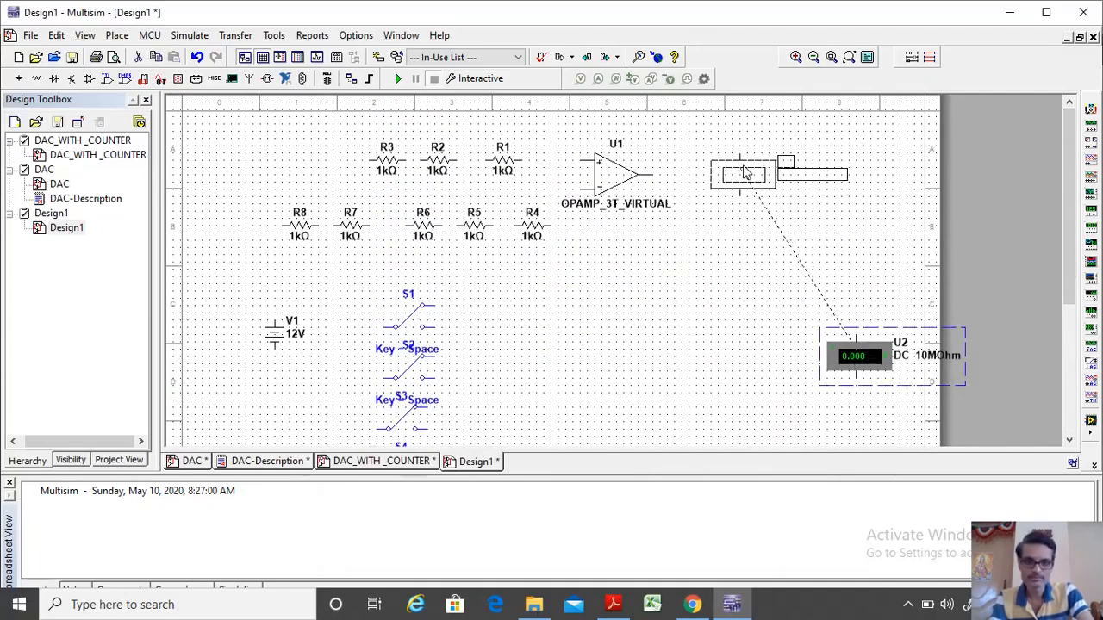
- Move the voltmeter beside the op-amp, add R9, rotate R4–R8 upright and wire the ladder to the op-amp input
drag(858, 355, 745, 172)
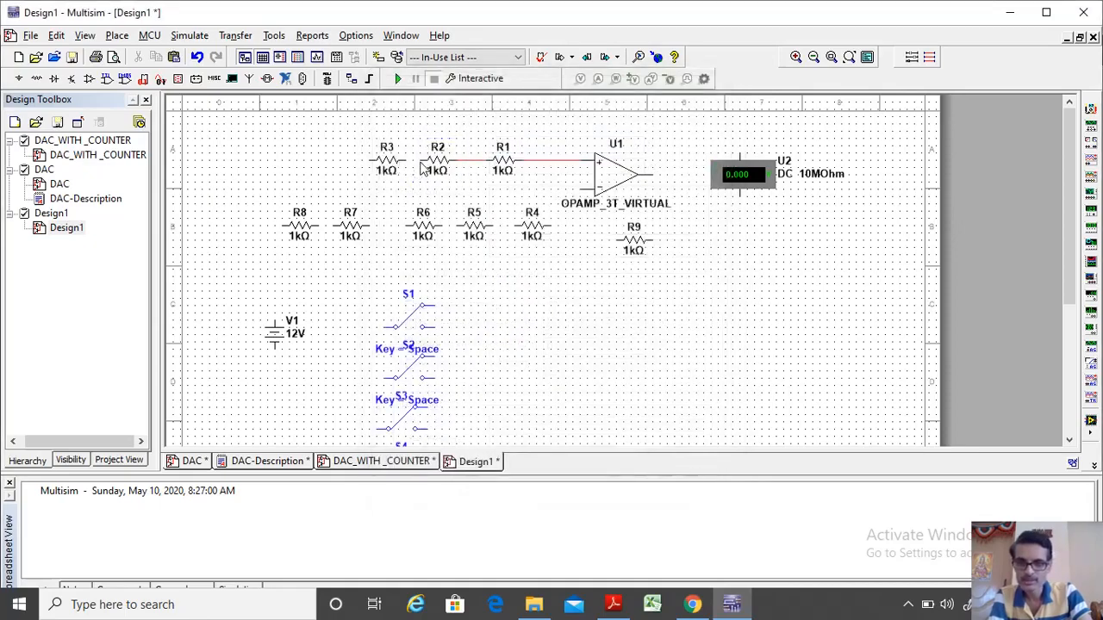
click(407, 162)
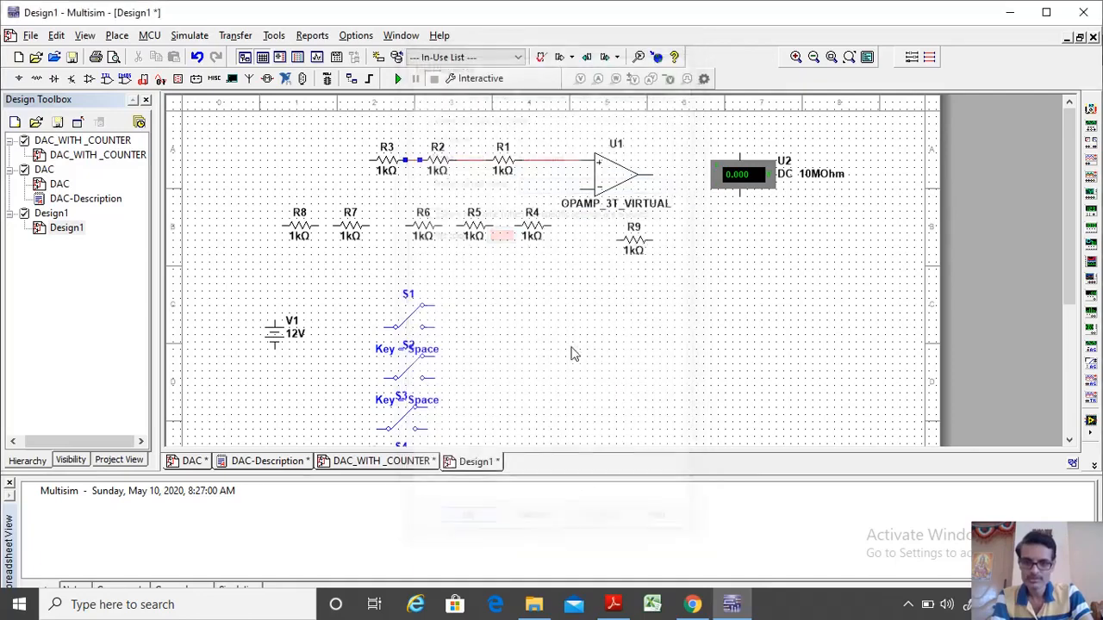
click(530, 227)
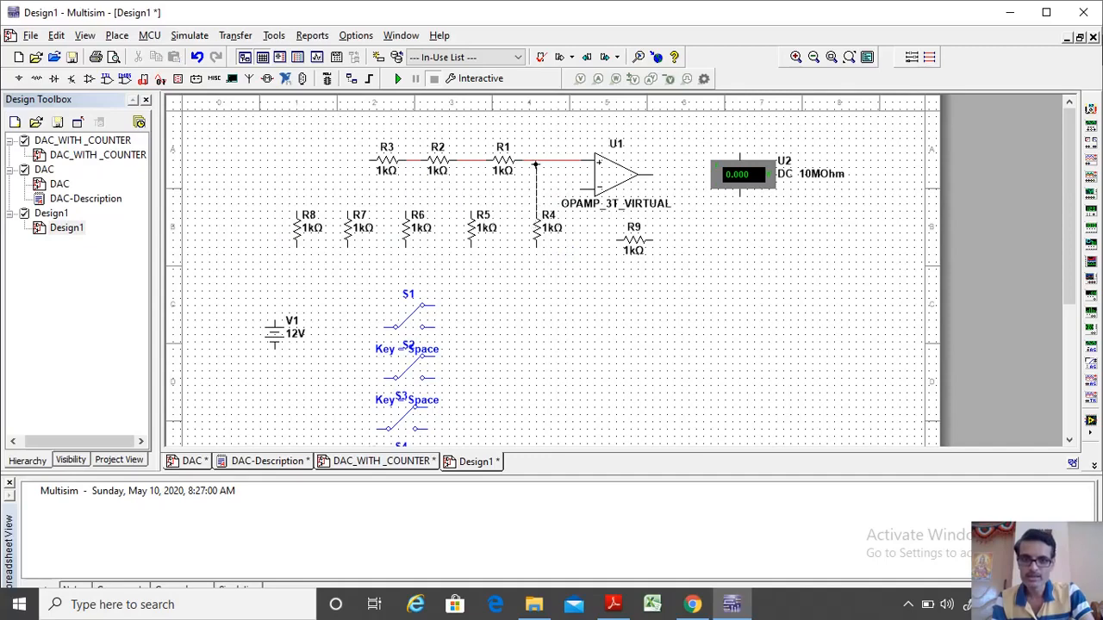
click(534, 161)
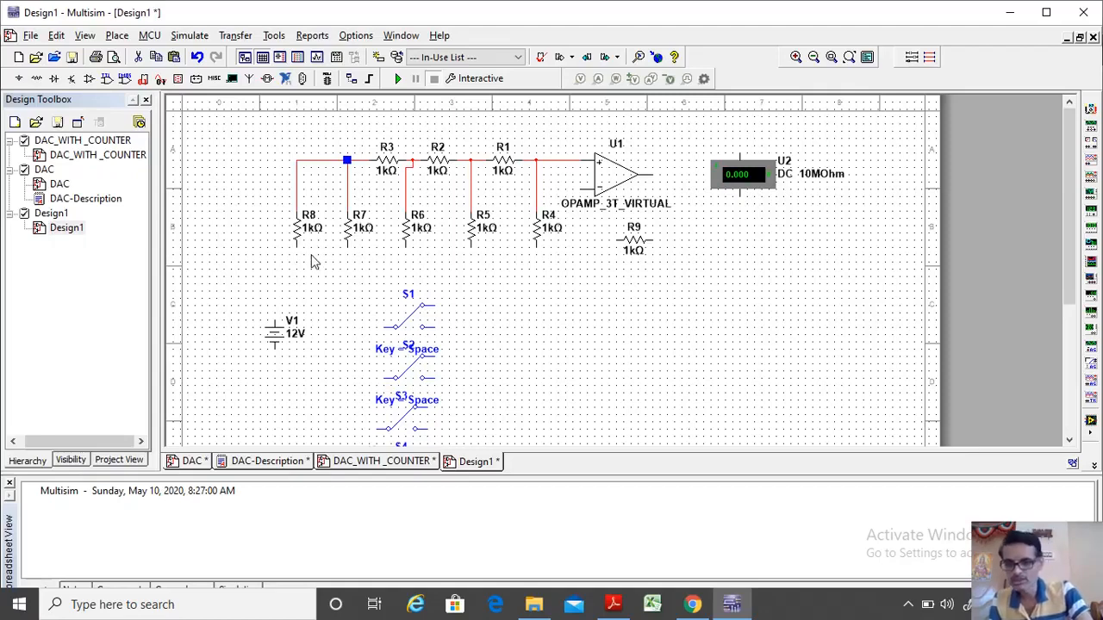
mouse_move(620, 250)
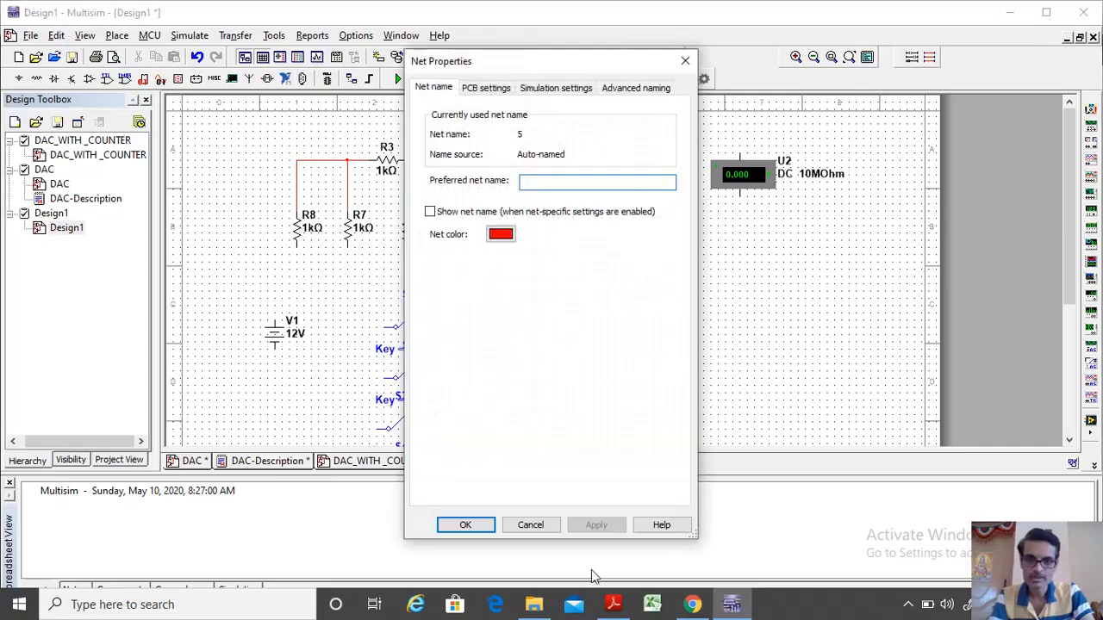
- Wire R9 as op-amp feedback and connect the output to voltmeter U2, leaving op-amp properties unchanged
click(466, 524)
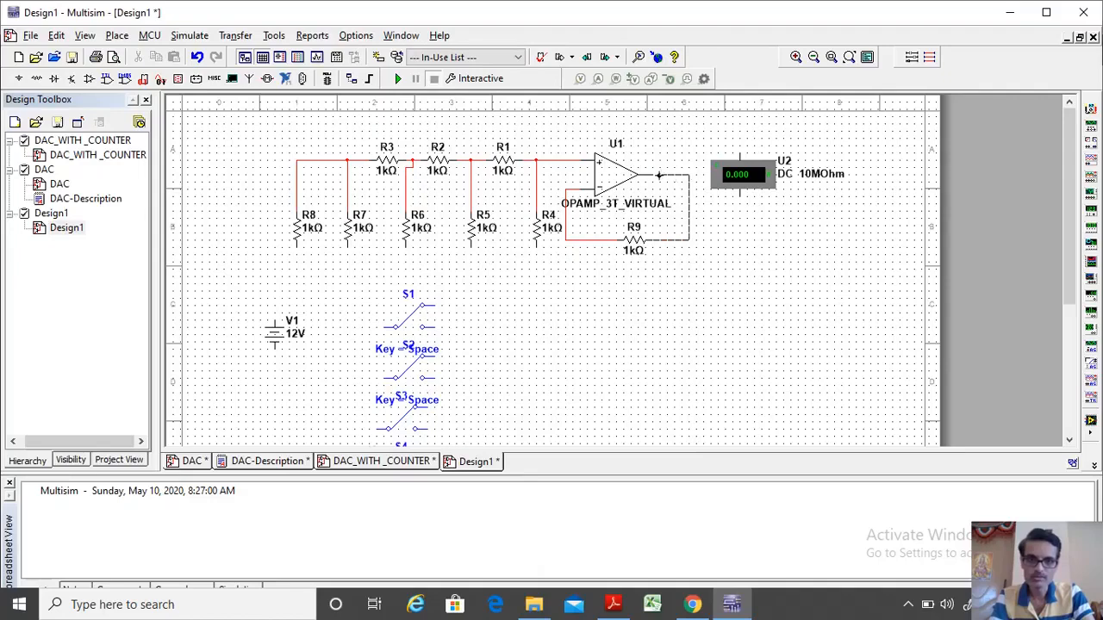
double_click(612, 176)
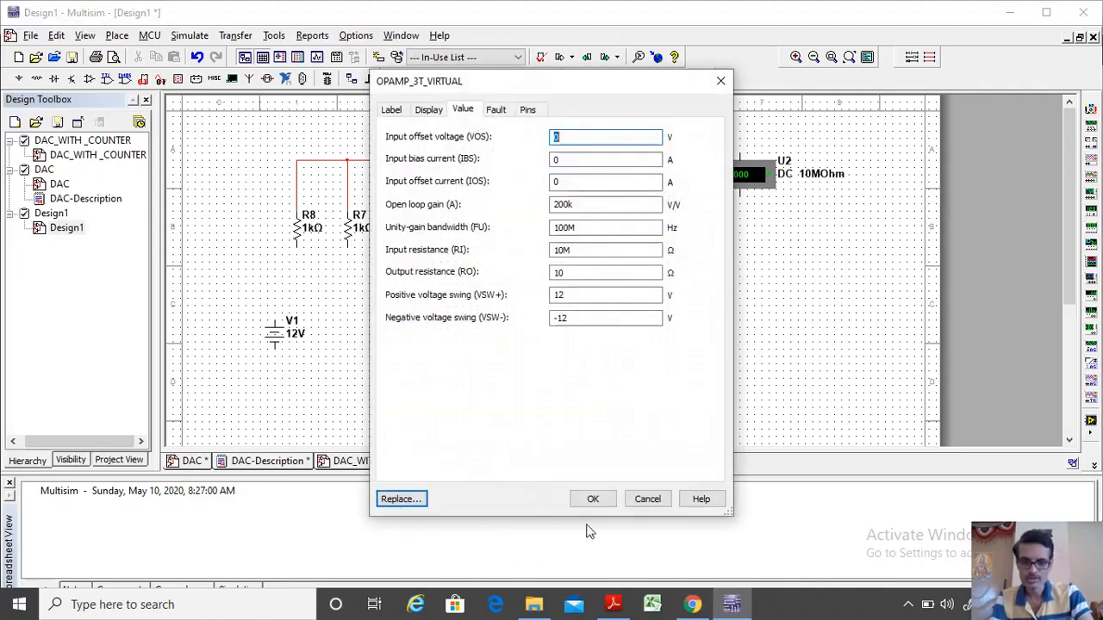
click(593, 500)
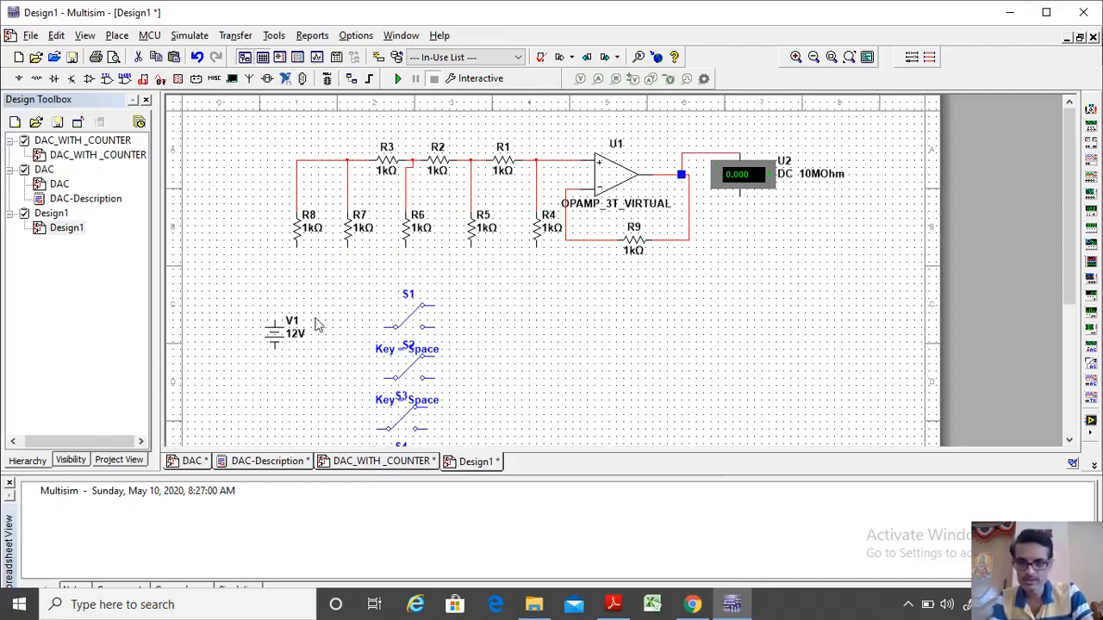
- Place GROUND symbols from Sources > POWER_SOURCES for the voltmeter and the 12 V source
click(117, 34)
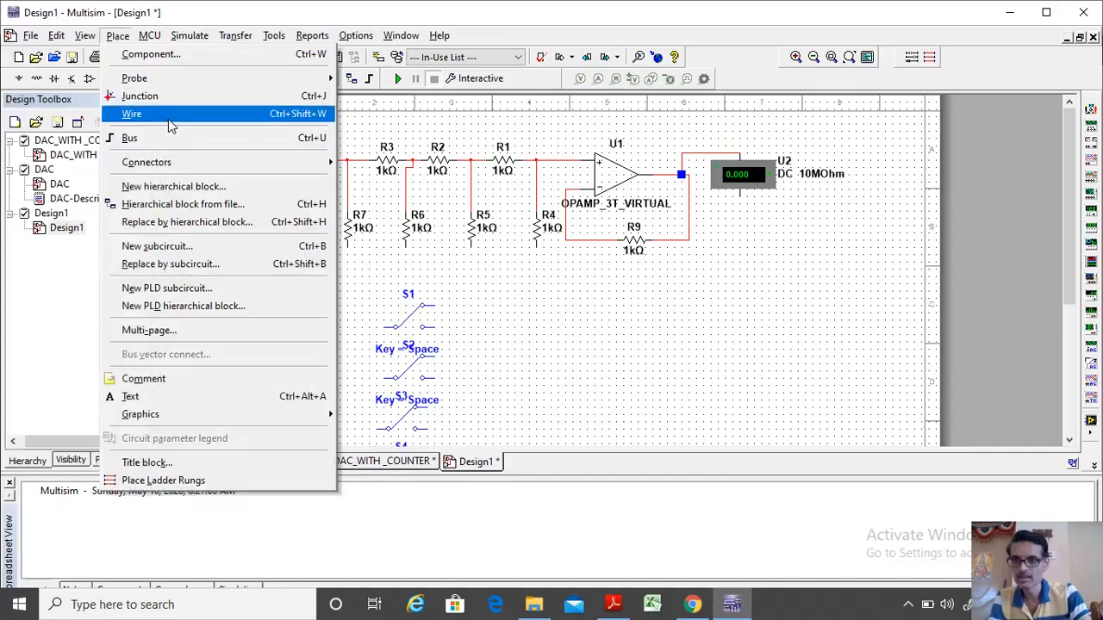
click(152, 53)
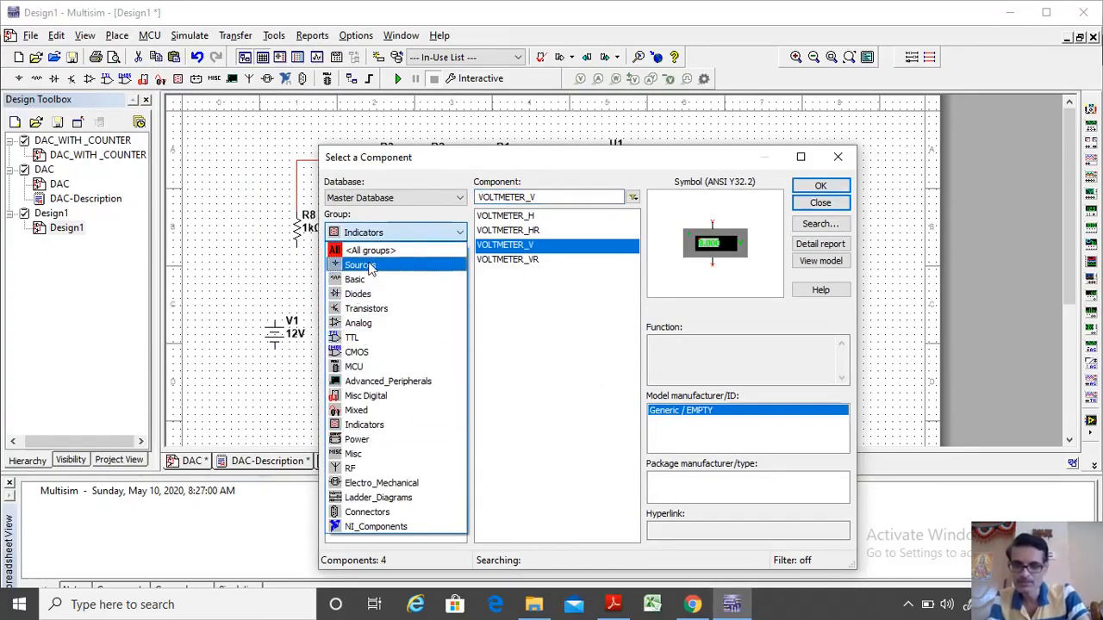
click(359, 265)
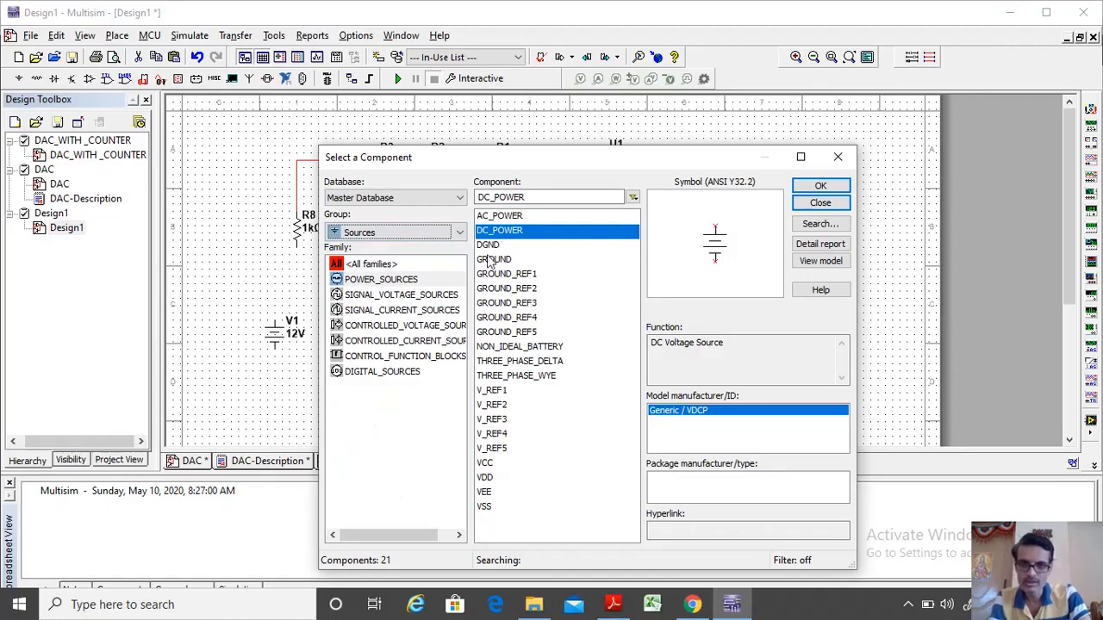
click(821, 204)
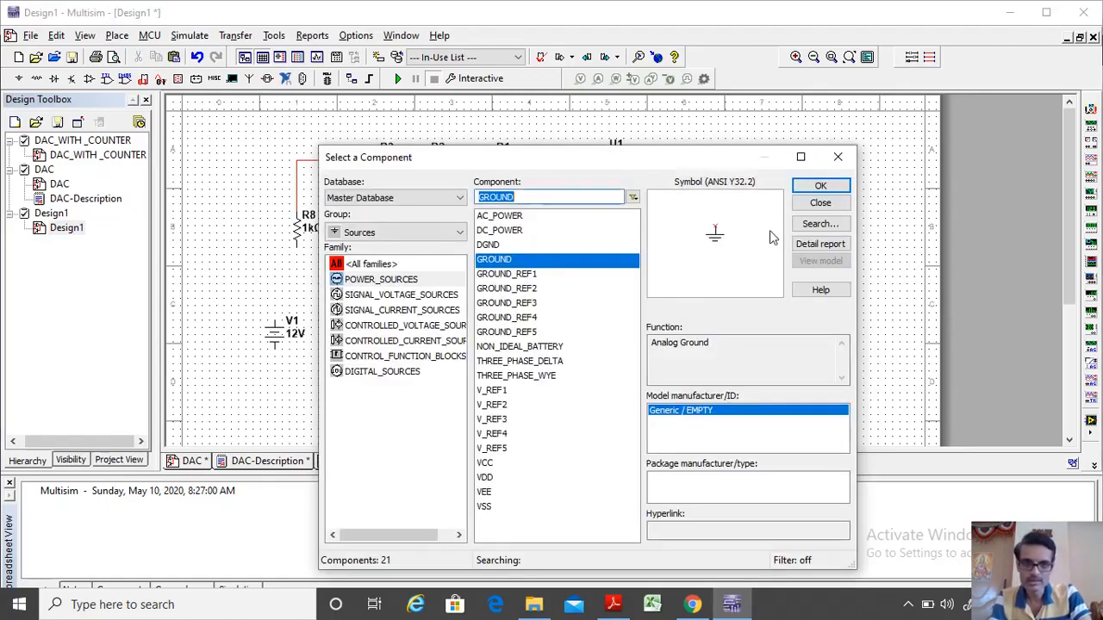
click(821, 185)
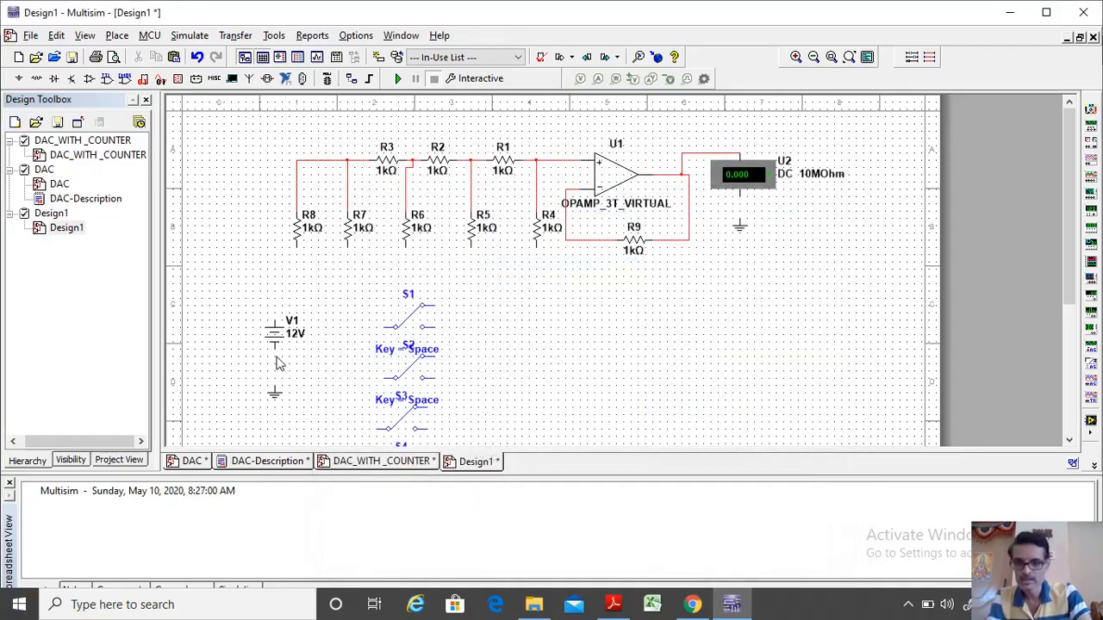
mouse_move(793, 319)
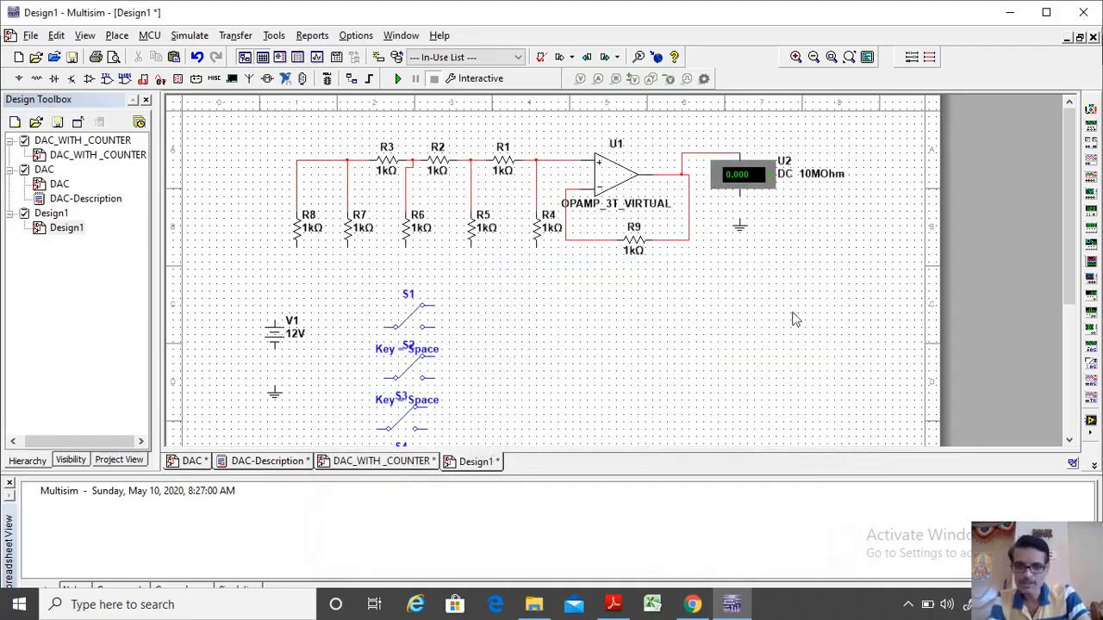
- Wire the terminals of switches S1–S4 along a shared vertical line to the V1 positive terminal
scroll(down, 3)
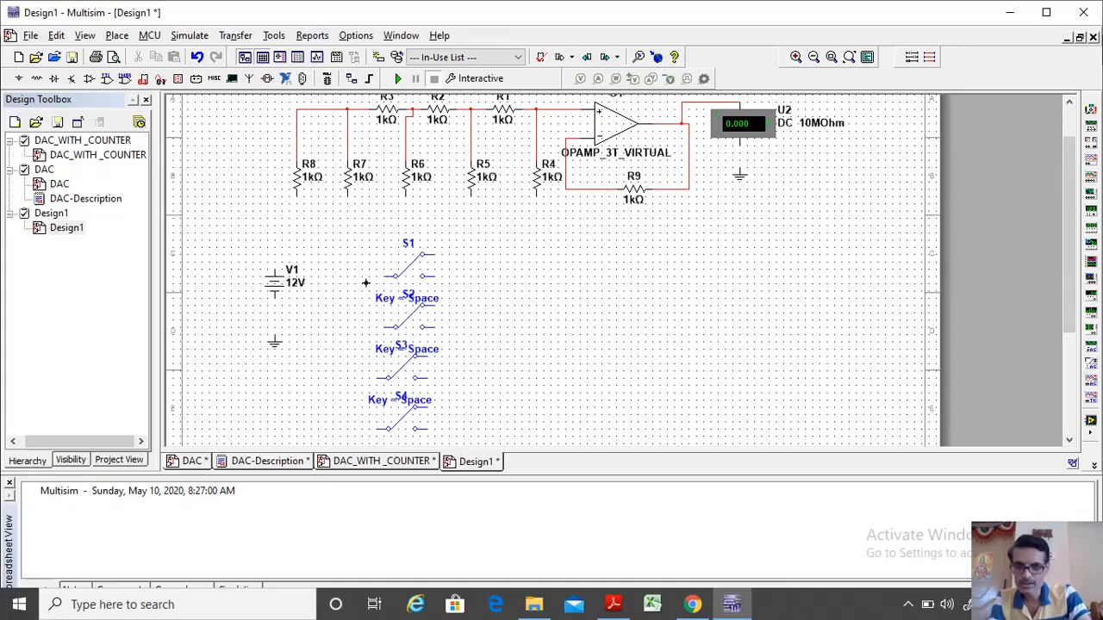
mouse_move(464, 286)
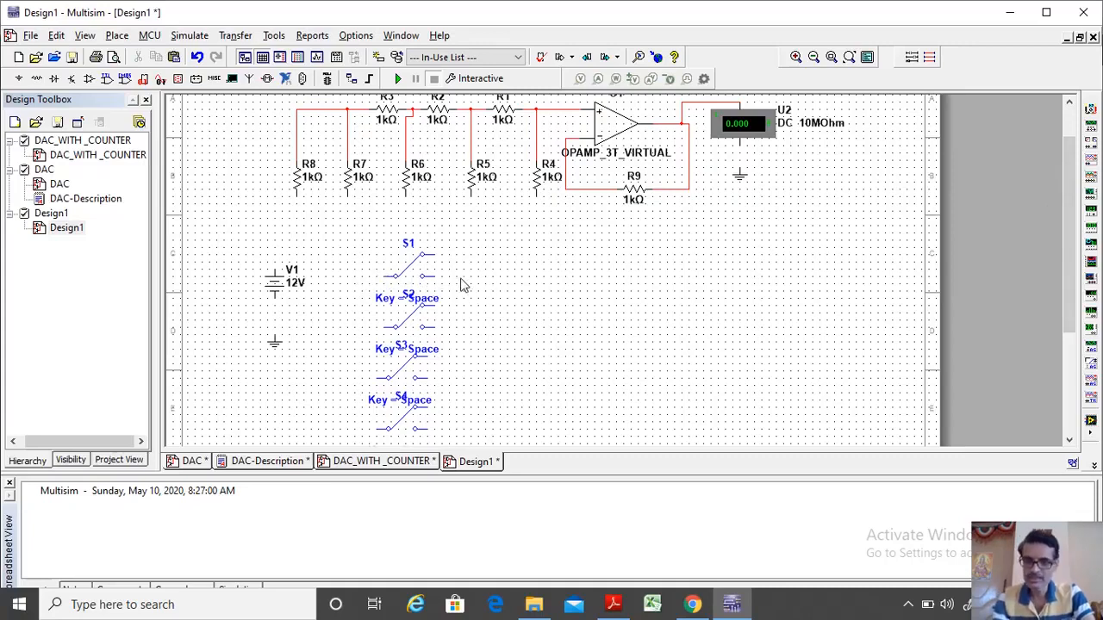
click(407, 267)
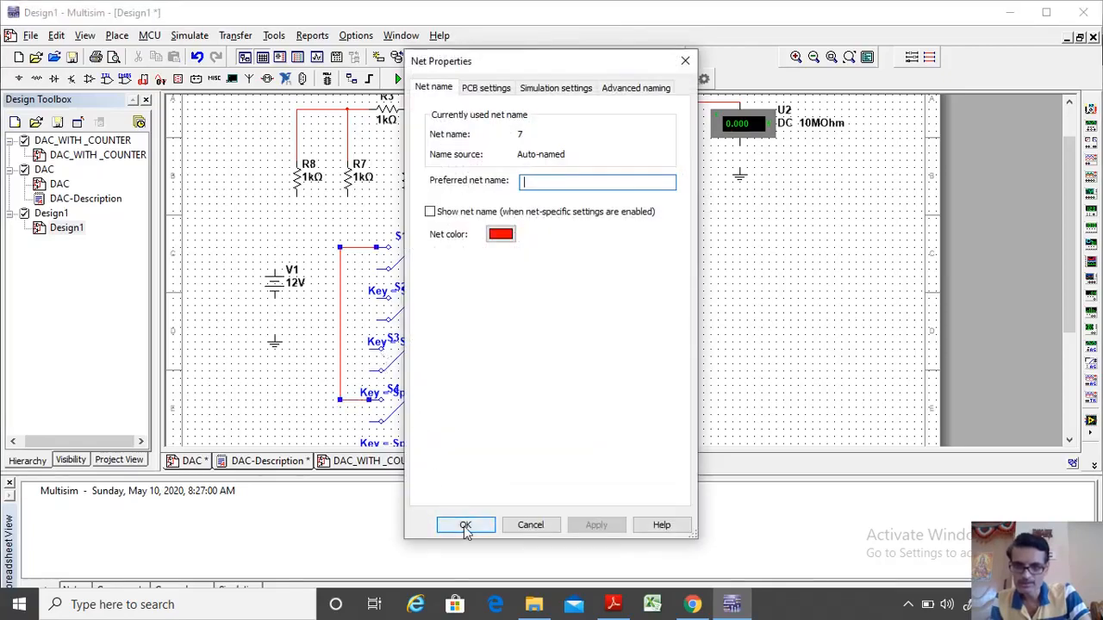
click(466, 524)
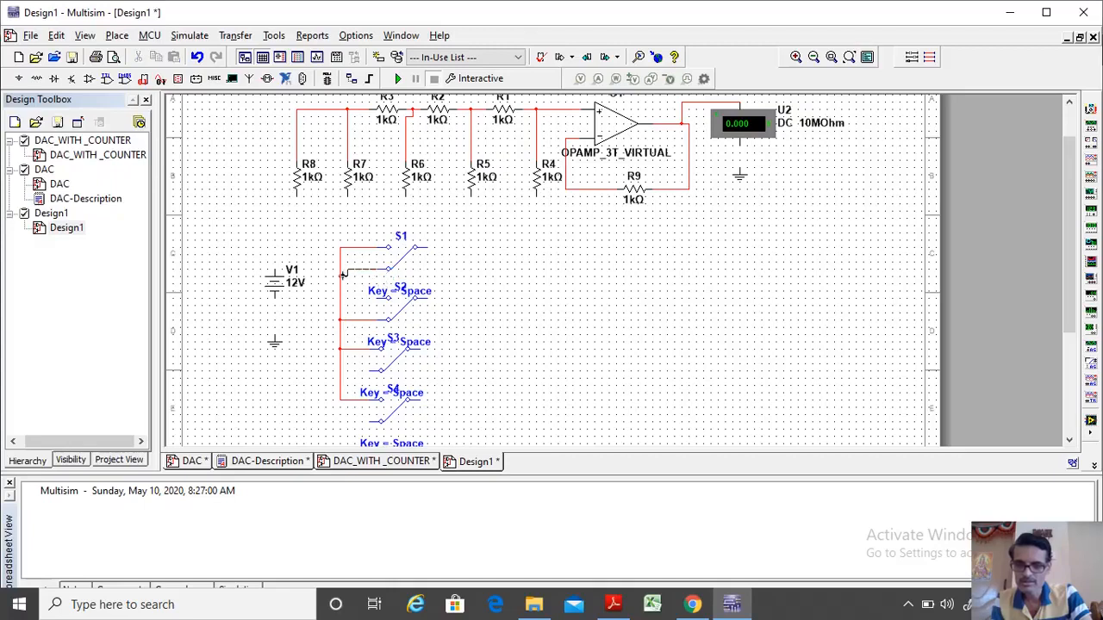
click(338, 269)
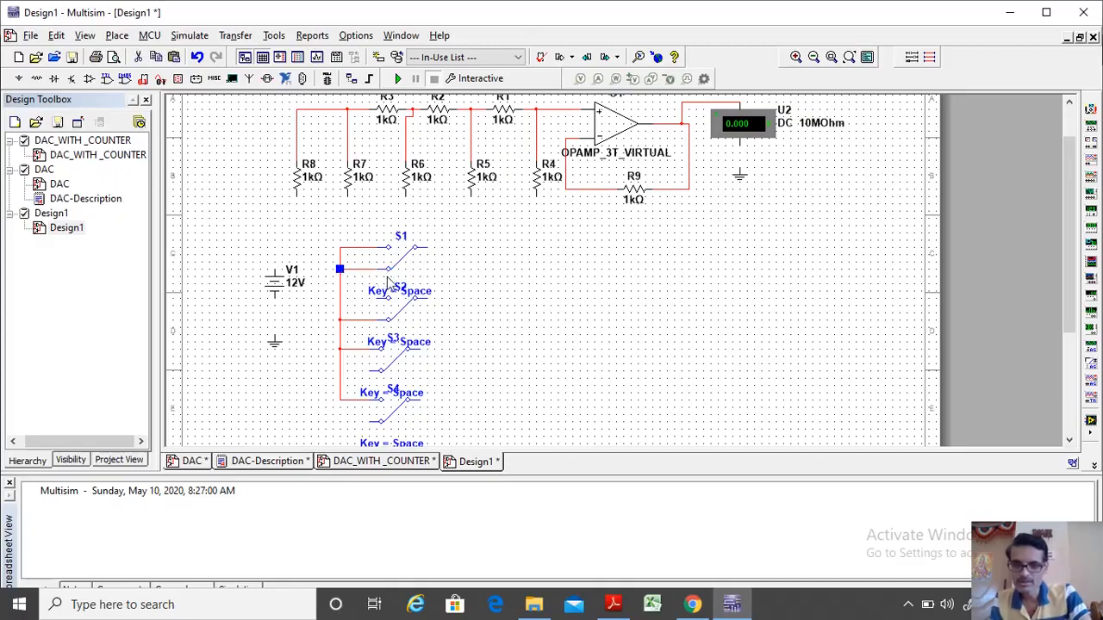
mouse_move(362, 272)
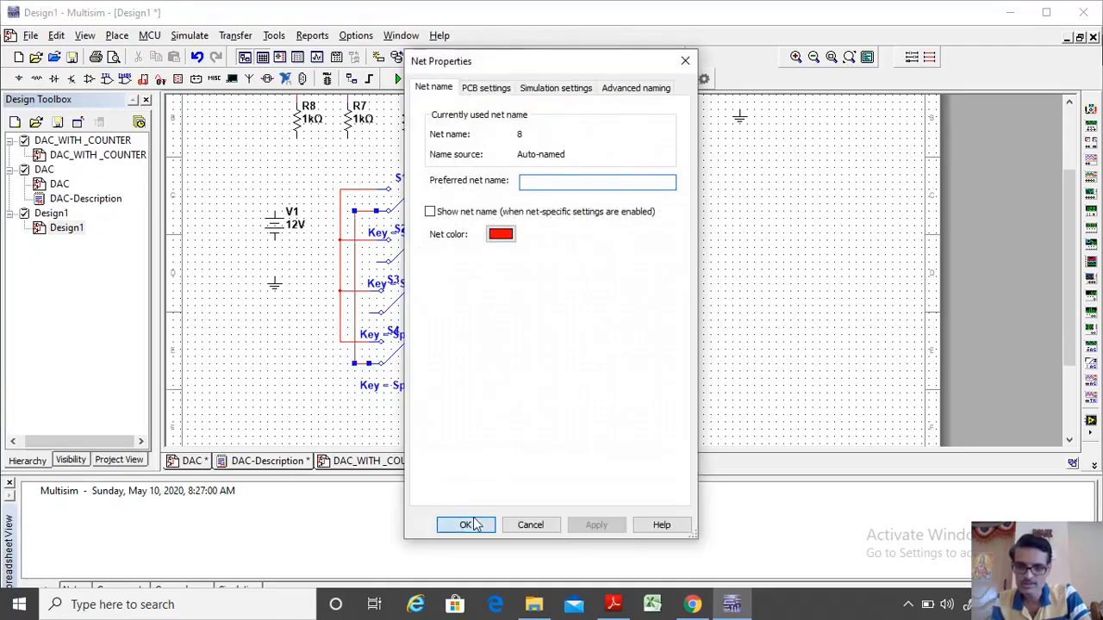
- Wire each switch output up to ladder resistors R7, R6, R5 and R4, accepting default net names
click(466, 523)
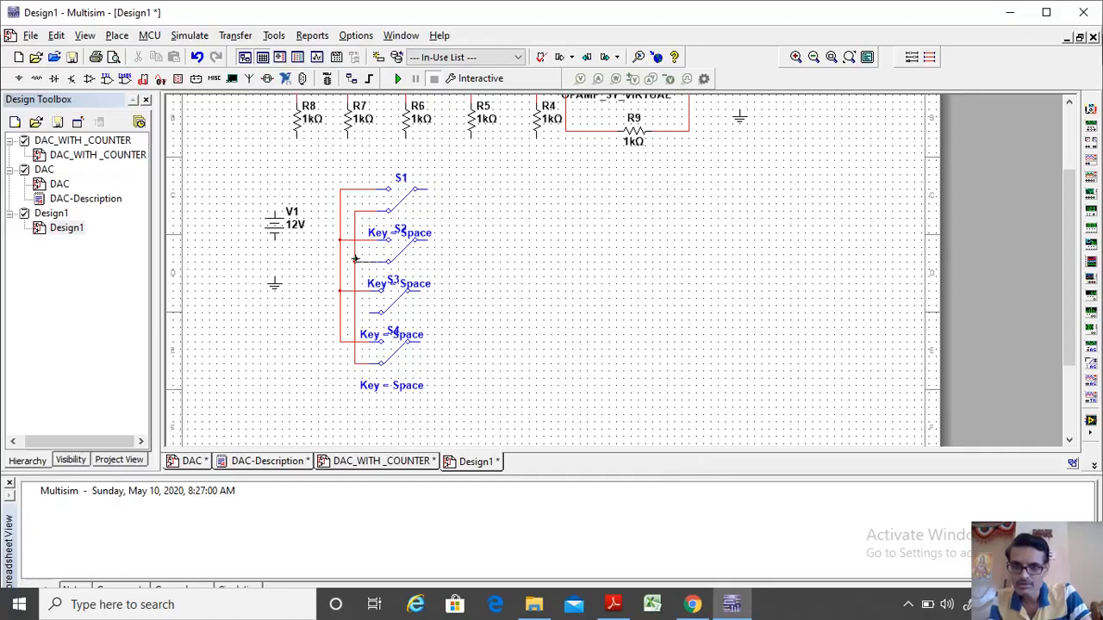
click(353, 262)
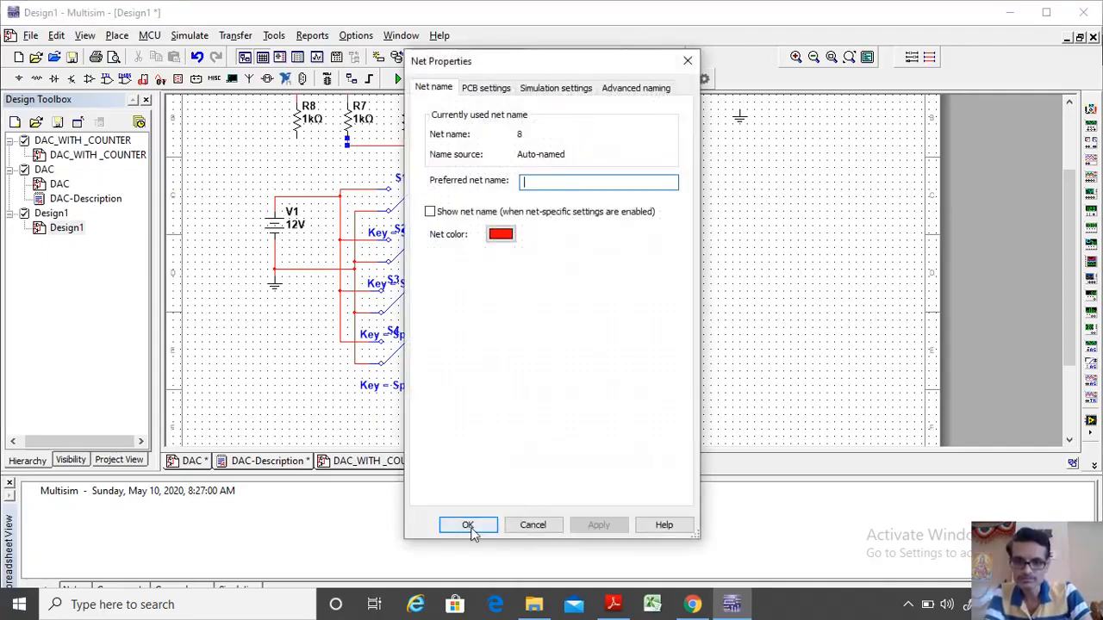
click(468, 524)
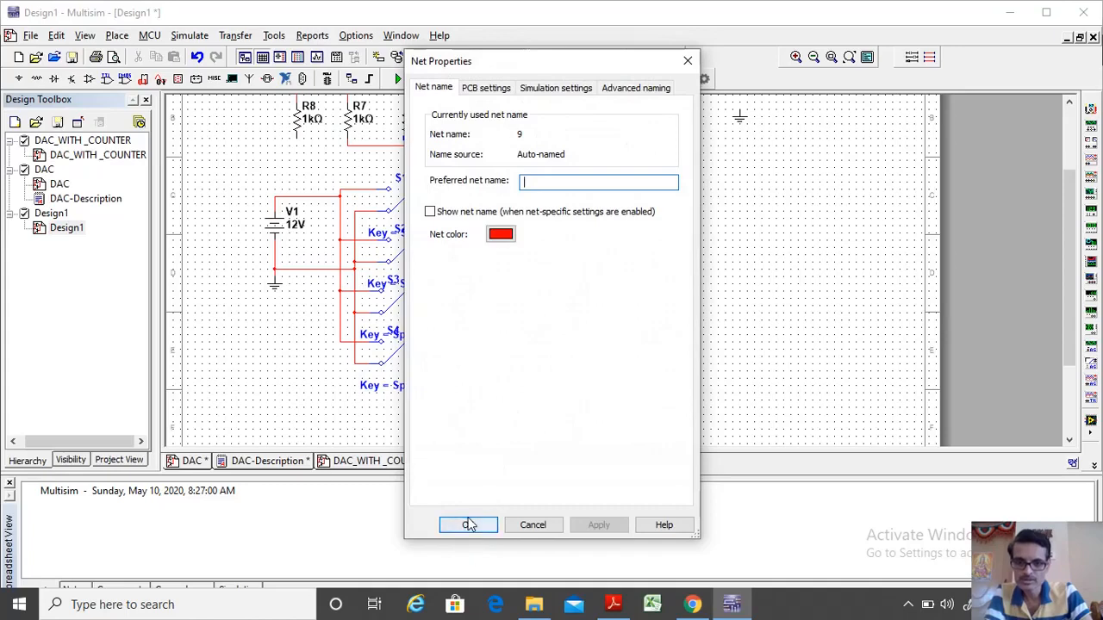
click(469, 524)
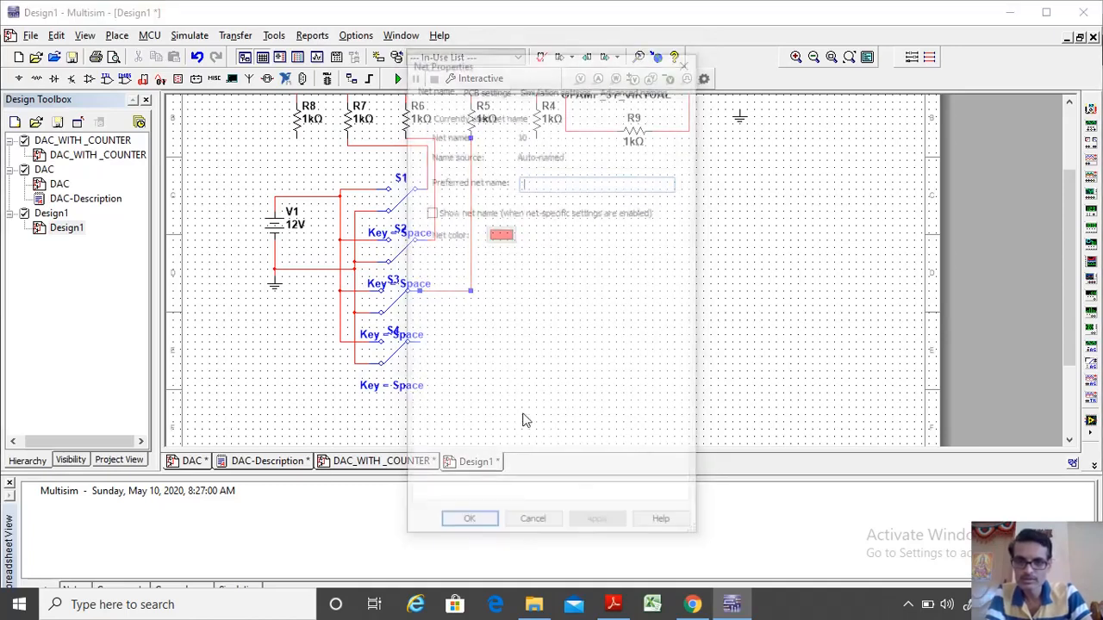
click(469, 517)
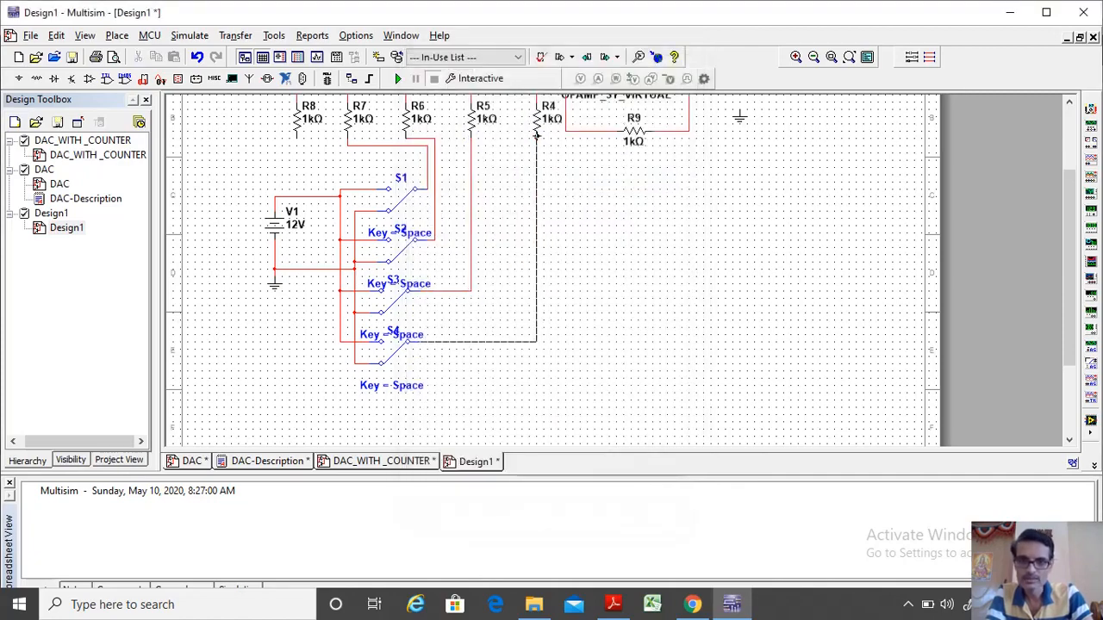
- Set vertical ladder resistors R8, R7 and R6 from 1 kΩ to 2 kΩ
double_click(635, 129)
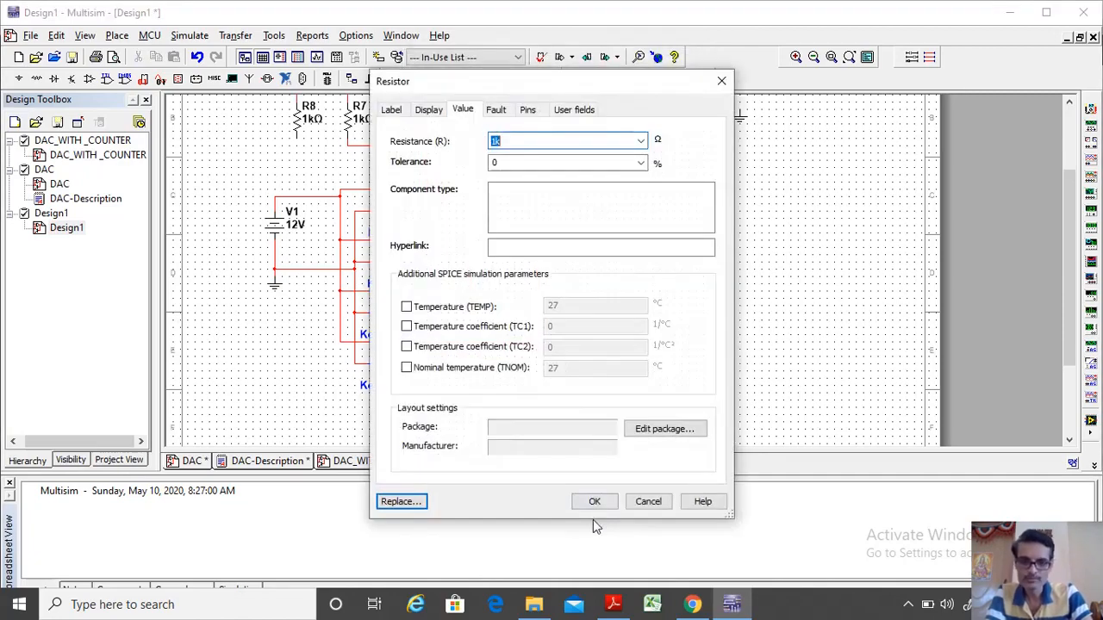
click(595, 501)
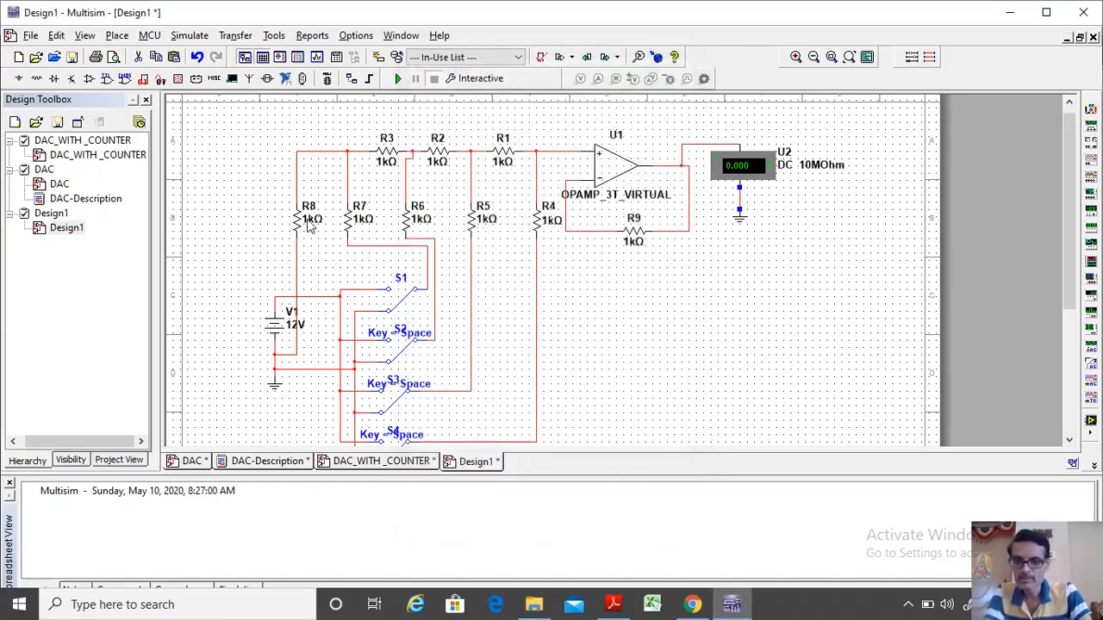
double_click(308, 218)
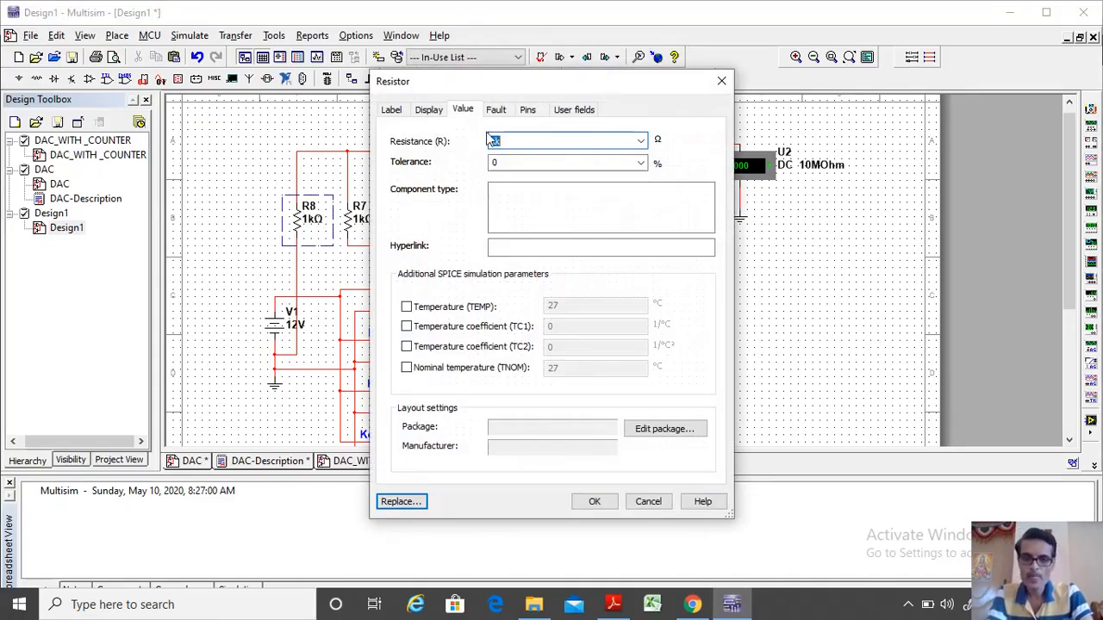
click(593, 502)
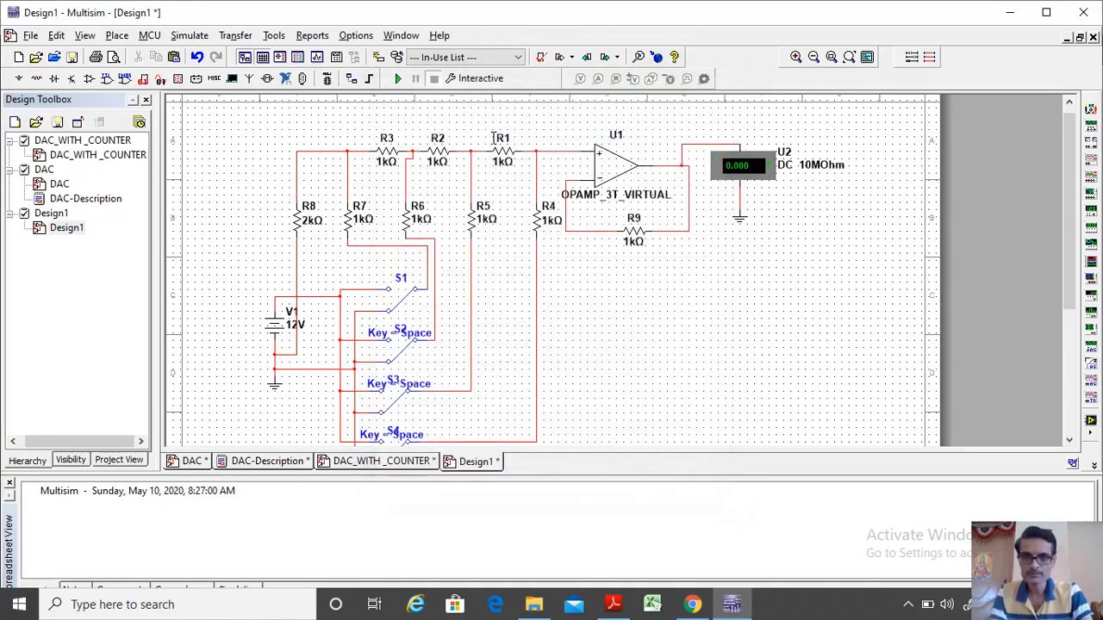
click(358, 219)
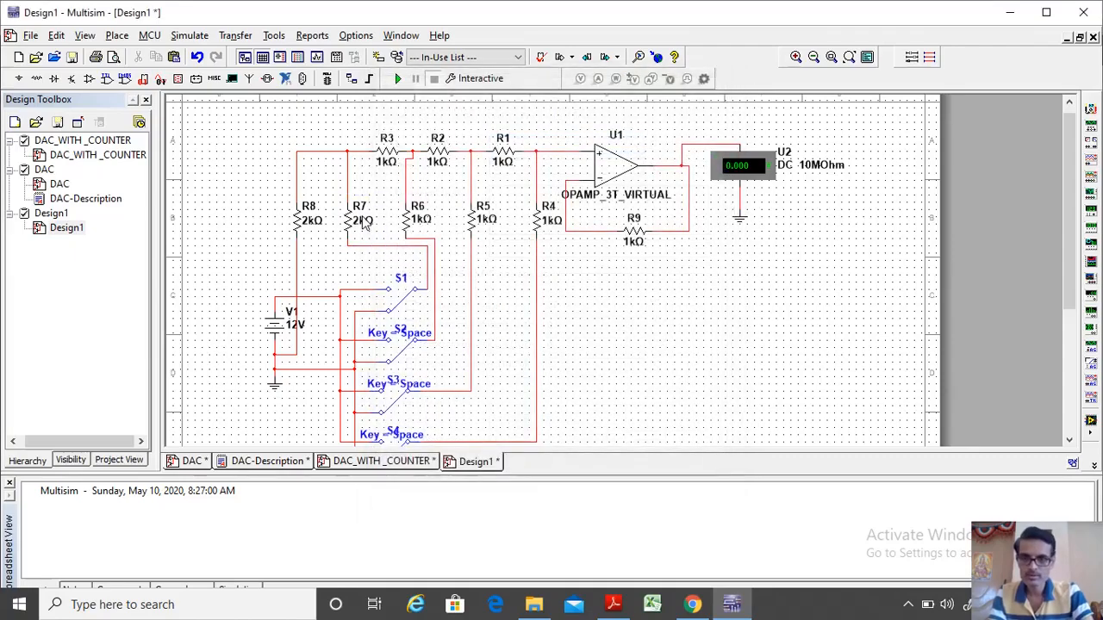
click(417, 221)
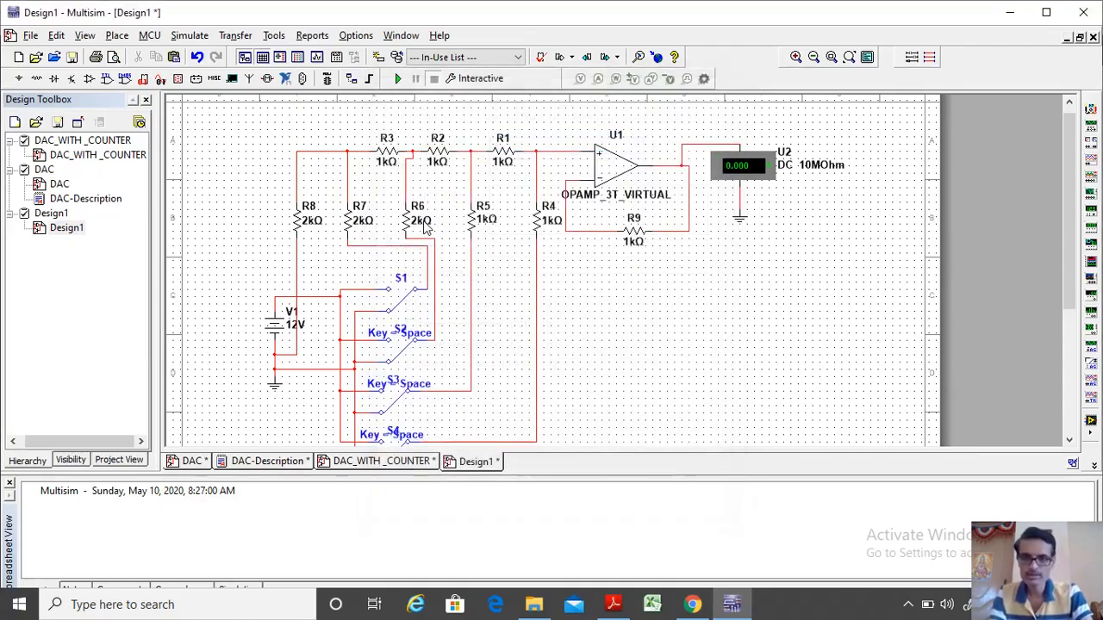
- Set R5 to 2 kΩ, dismissing the invalid expression warning on the first attempt
click(483, 220)
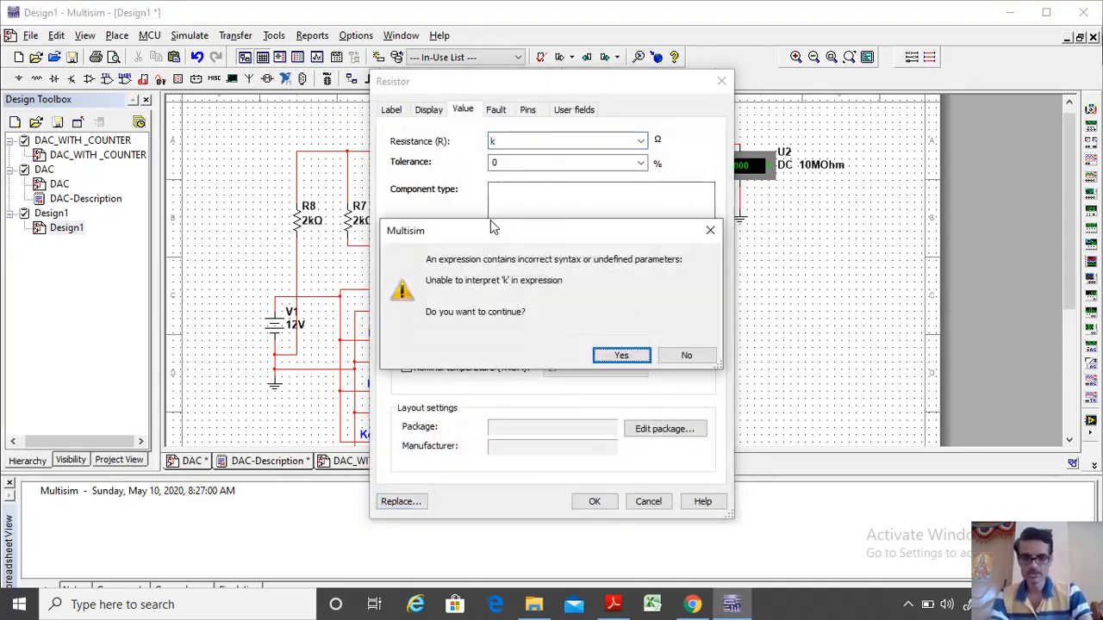
click(621, 355)
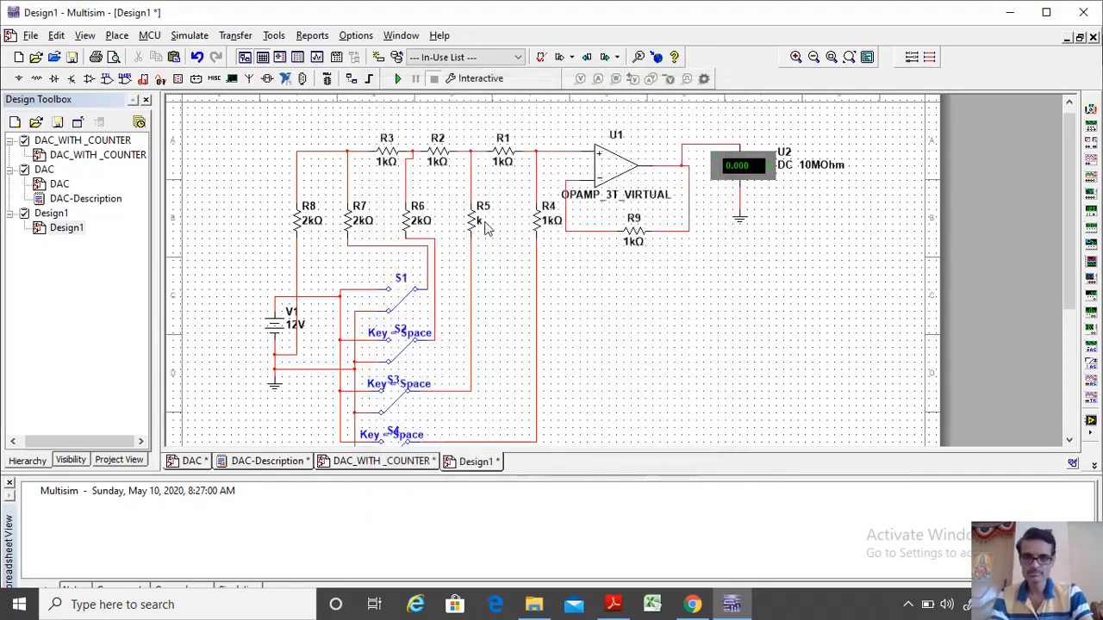
double_click(479, 221)
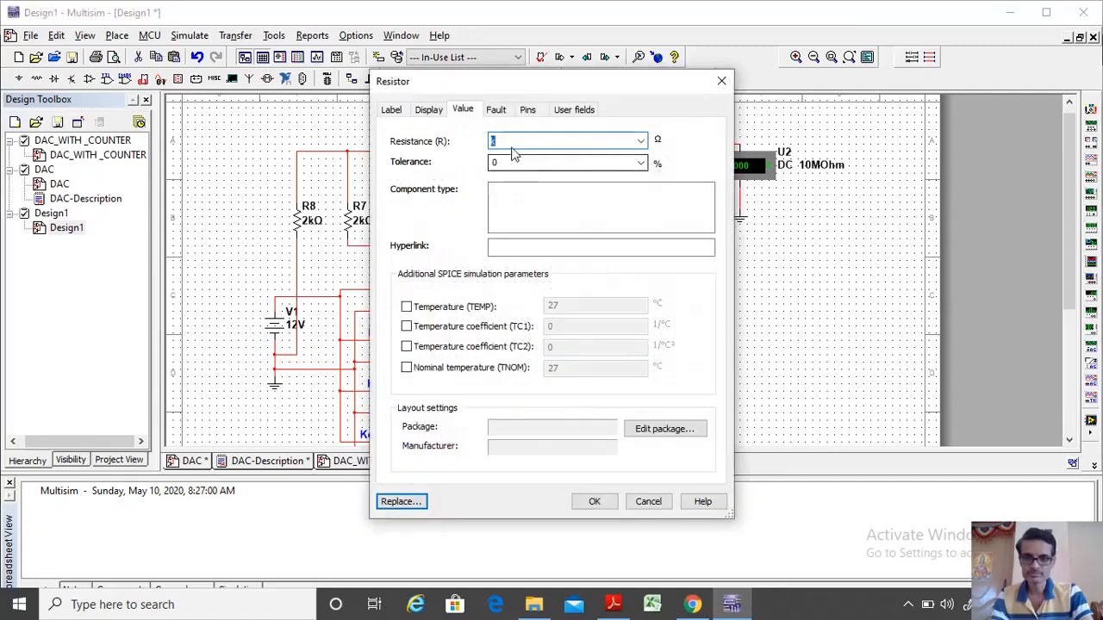
click(593, 502)
text(2k)
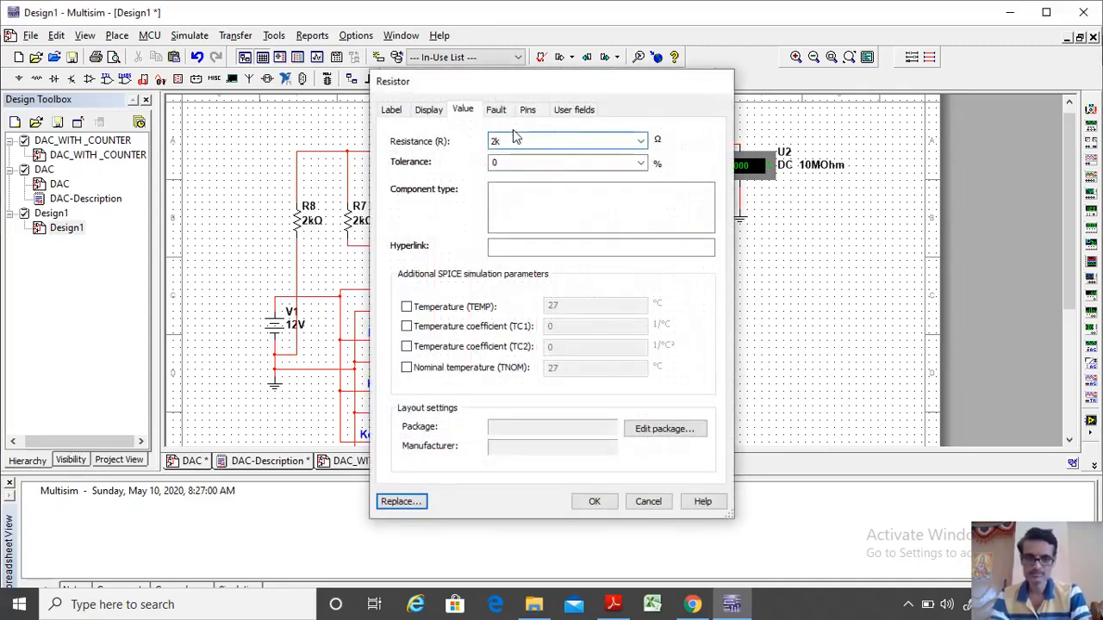
click(592, 501)
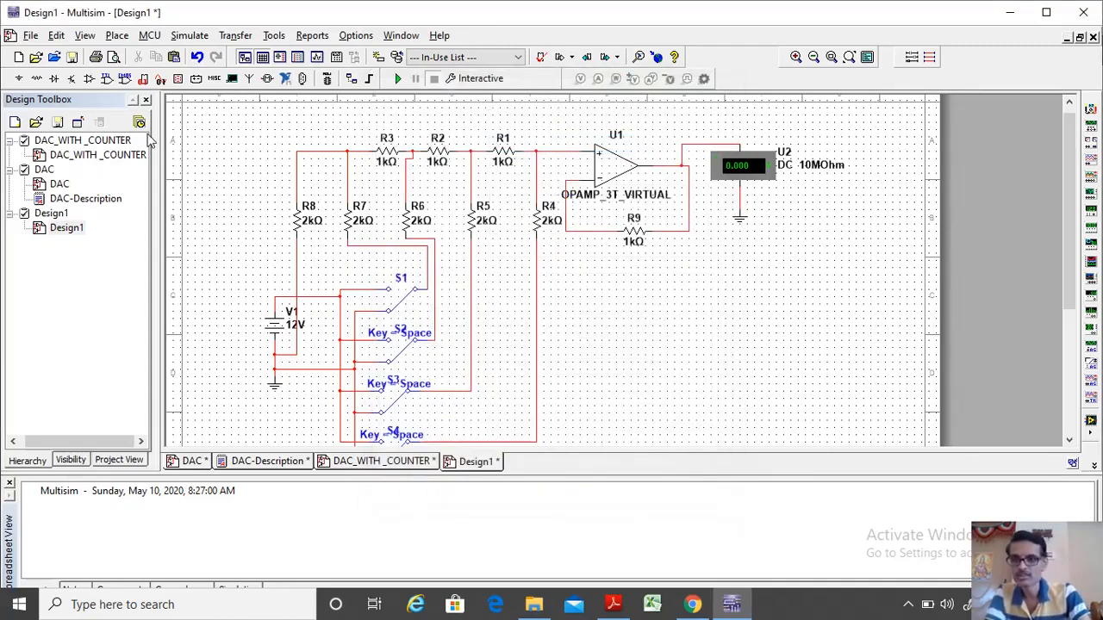
mouse_move(239, 186)
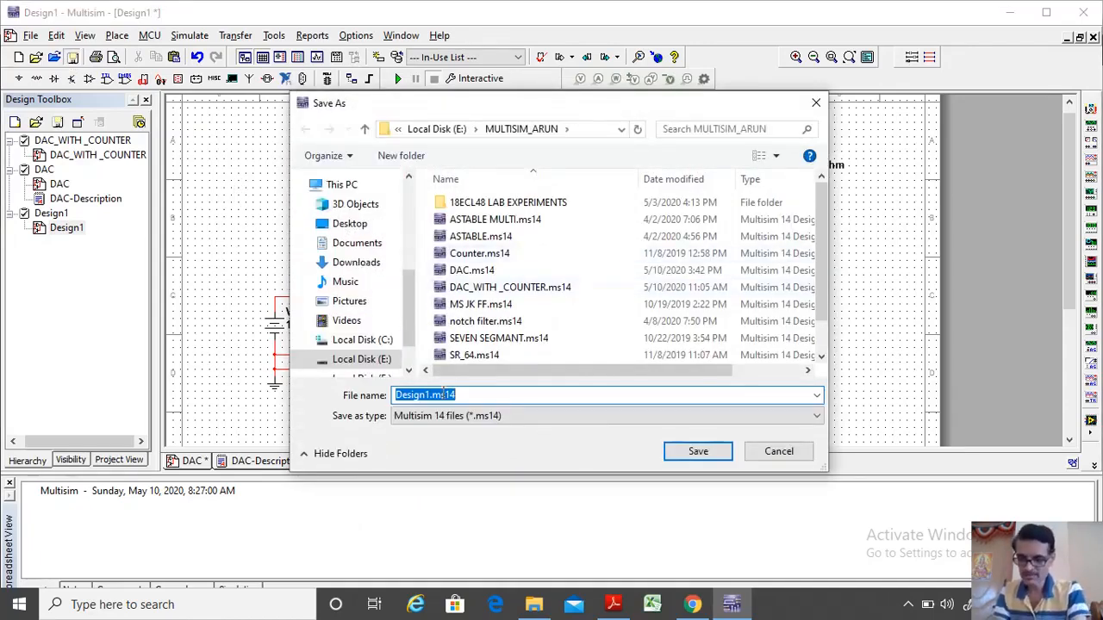
- Save the design as DAC_NEW and start the simulation
text(DAC_NEW)
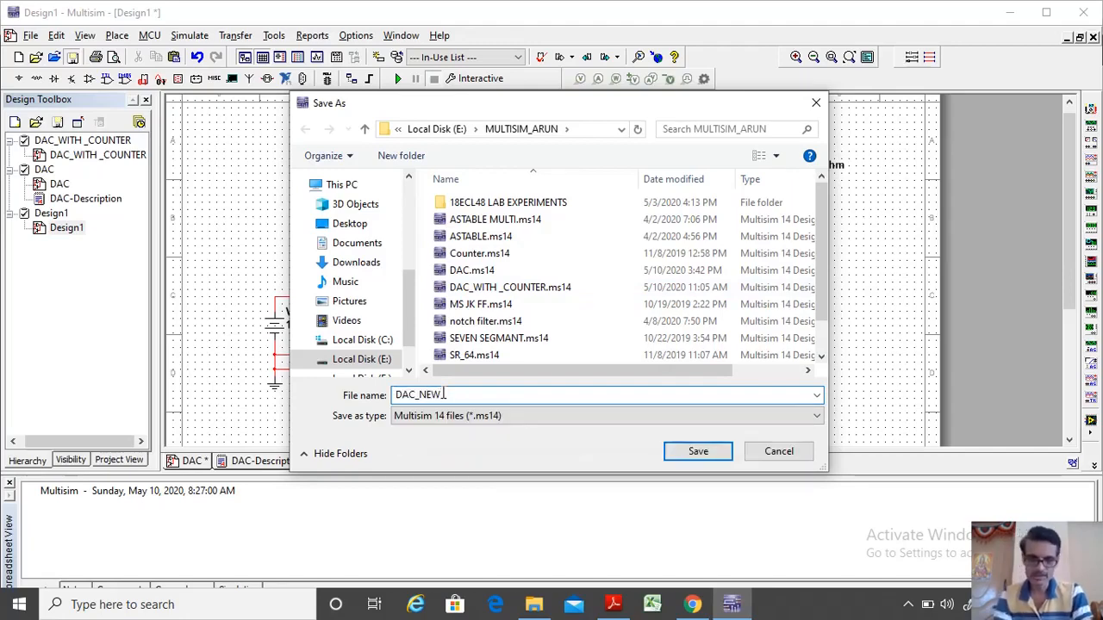
click(698, 451)
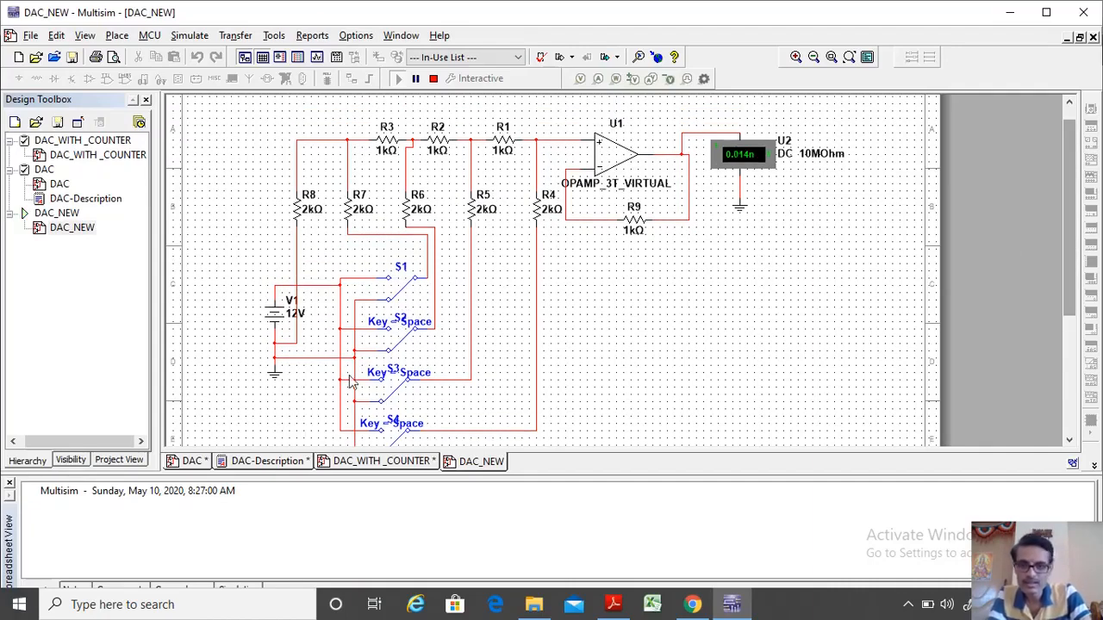
- Stop the simulation, set supply V1 to 5 V and rerun; the output meter reads 0.312 V
scroll(down, 3)
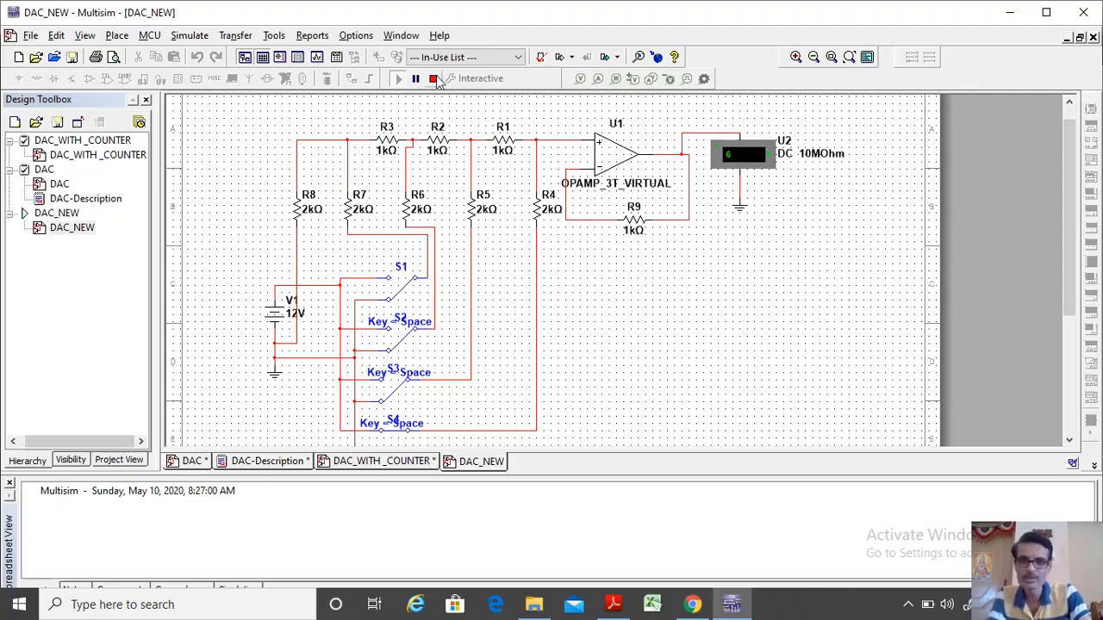
click(434, 79)
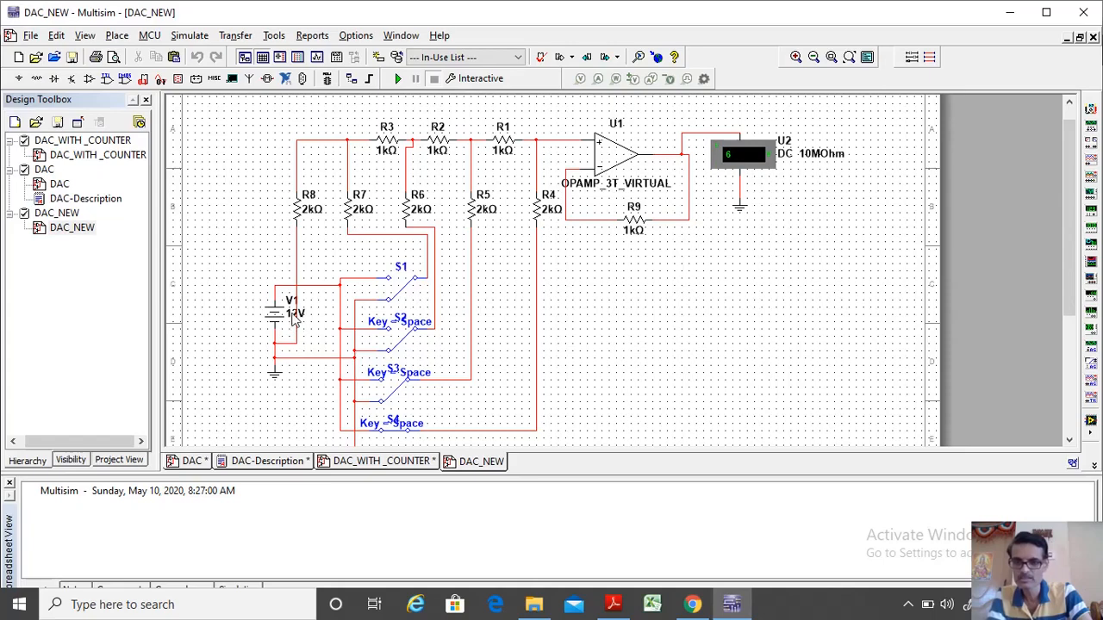
double_click(292, 312)
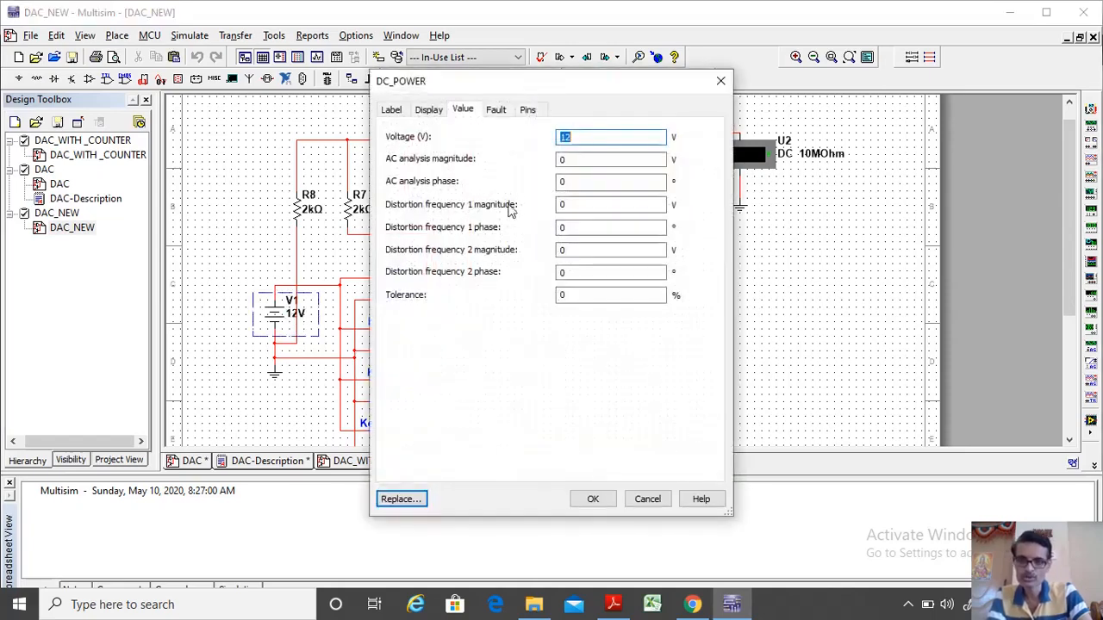
text(5)
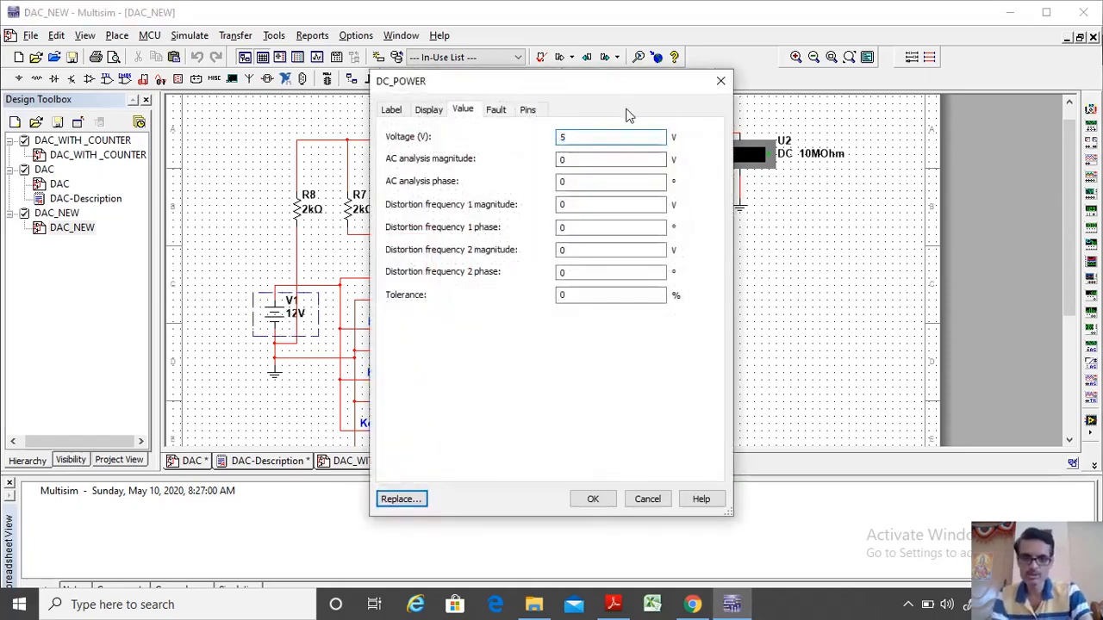
click(593, 500)
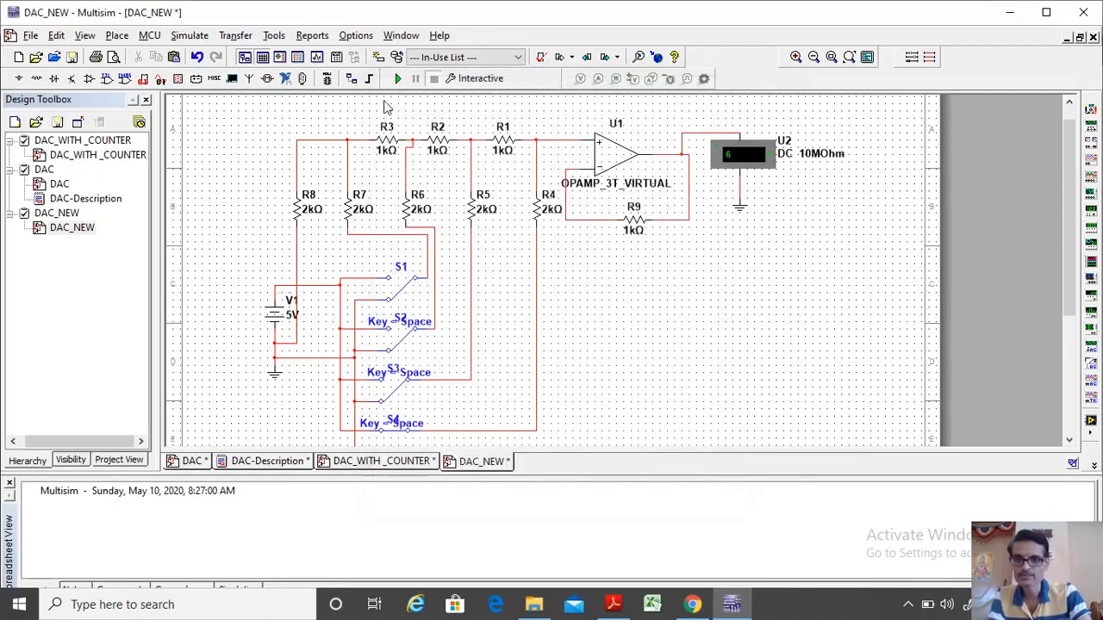
click(398, 77)
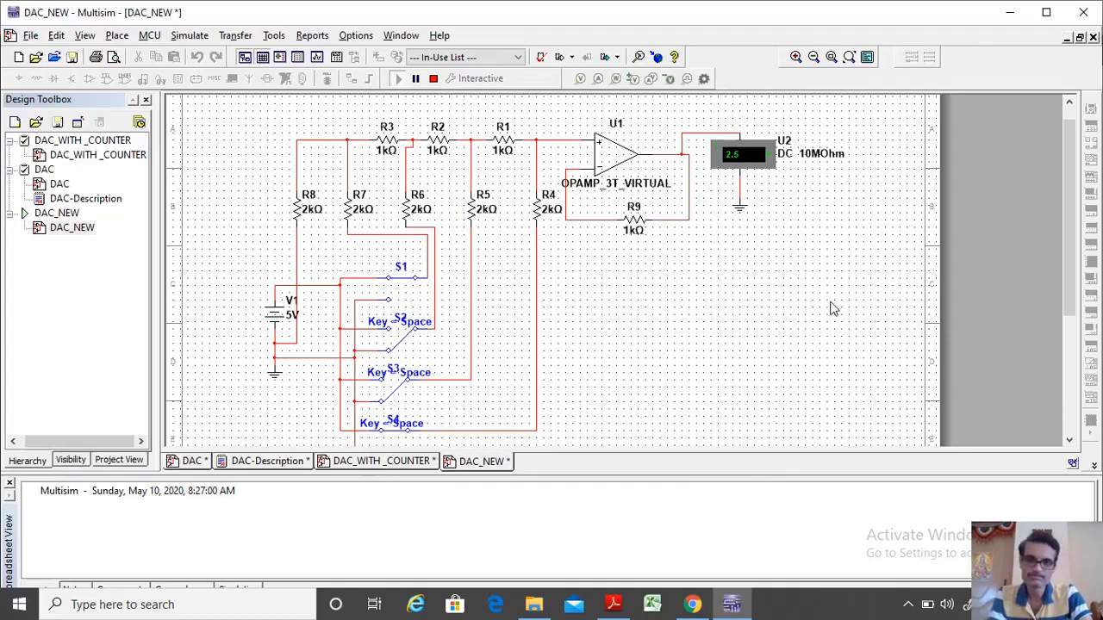
scroll(down, 3)
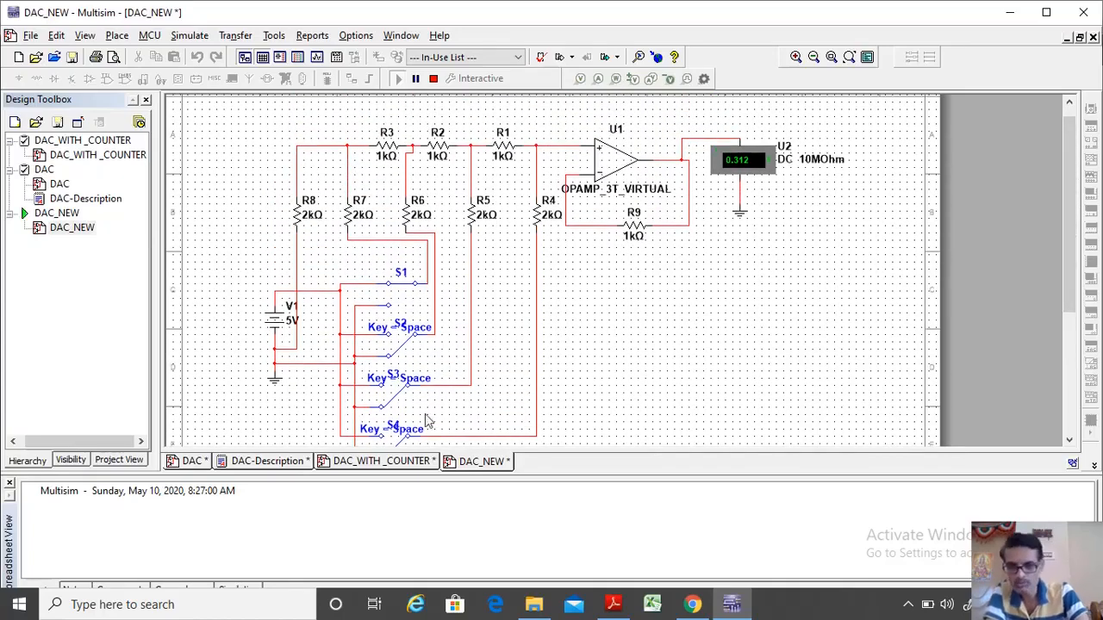
scroll(down, 3)
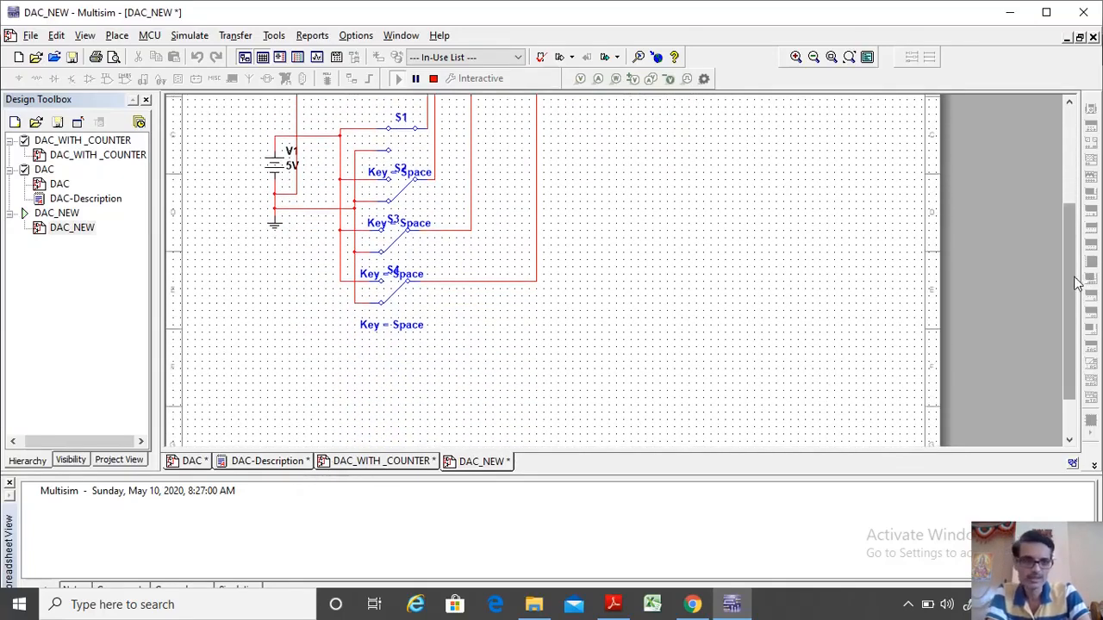
scroll(down, 3)
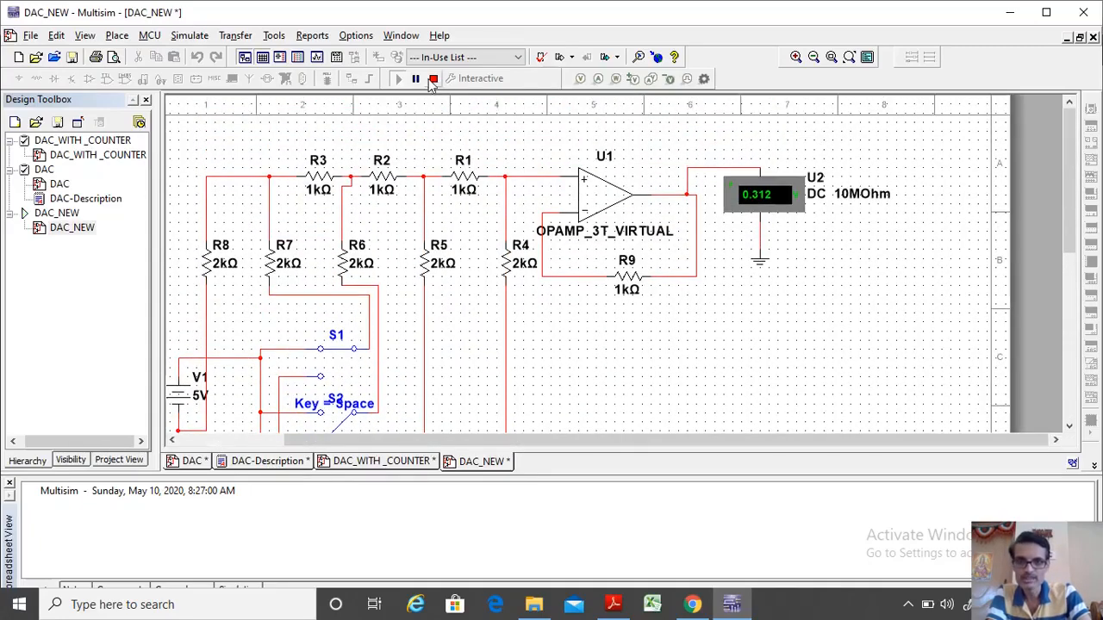
- Stop the simulation, check the DAC-Description voltage table, then reopen the DAC_NEW design
click(435, 80)
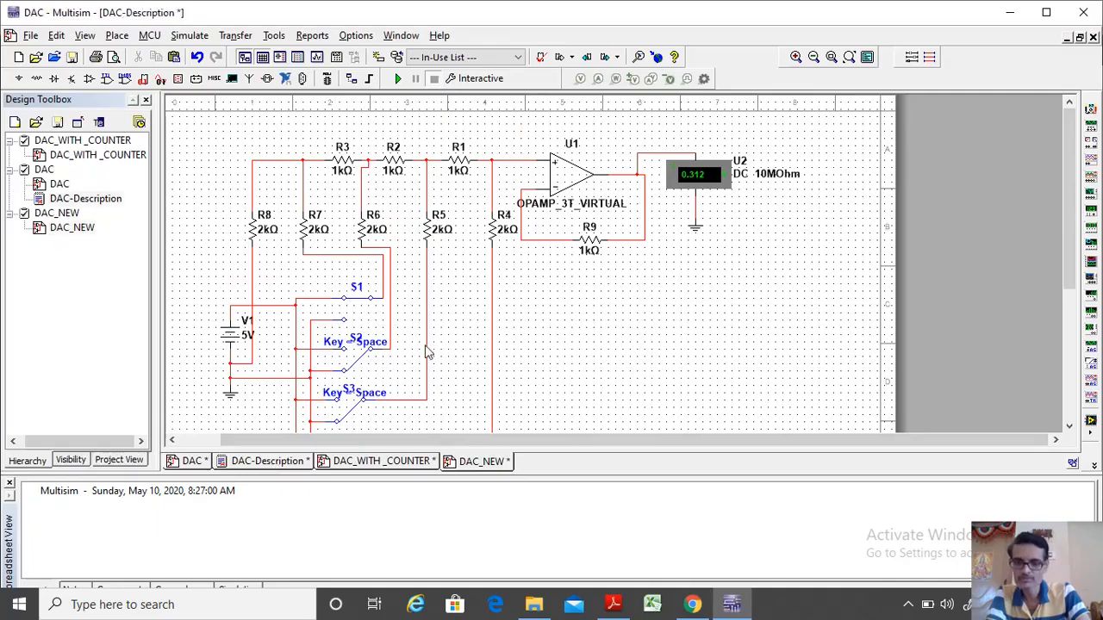
click(268, 462)
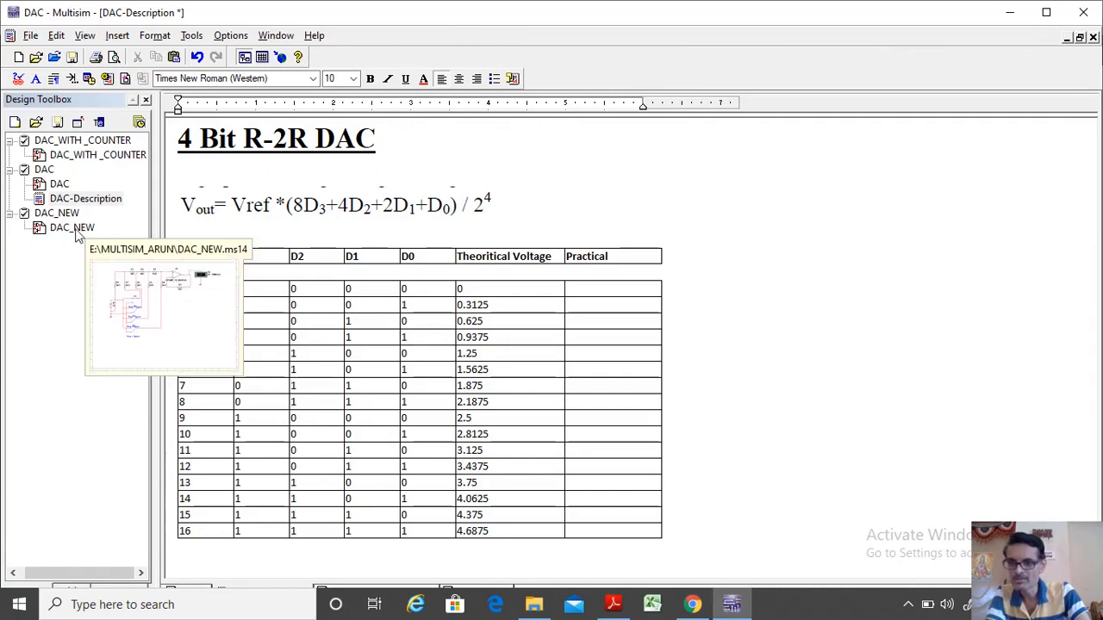
double_click(72, 227)
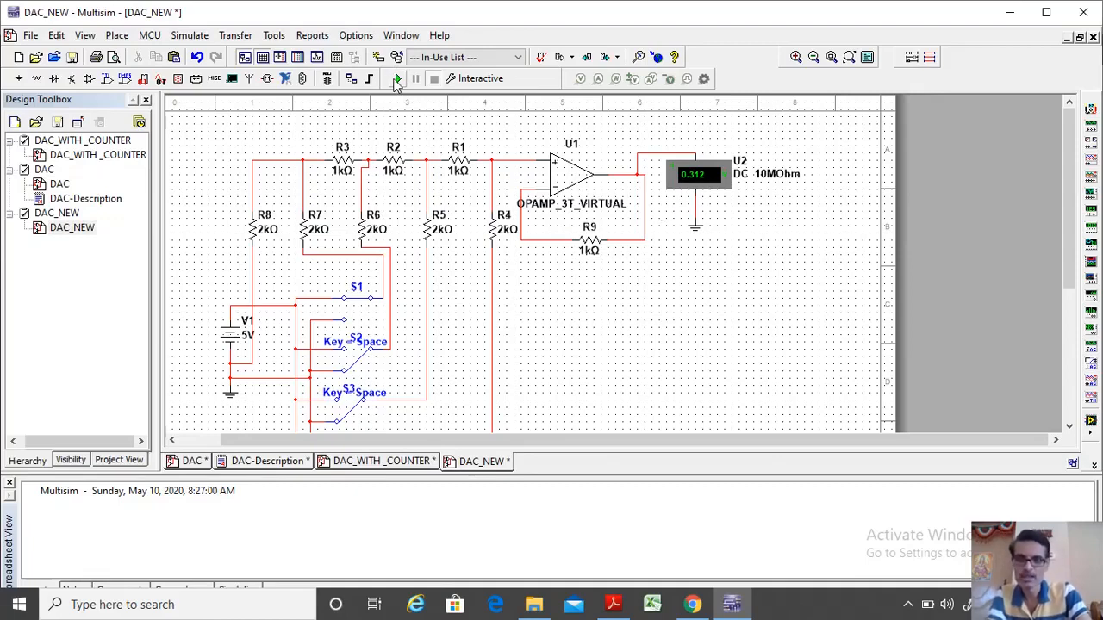
mouse_move(396, 80)
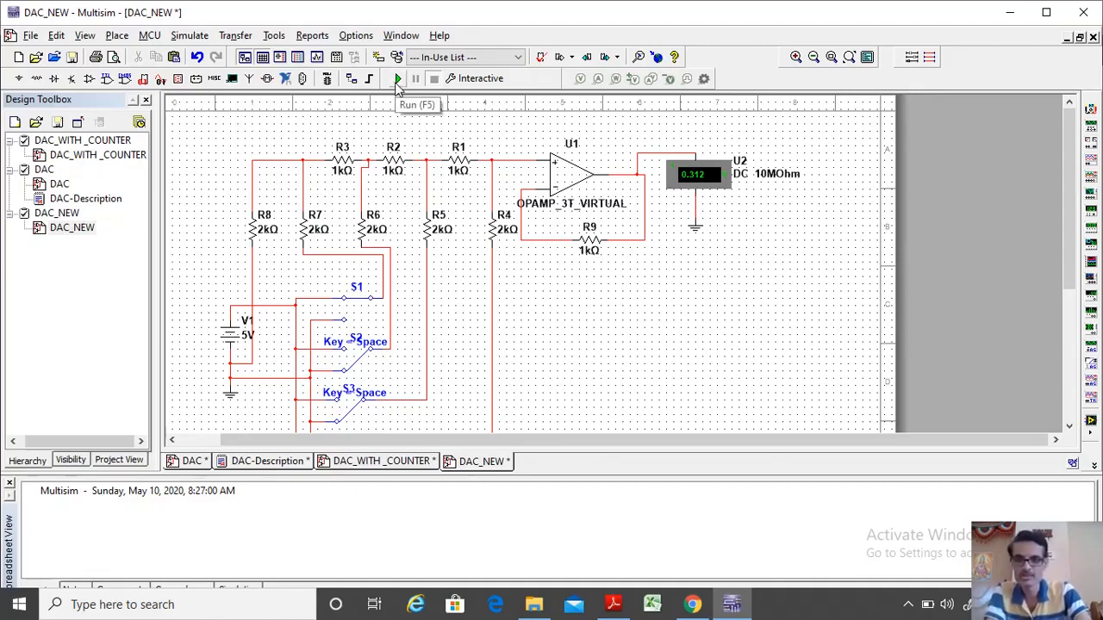
- Run the 4-bit R-2R DAC and flip input switches until the output meter reads 4.687 V
click(396, 78)
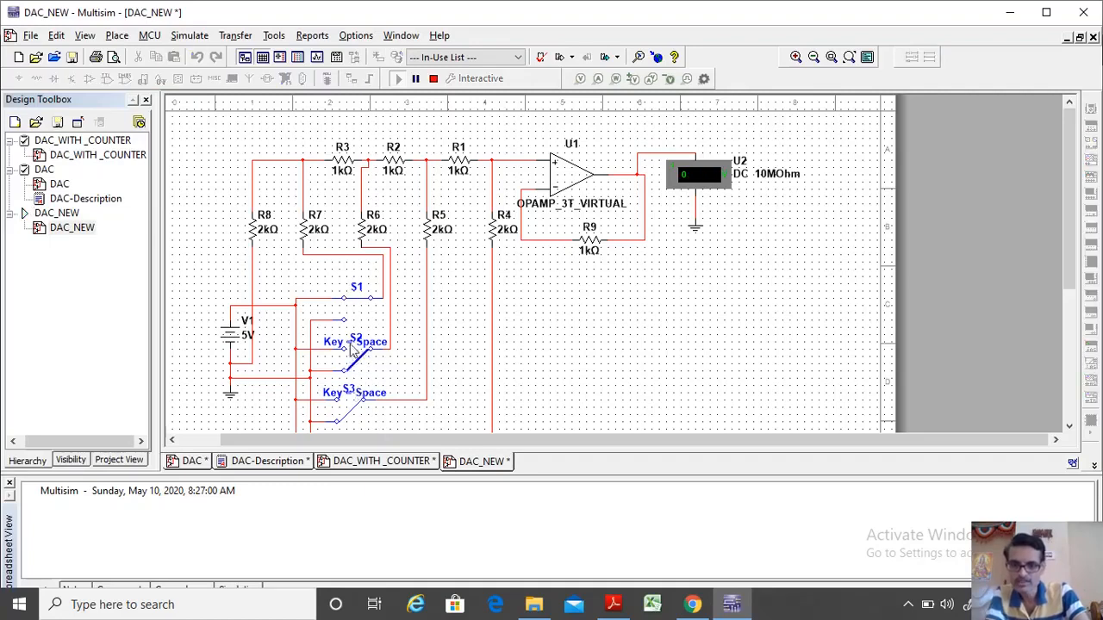
click(358, 356)
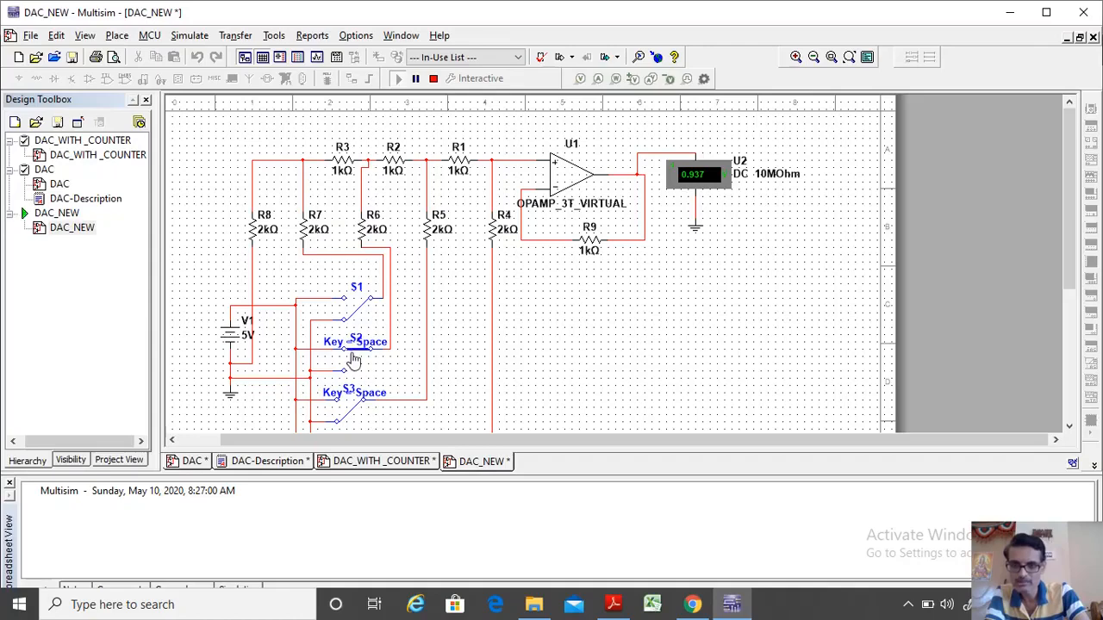
scroll(down, 3)
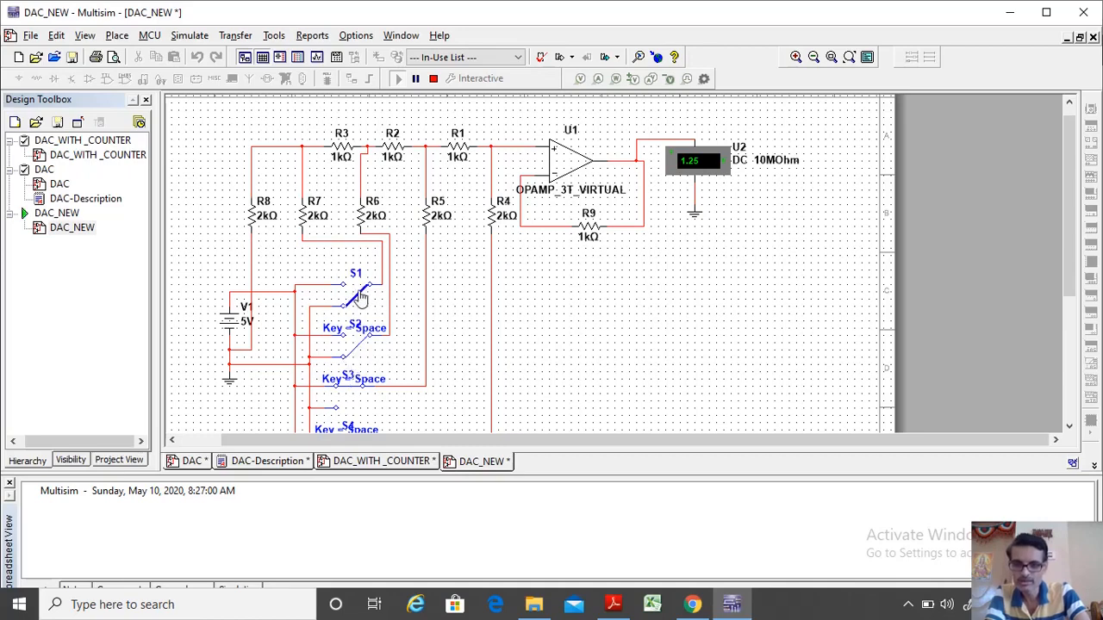
mouse_move(652, 299)
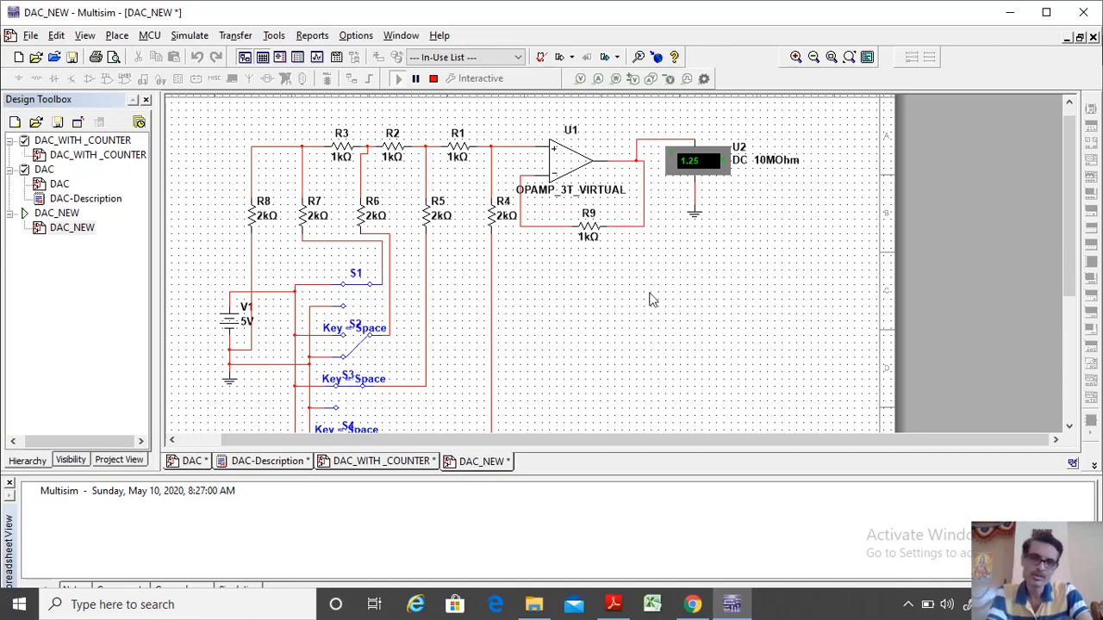
click(355, 285)
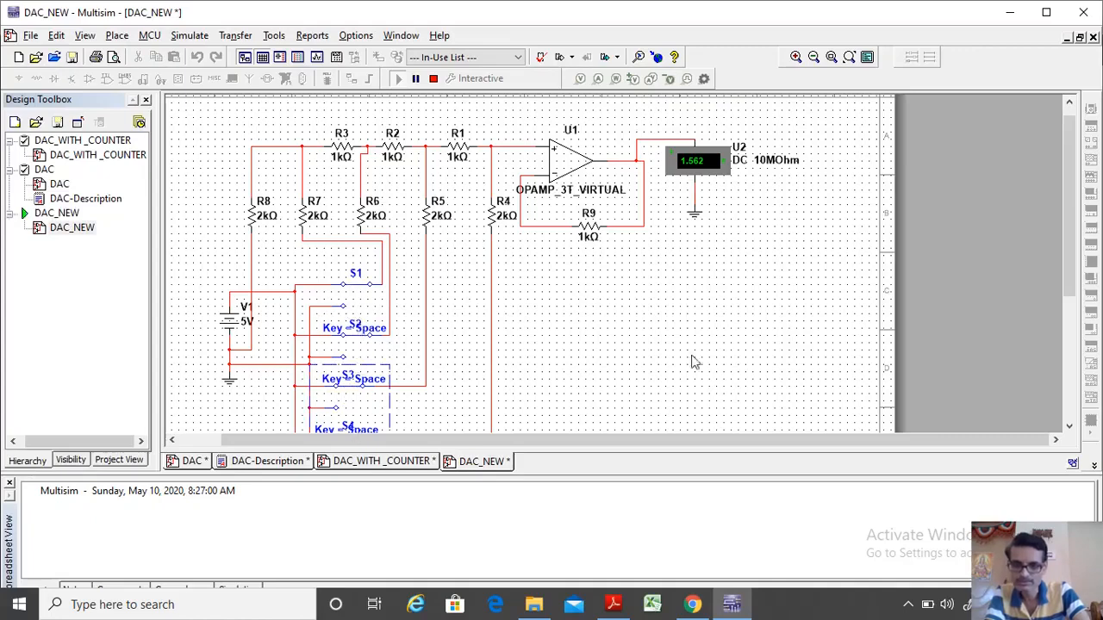
scroll(down, 3)
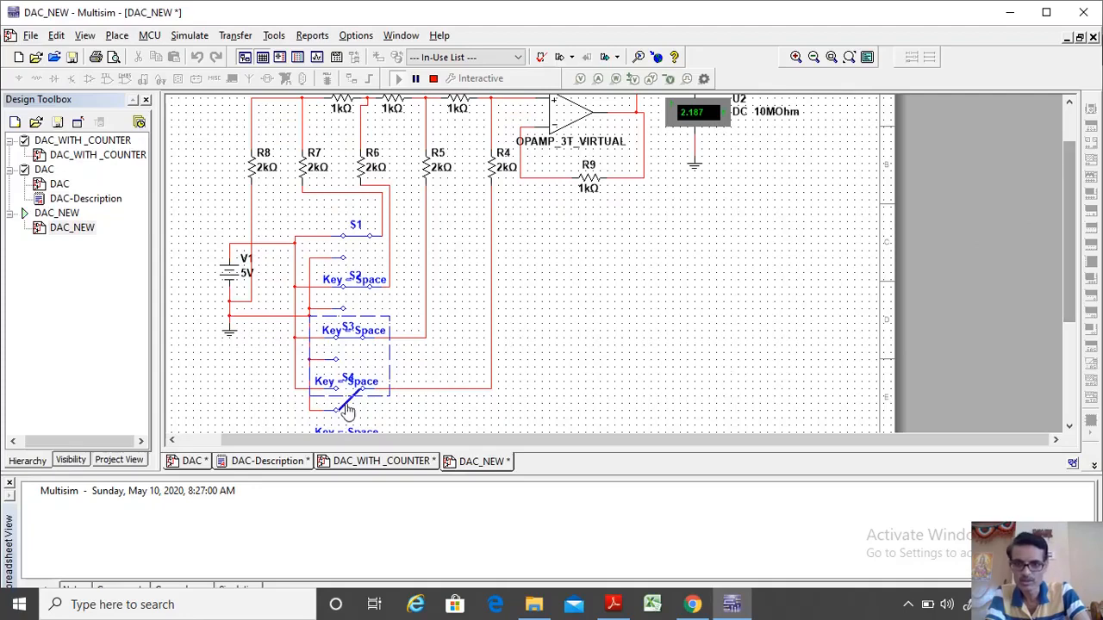
scroll(down, 3)
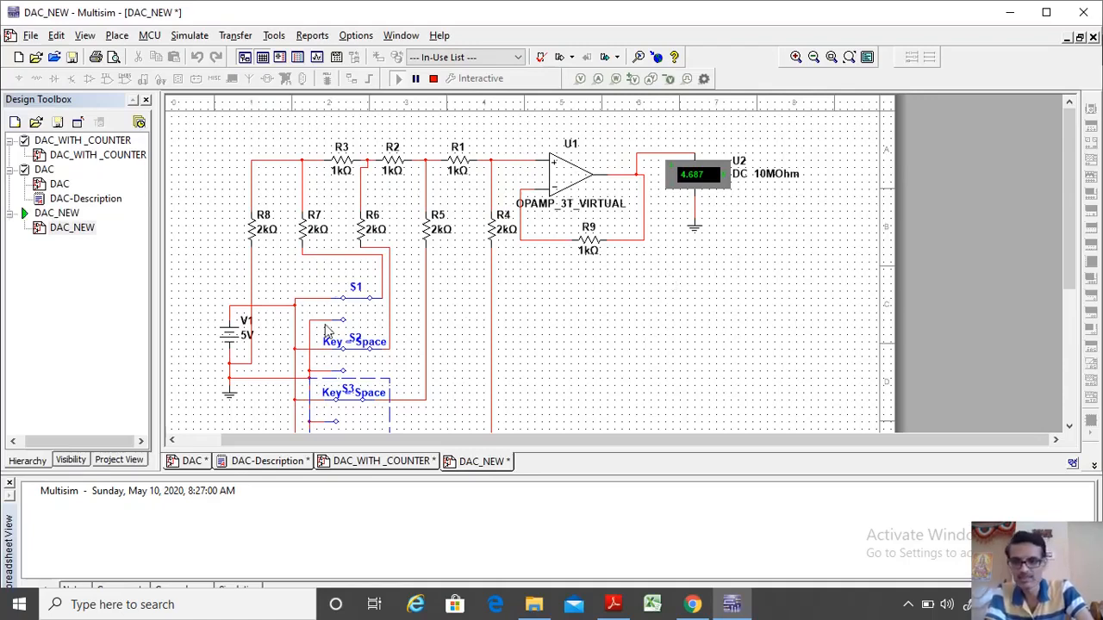
mouse_move(663, 216)
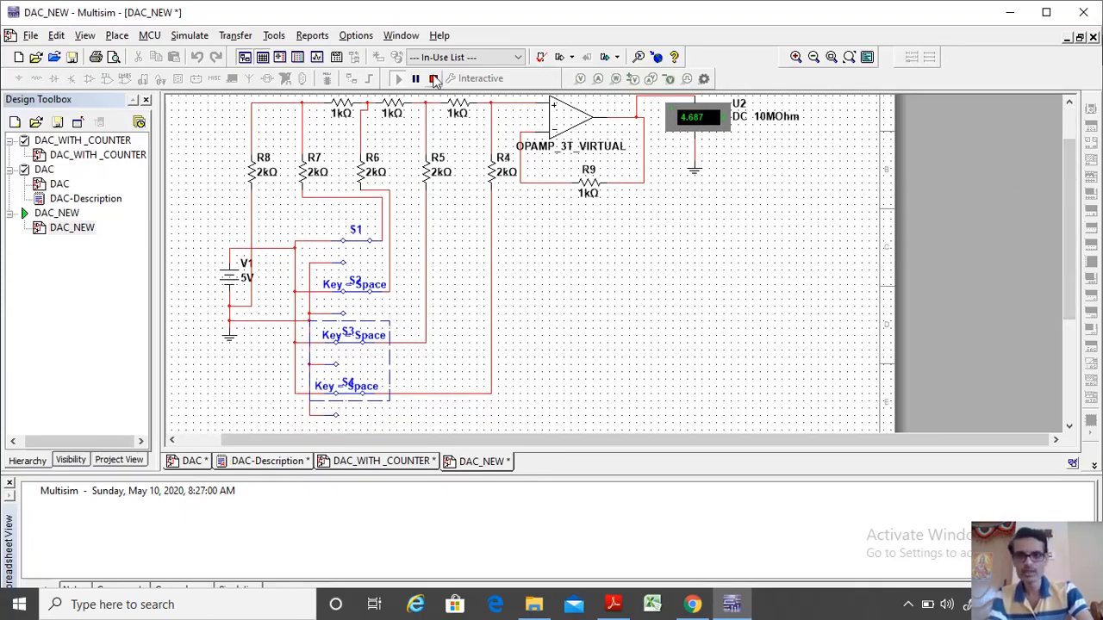
- Stop the DAC simulation, leaving the meter at its final 4.687 V reading
click(435, 79)
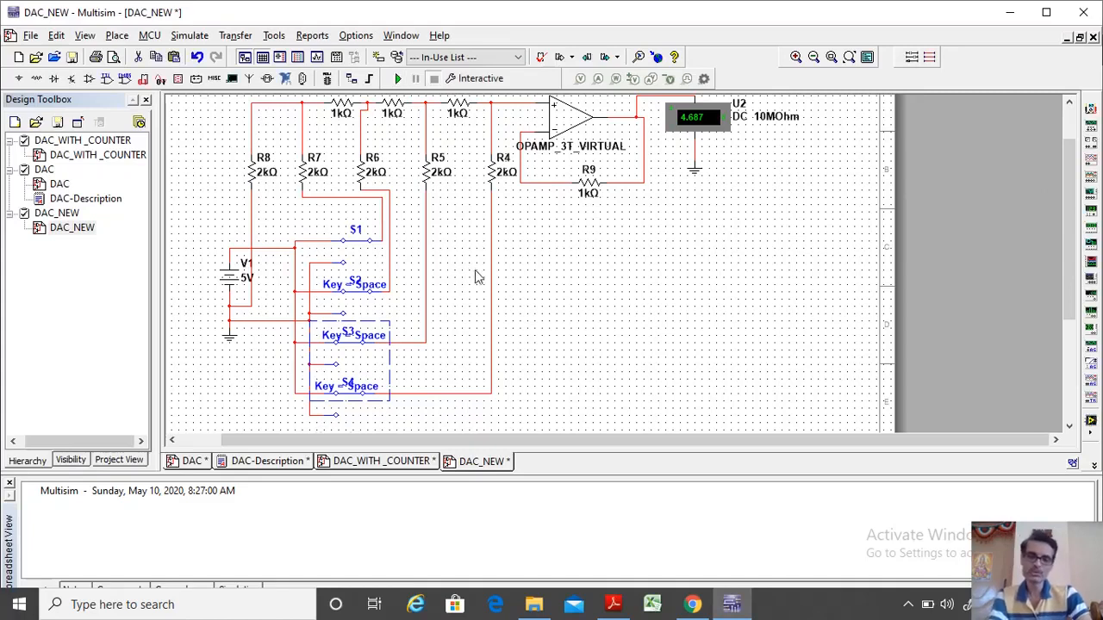
mouse_move(410, 314)
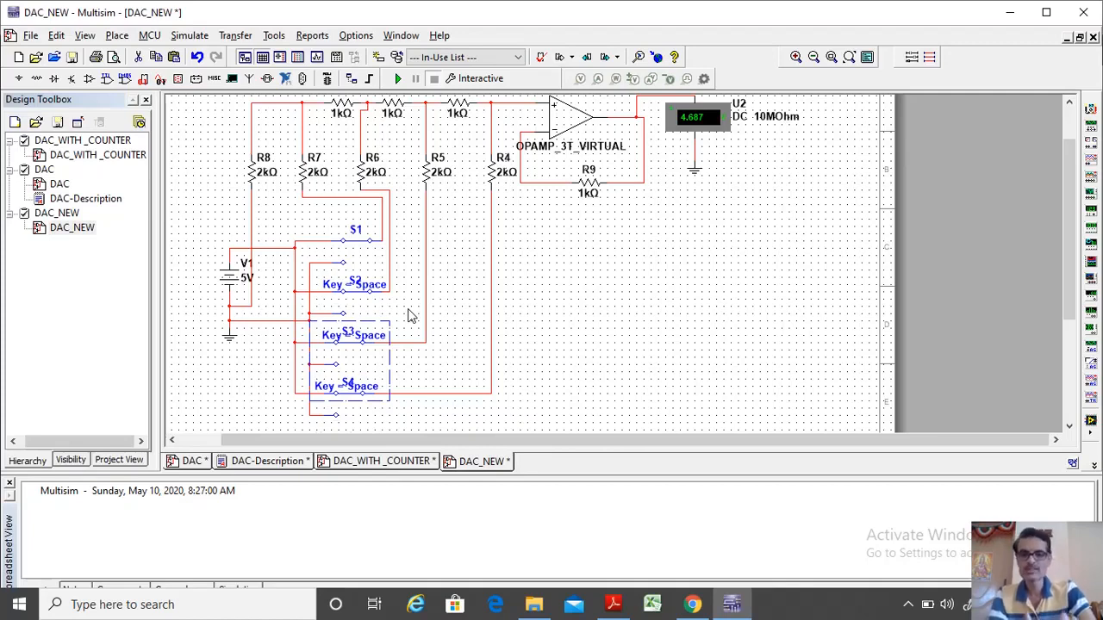
mouse_move(472, 382)
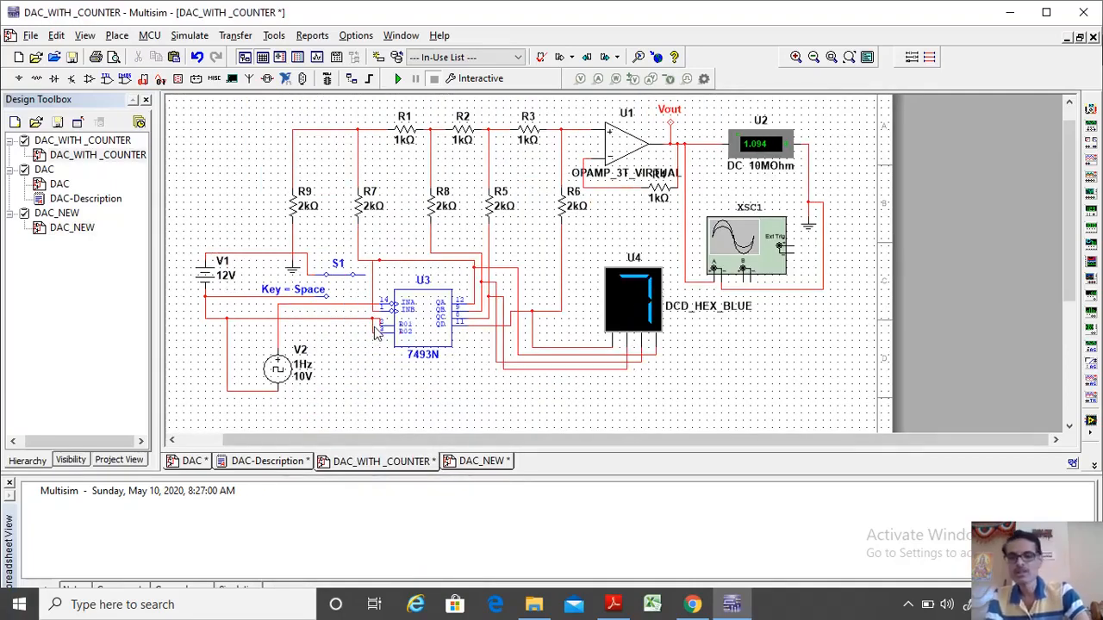
mouse_move(617, 131)
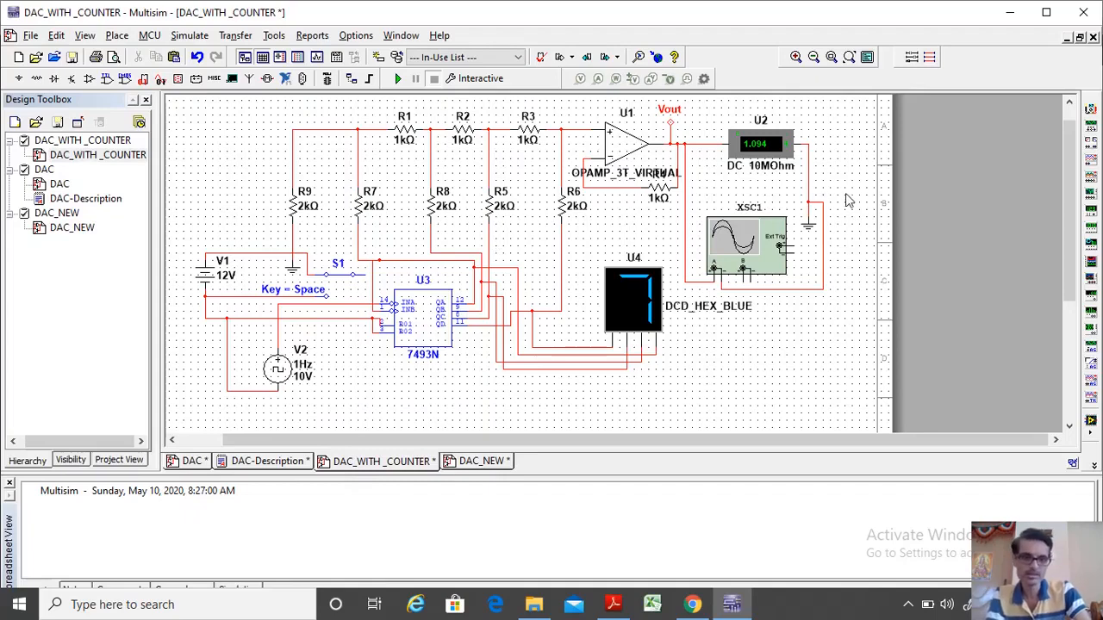
mouse_move(784, 231)
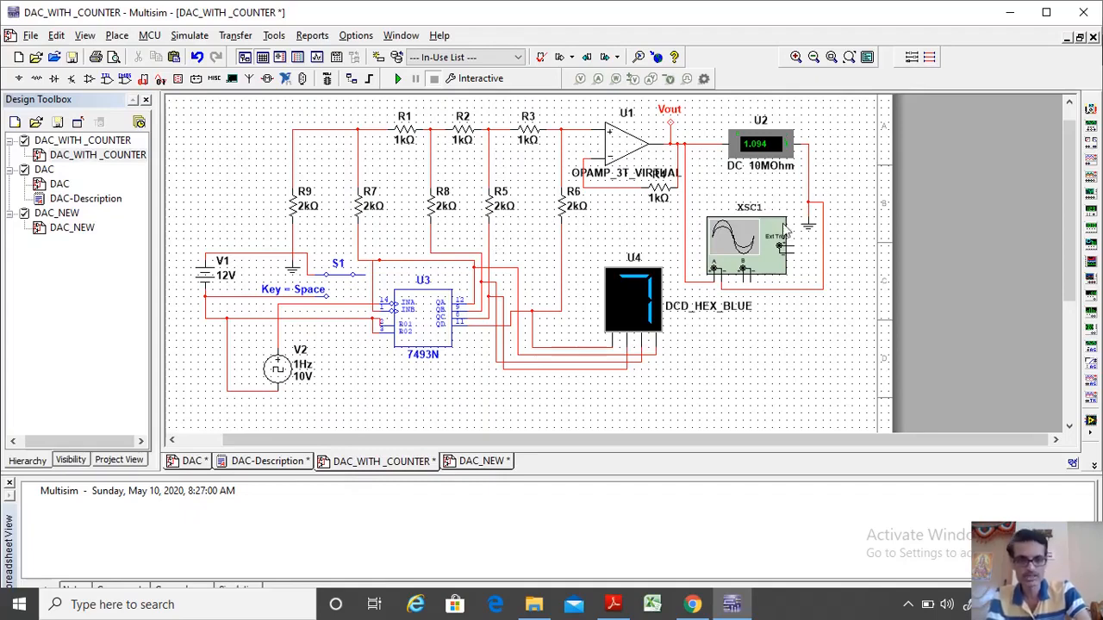
mouse_move(745, 245)
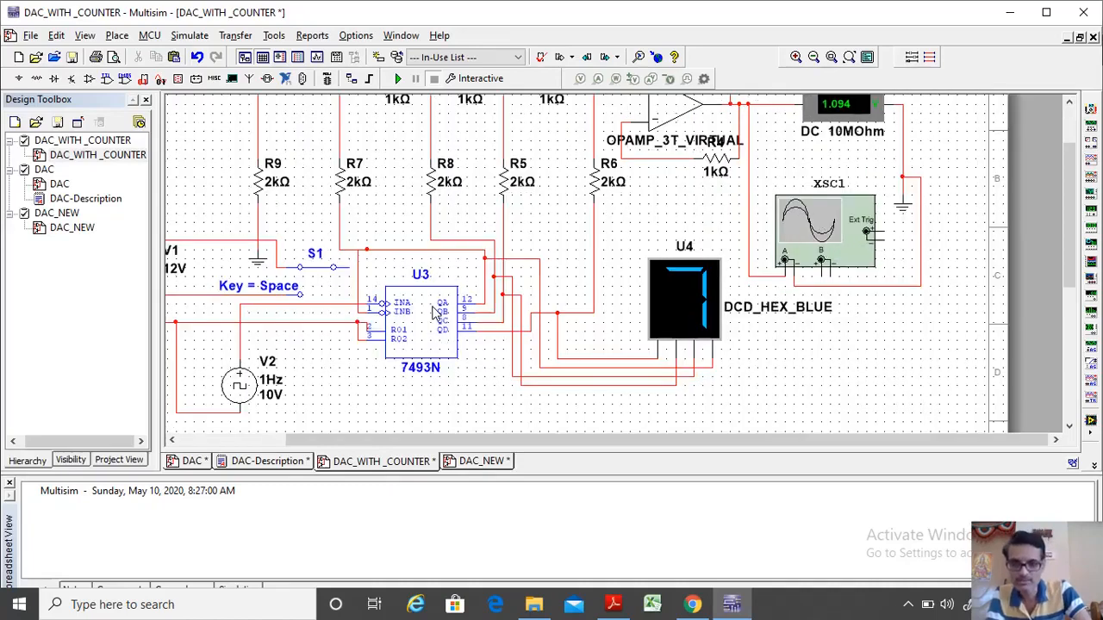
scroll(down, 3)
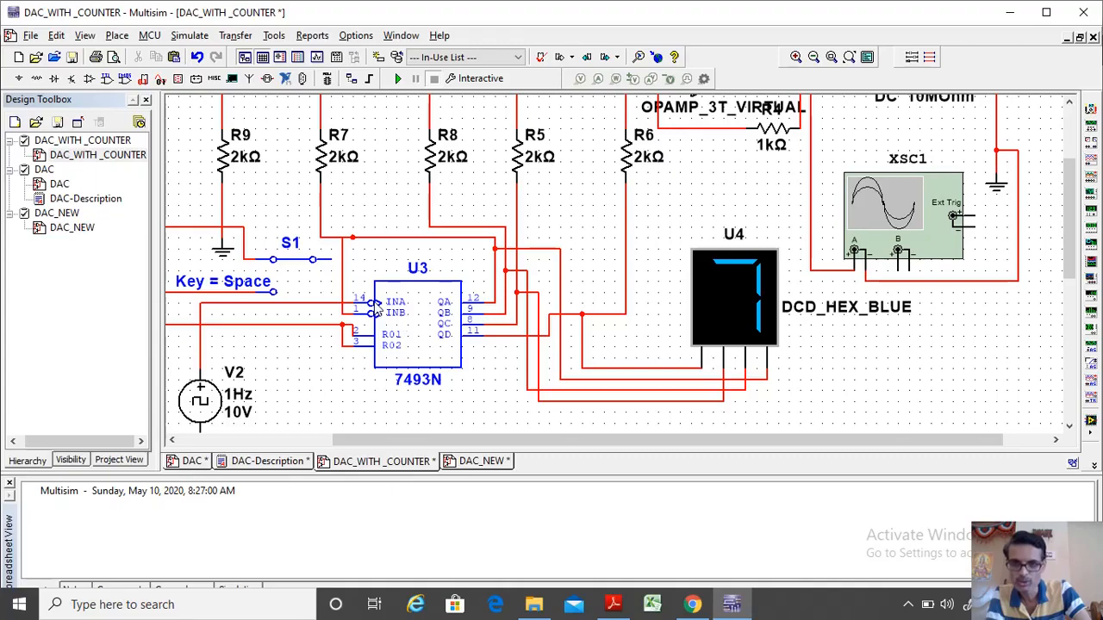
mouse_move(473, 314)
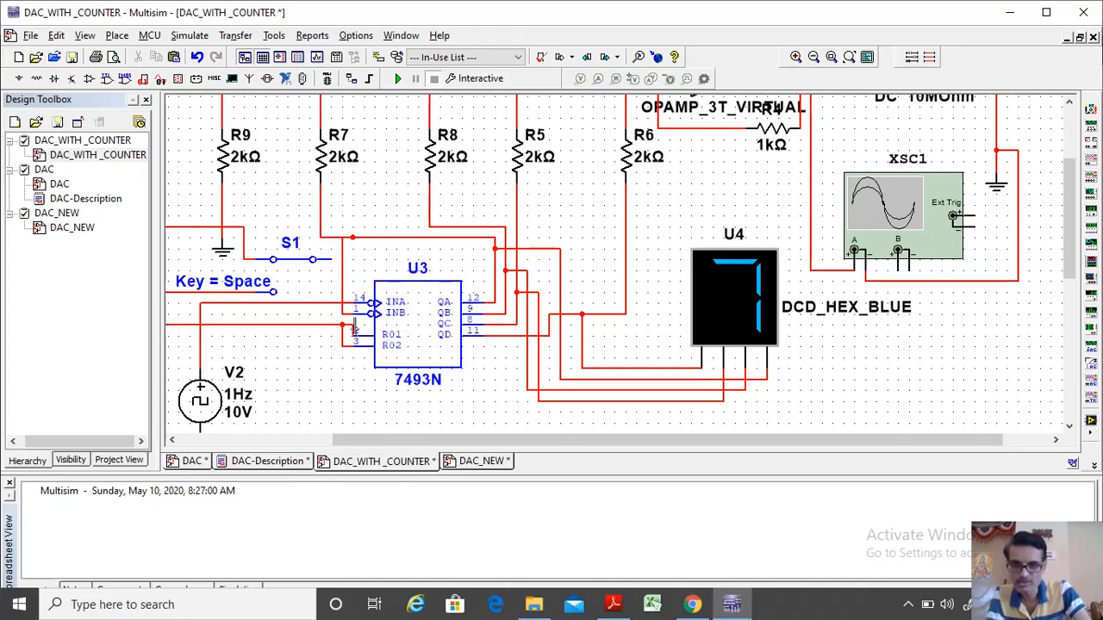
mouse_move(379, 348)
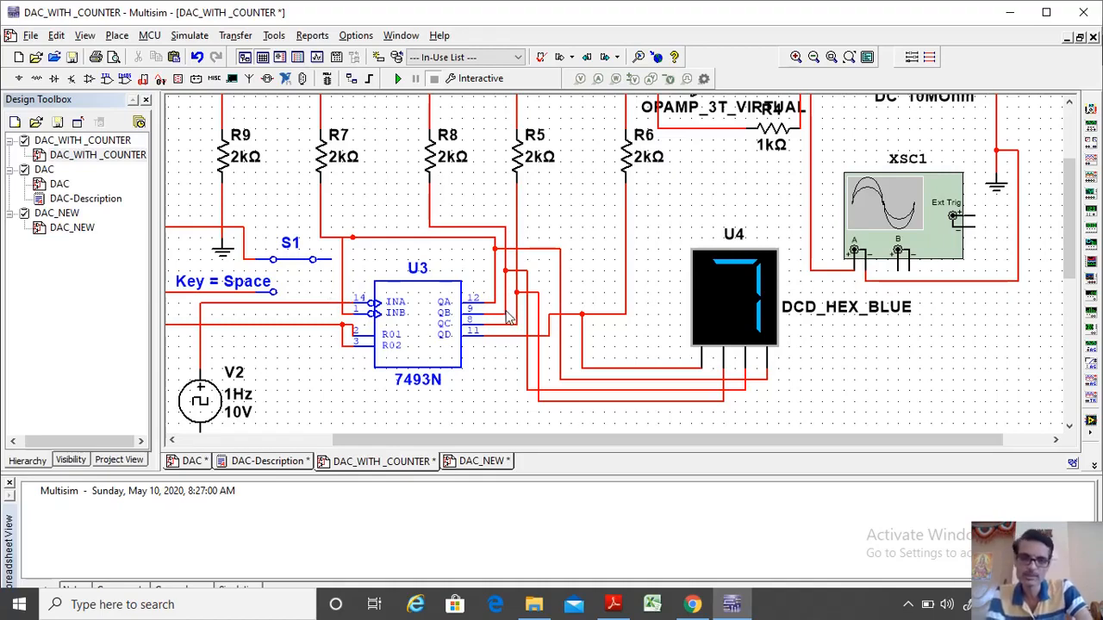
mouse_move(473, 358)
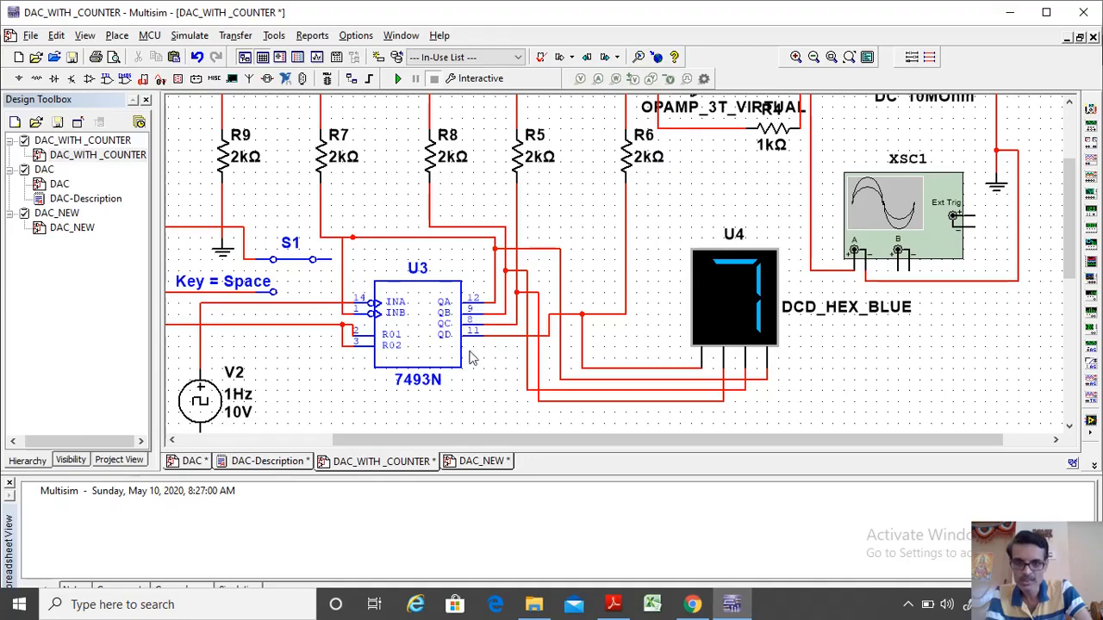
mouse_move(491, 337)
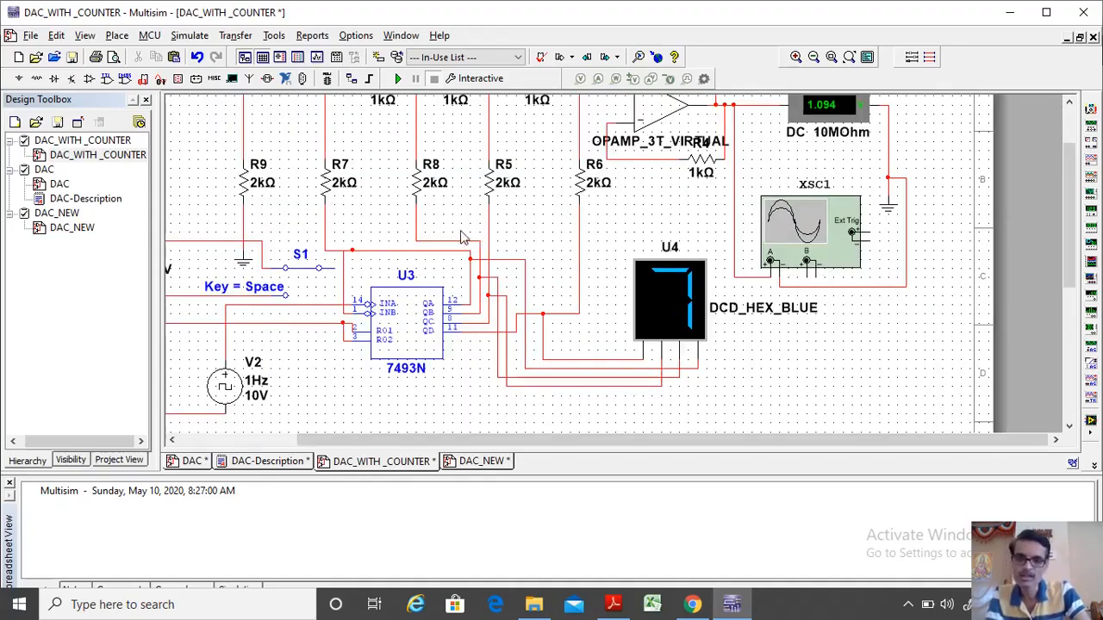
mouse_move(465, 312)
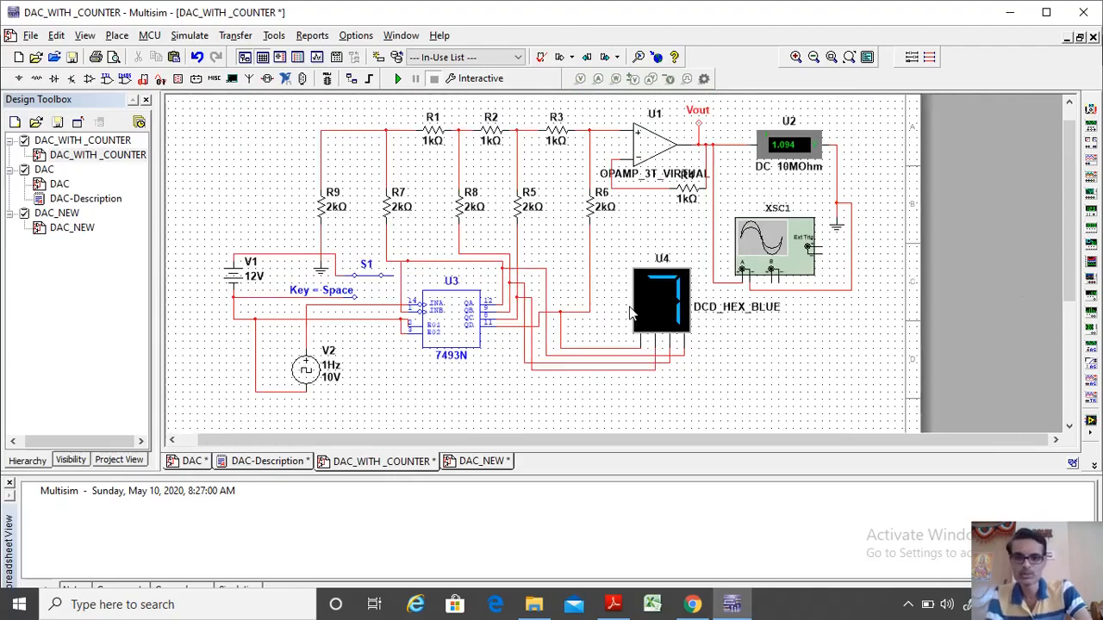
mouse_move(366, 353)
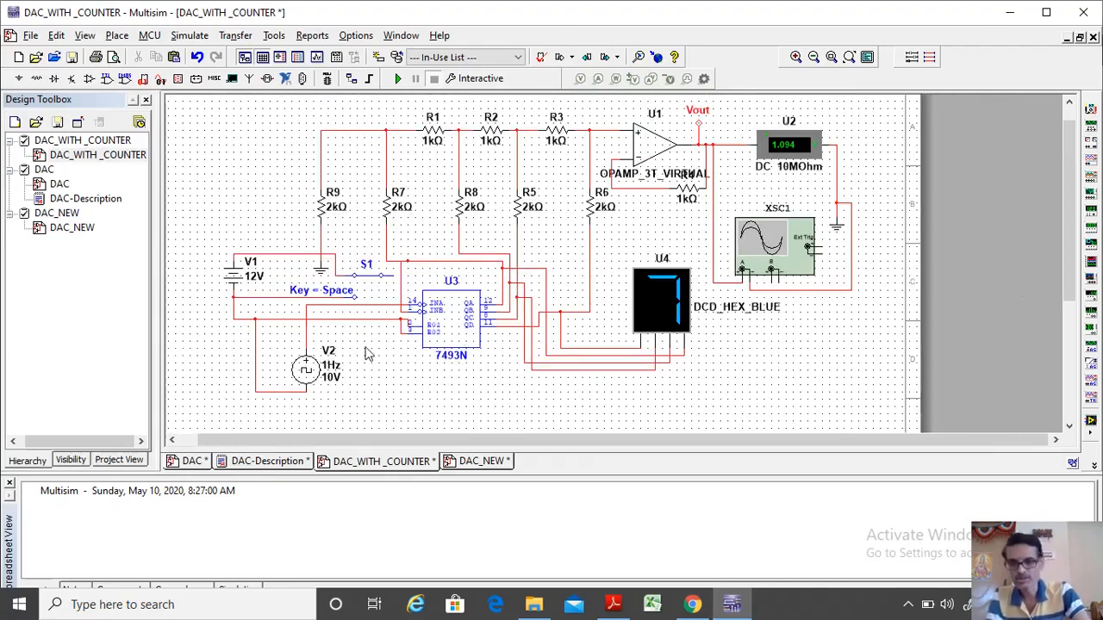
mouse_move(362, 348)
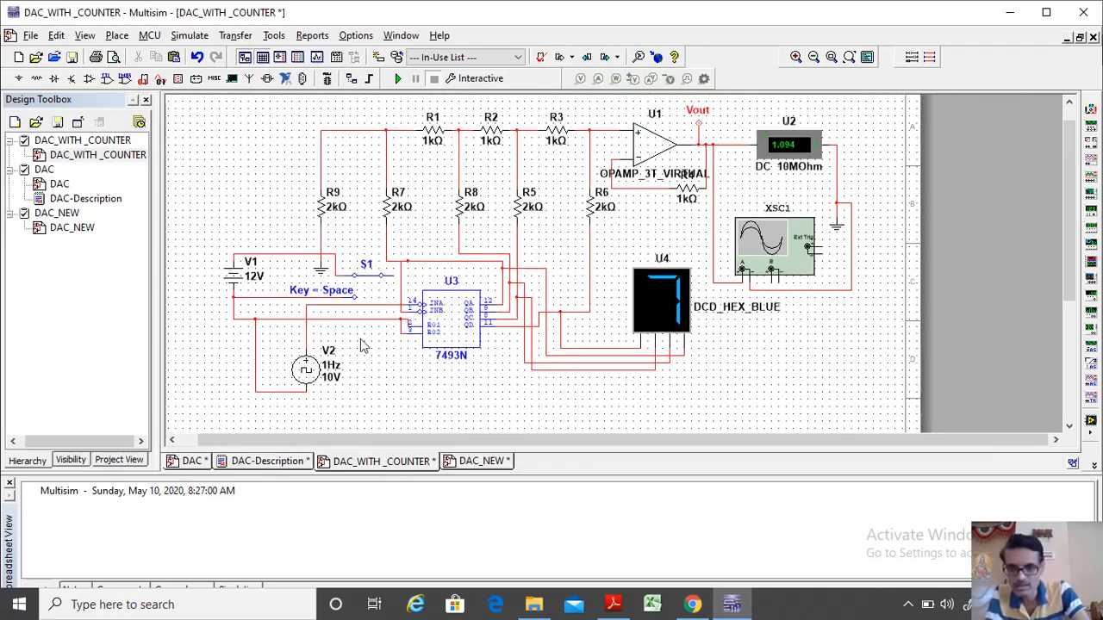
mouse_move(317, 308)
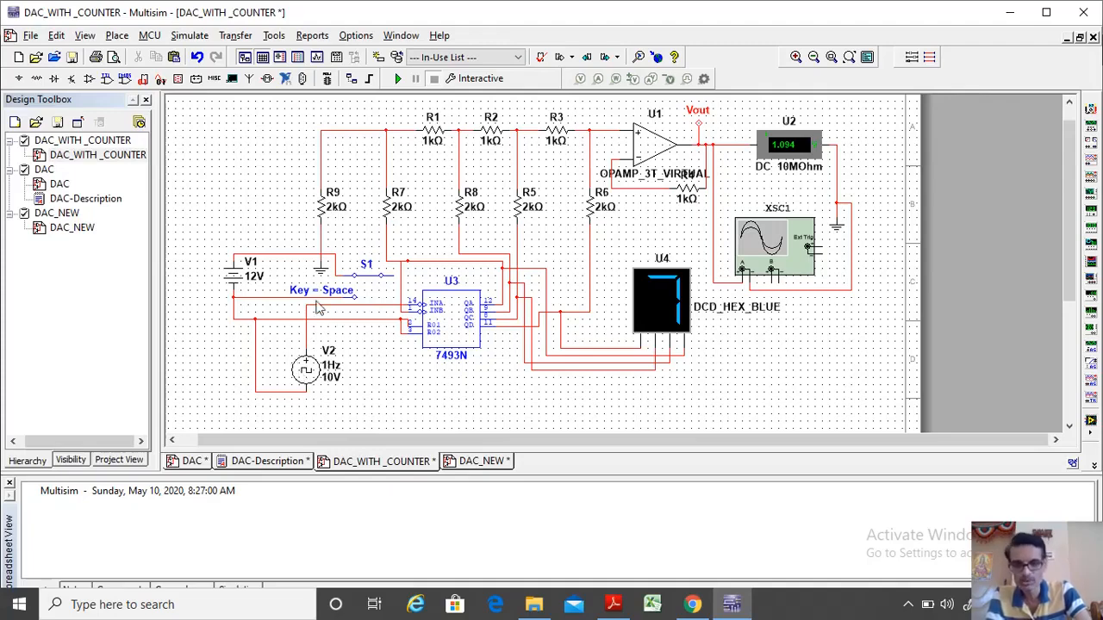
mouse_move(324, 360)
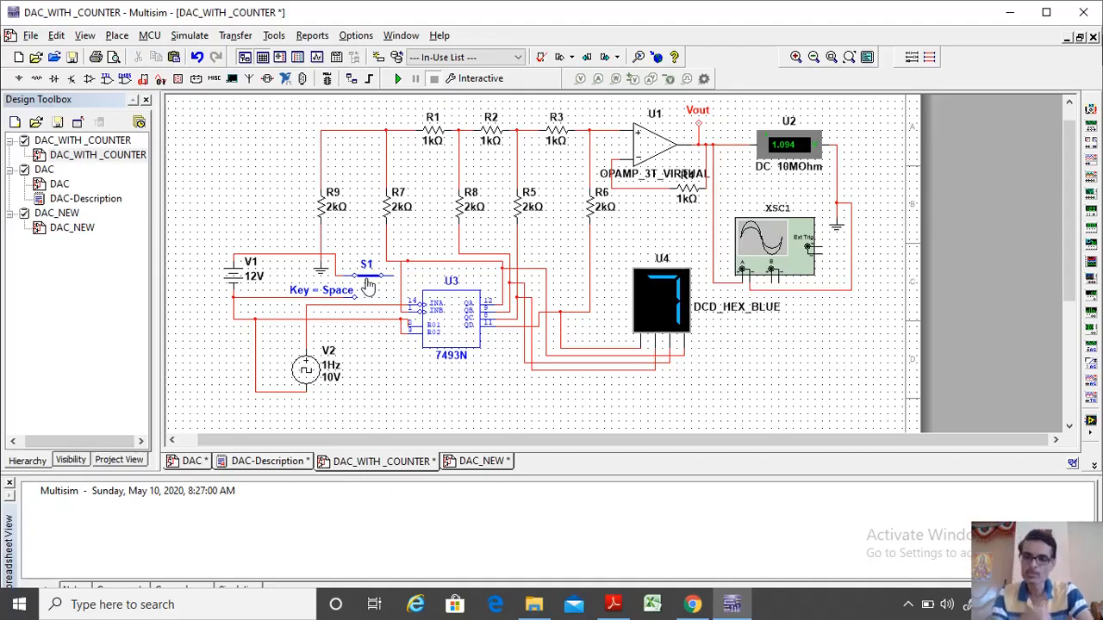
mouse_move(258, 289)
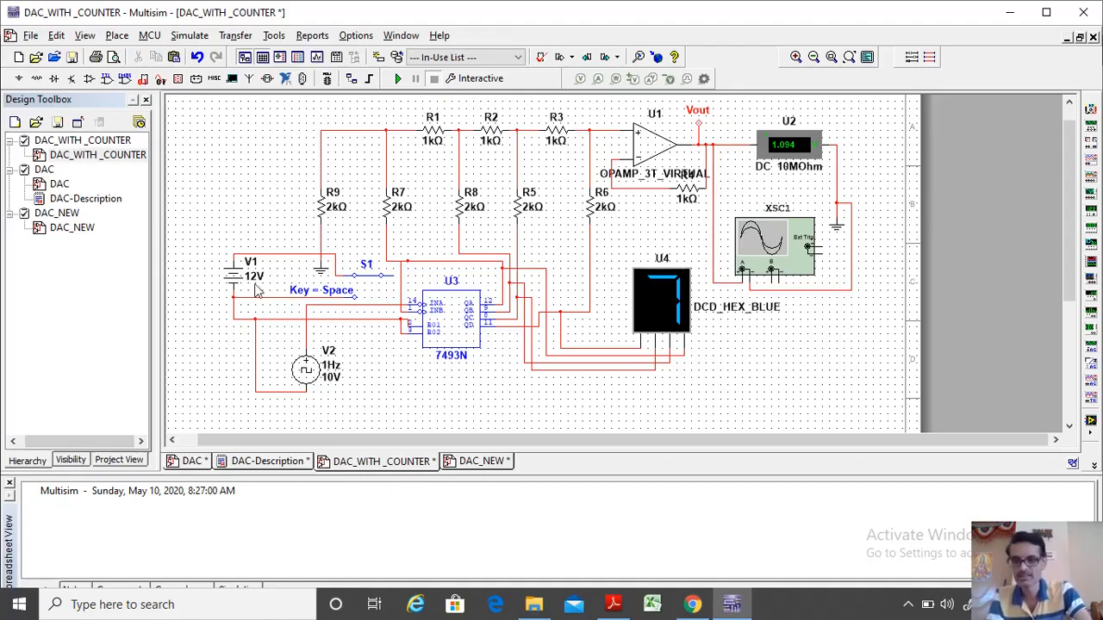
mouse_move(388, 110)
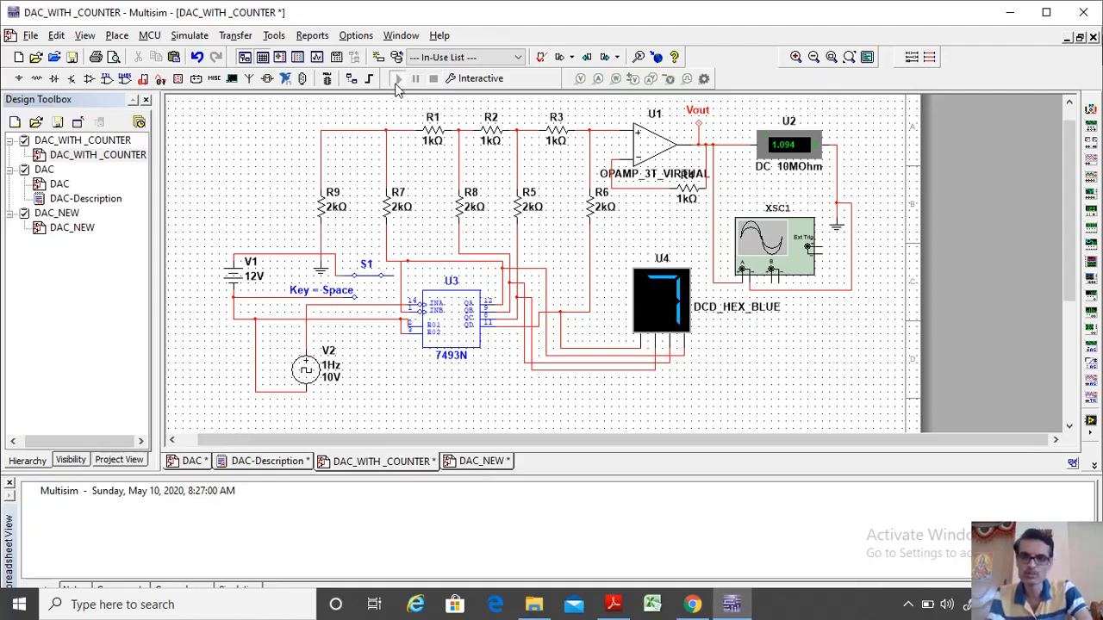
- Run the DAC_WITH_COUNTER simulation and bring up the XSC1 oscilloscope display
click(396, 79)
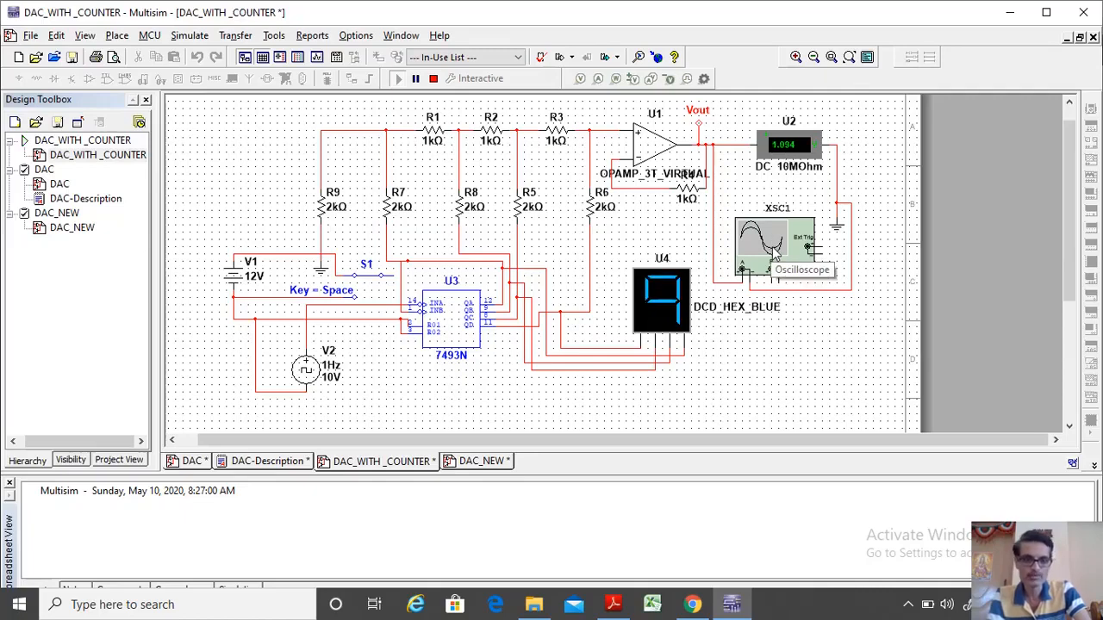
double_click(772, 242)
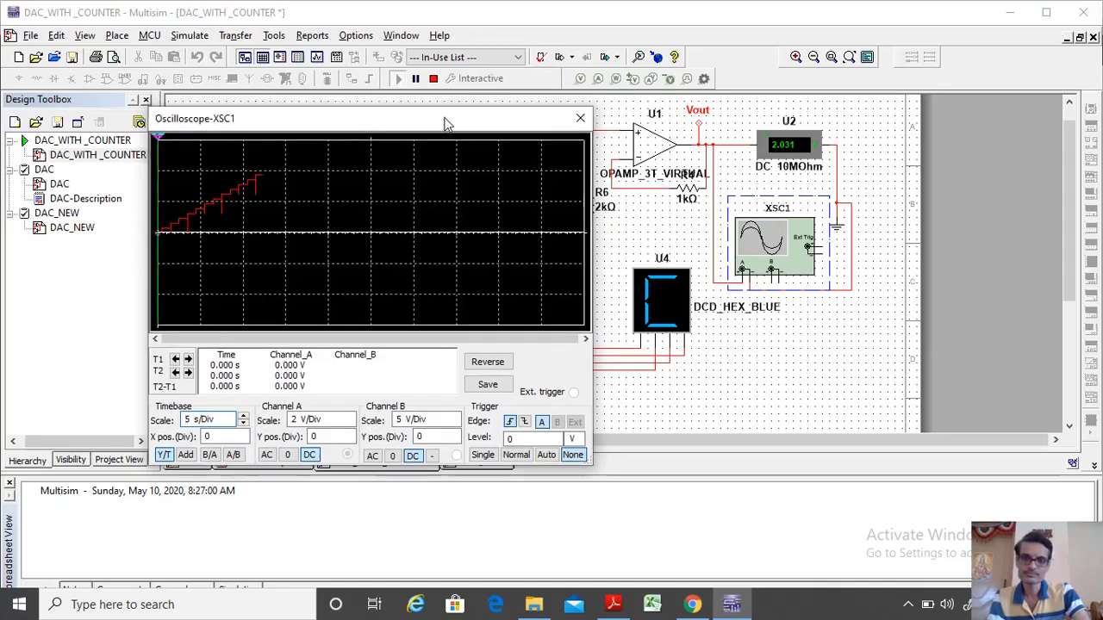
- Reposition the oscilloscope window and set the timebase to 10 s/Div, then back to 5 s/Div
drag(371, 117, 386, 107)
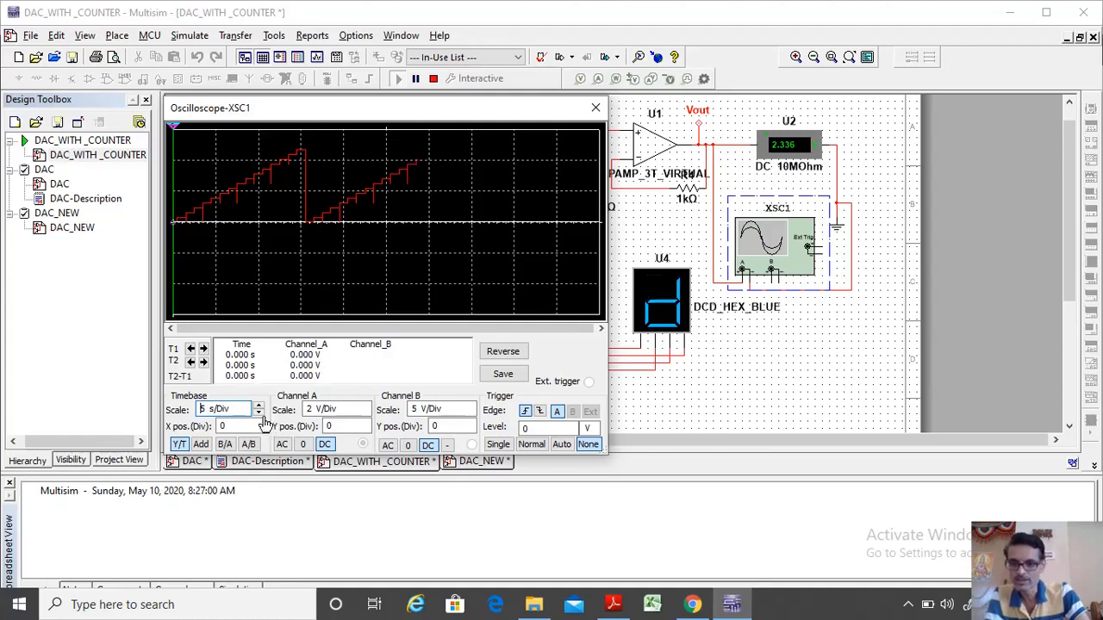
click(259, 405)
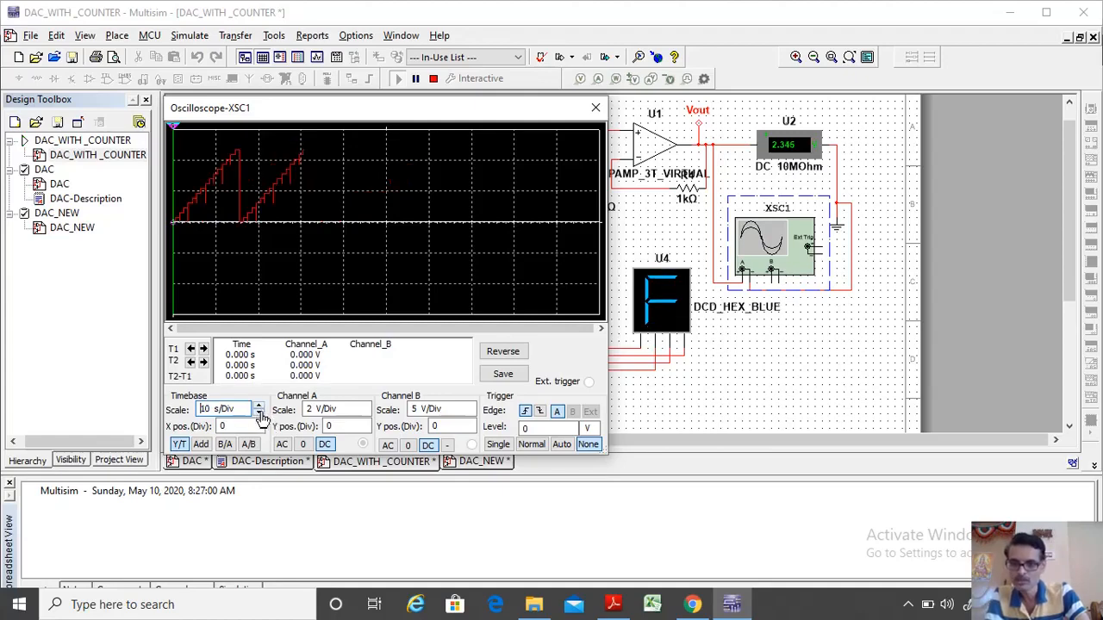
click(259, 412)
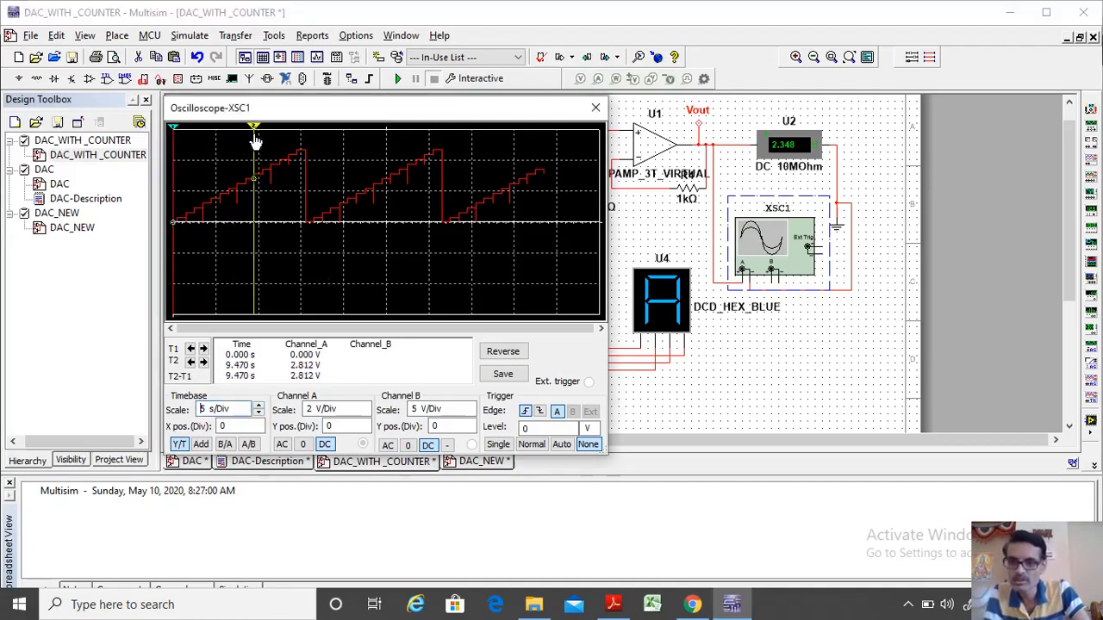
- Read several staircase step voltages with cursor T2, up to the 3.750 V step, then close the scope
drag(255, 129, 262, 129)
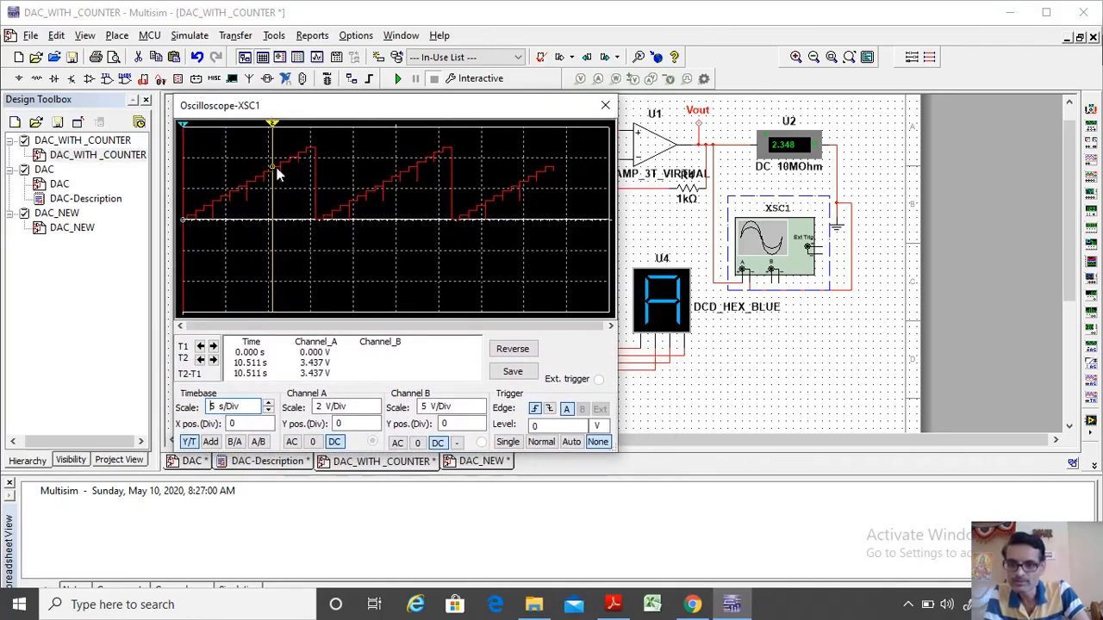
mouse_move(259, 184)
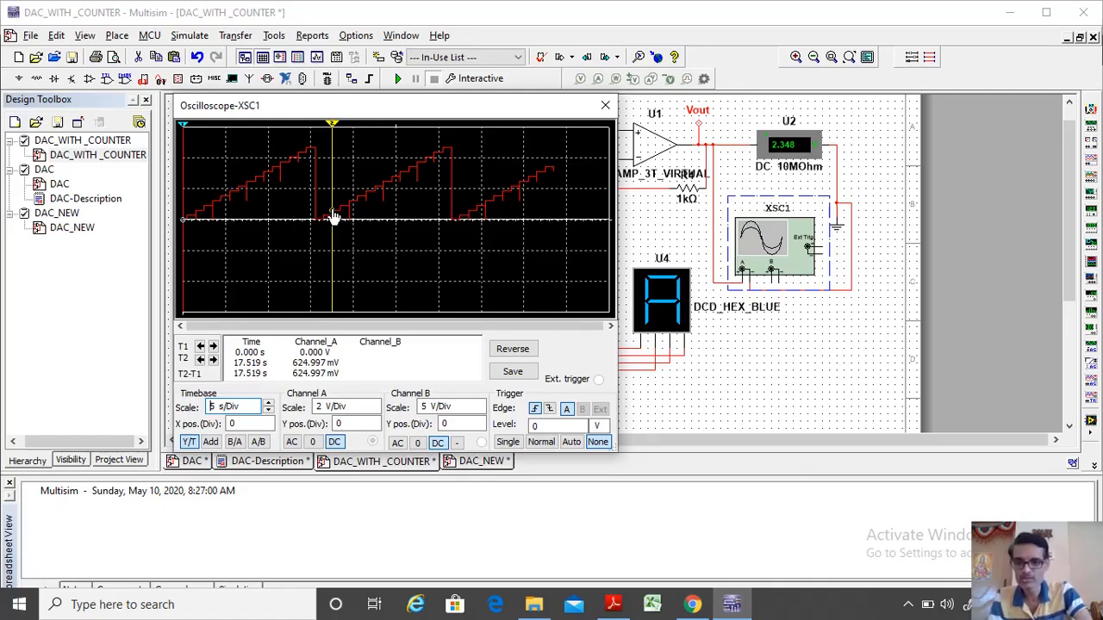
drag(331, 122, 353, 122)
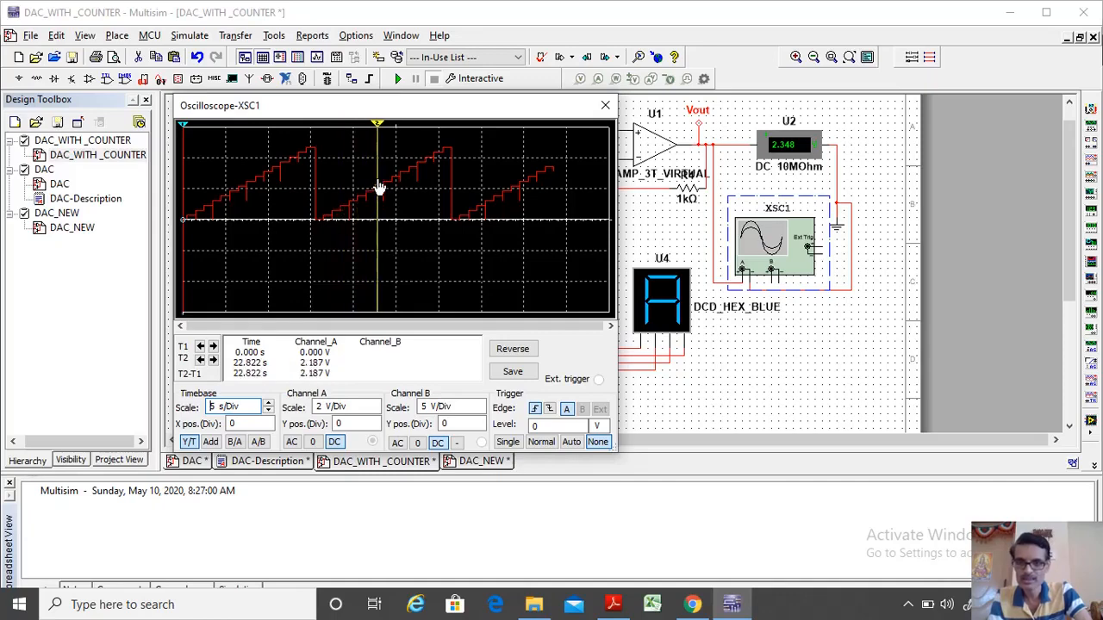
drag(376, 124, 420, 124)
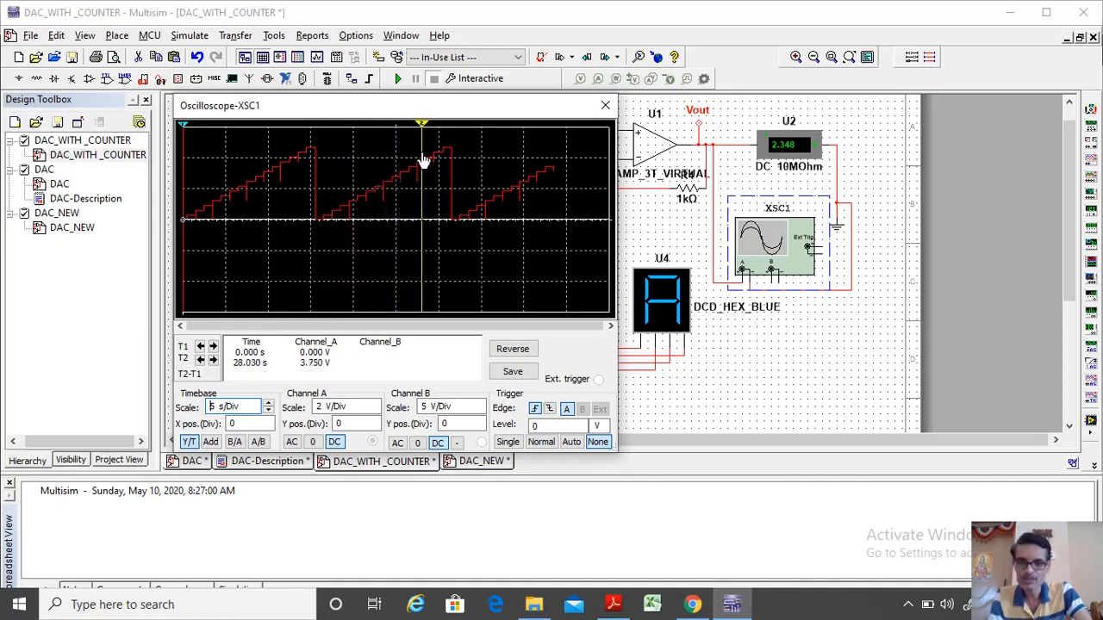
drag(422, 124, 445, 125)
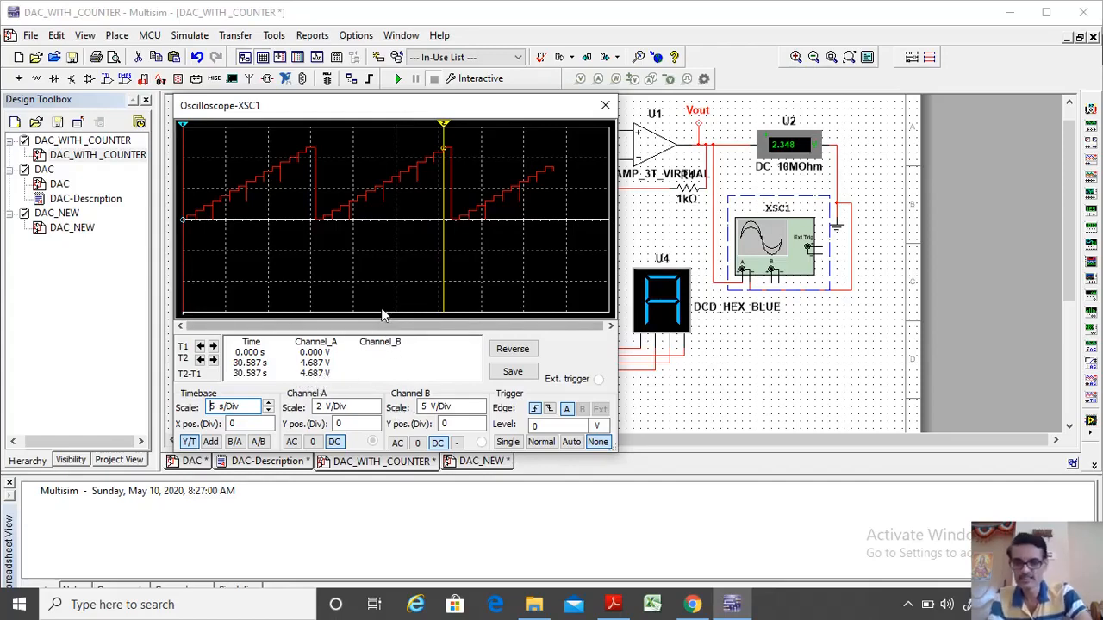
mouse_move(606, 105)
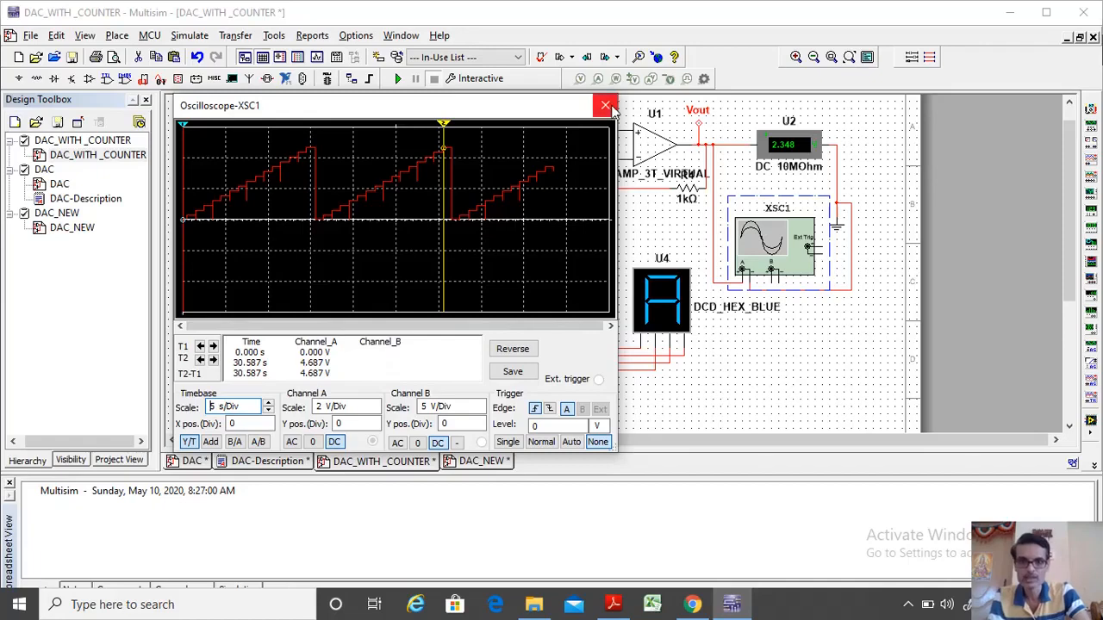
click(606, 105)
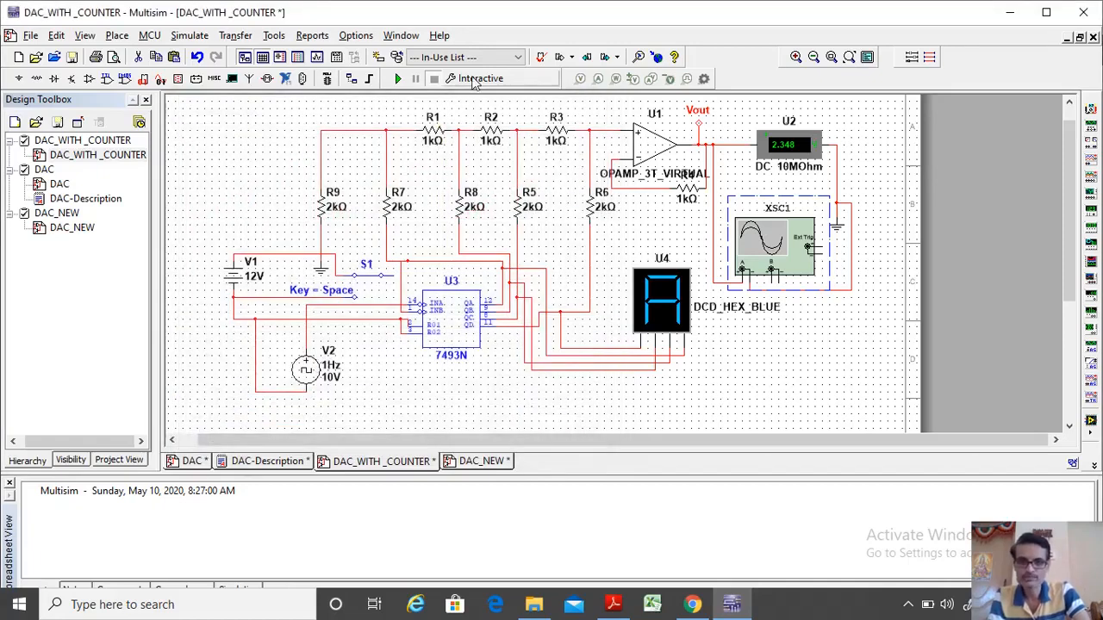
- Stop the DAC_WITH_COUNTER simulation and start it running again
click(397, 79)
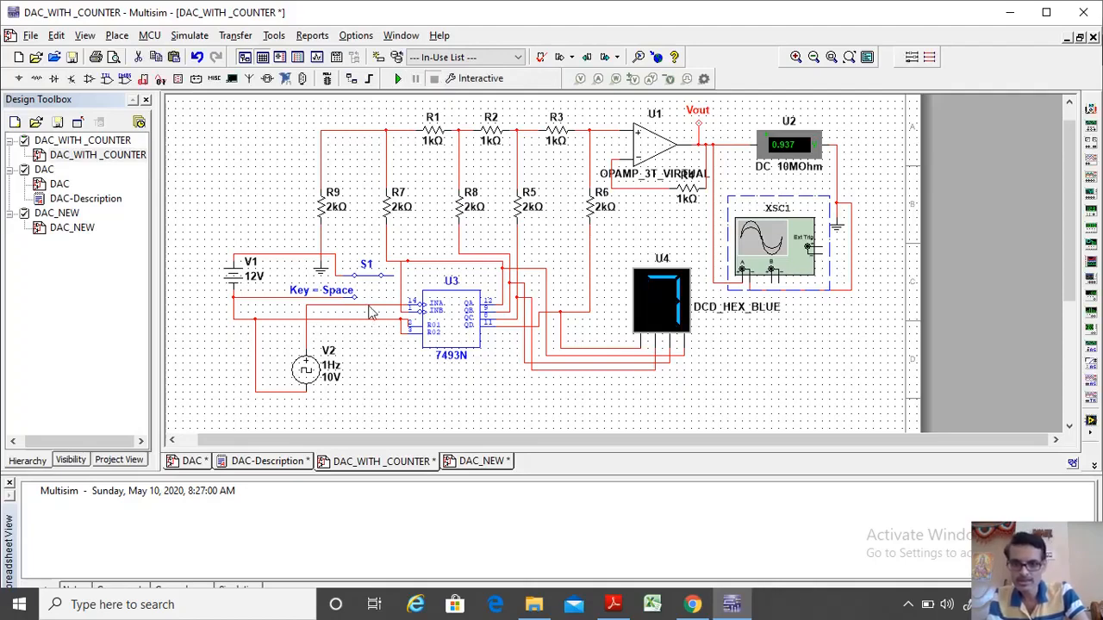
mouse_move(394, 289)
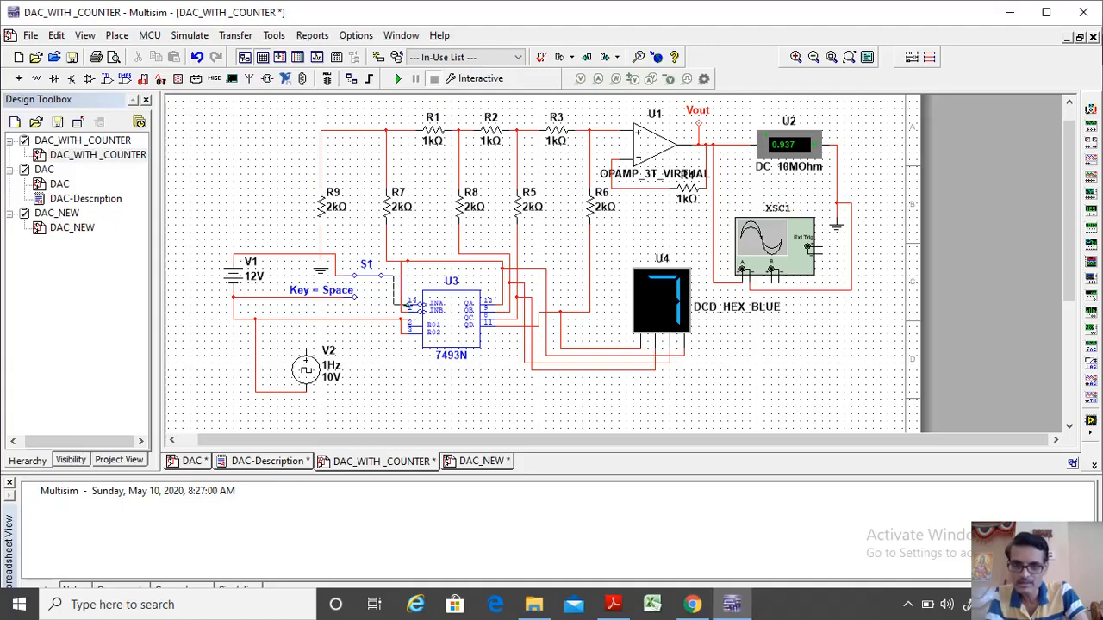
double_click(451, 324)
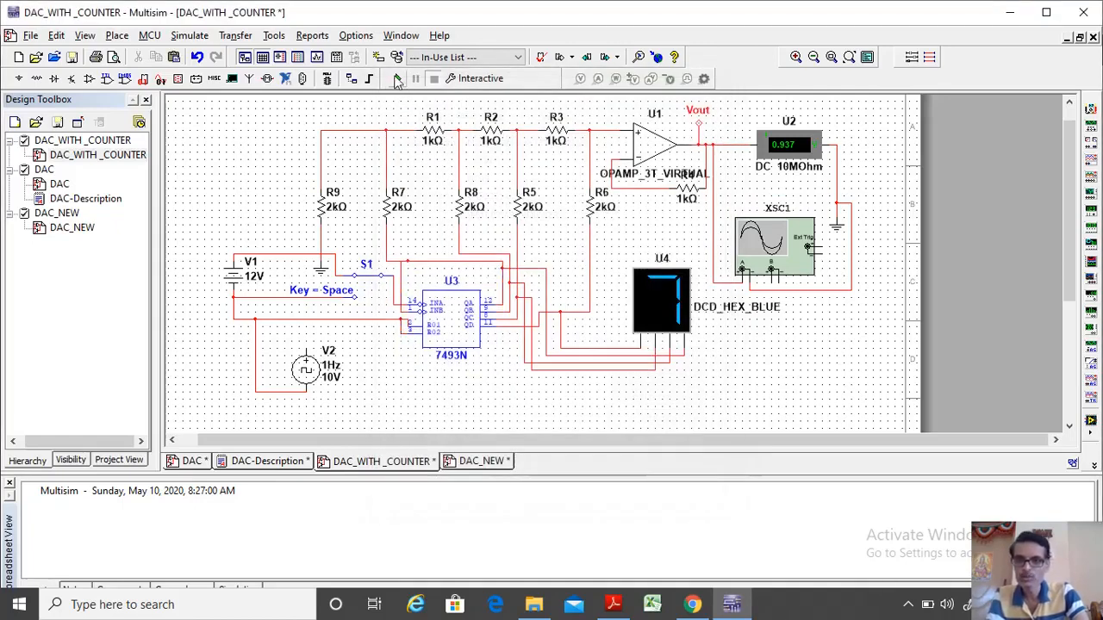
click(398, 77)
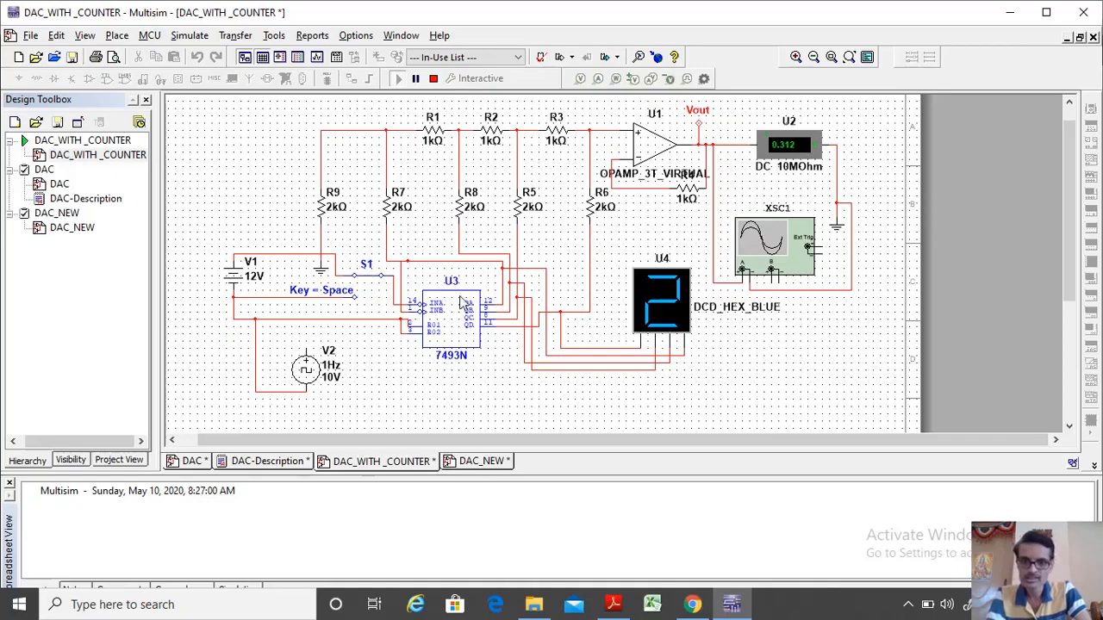
mouse_move(455, 250)
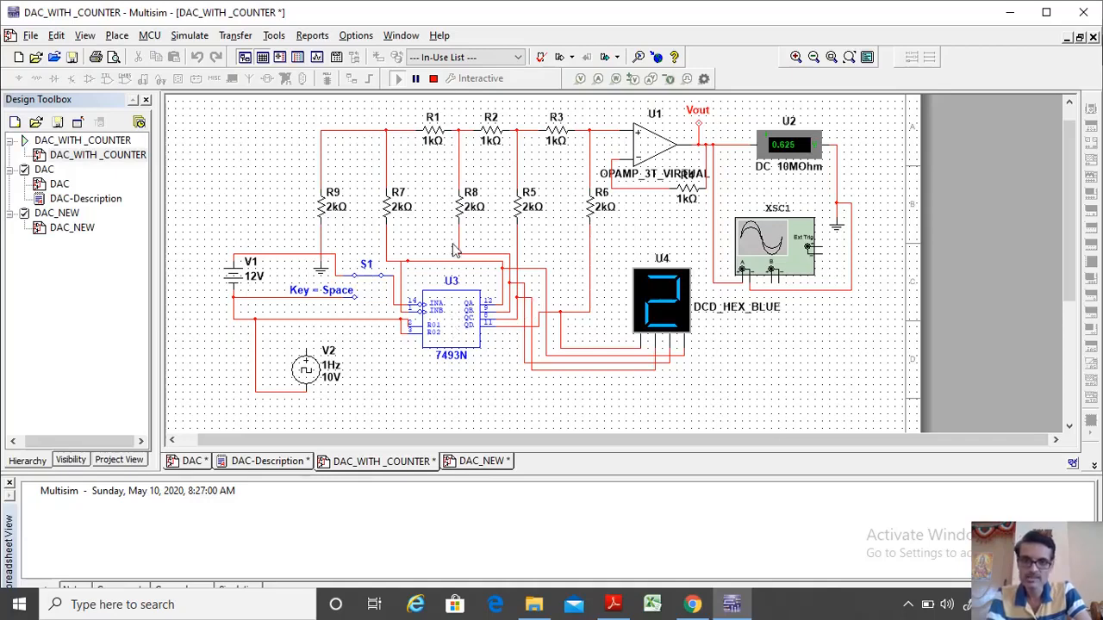
mouse_move(791, 158)
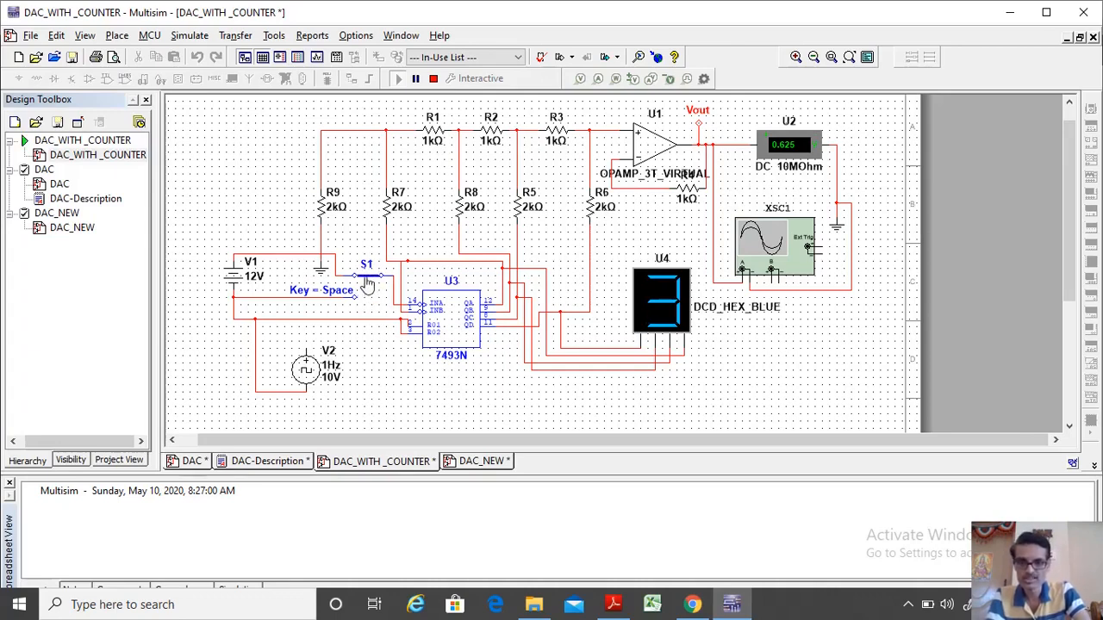
- Select switch S1 and toggle it twice while the counter steps up to F
click(369, 275)
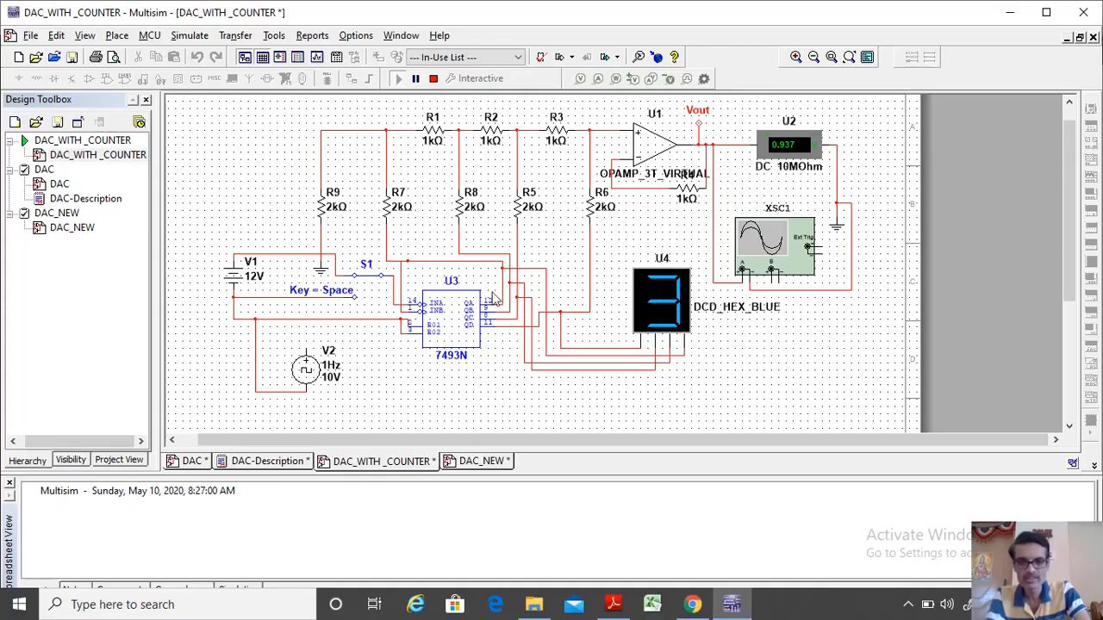
mouse_move(486, 348)
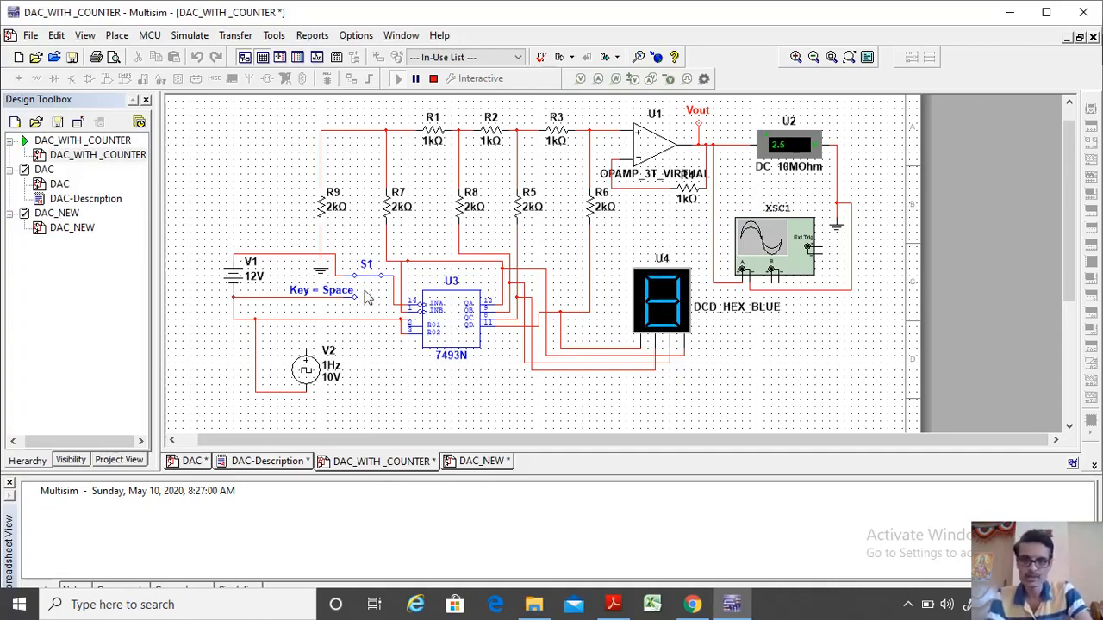
key(space)
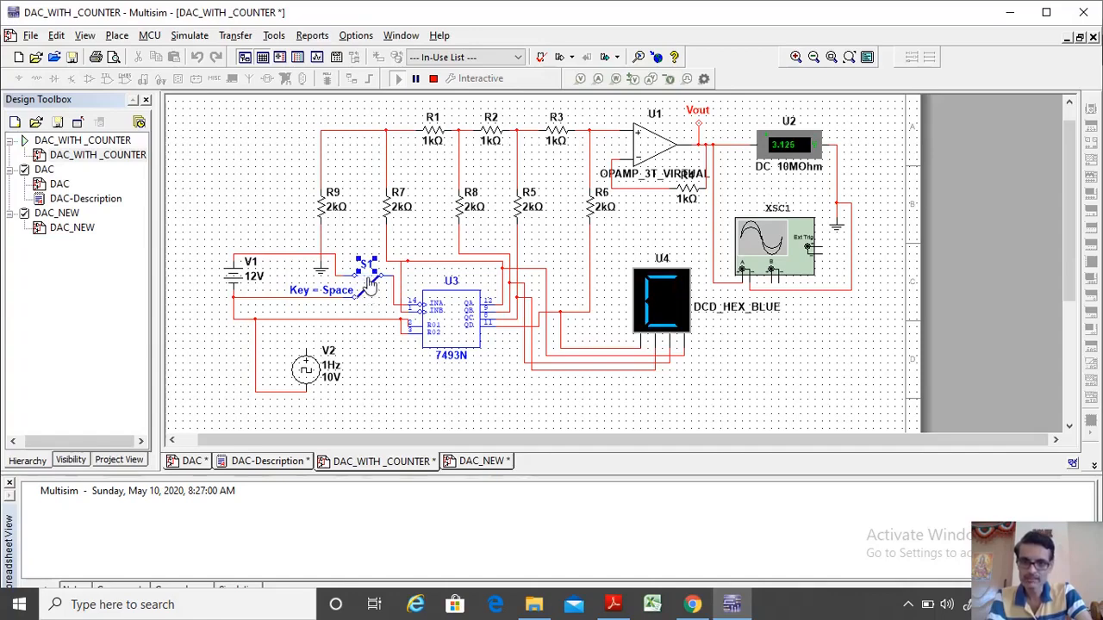
key(space)
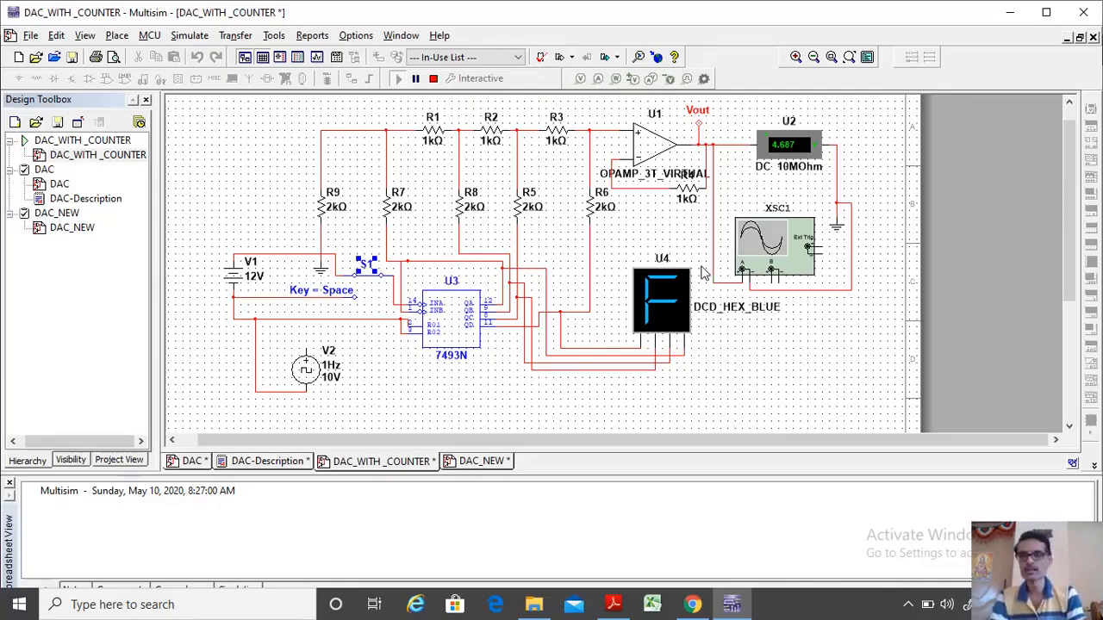
mouse_move(630, 210)
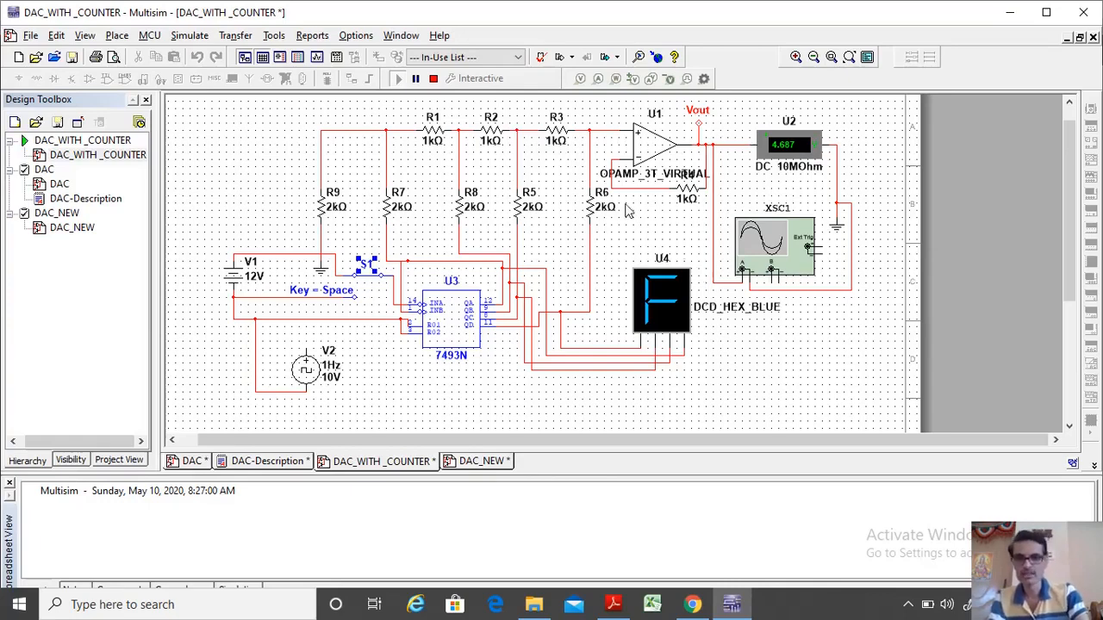
mouse_move(514, 228)
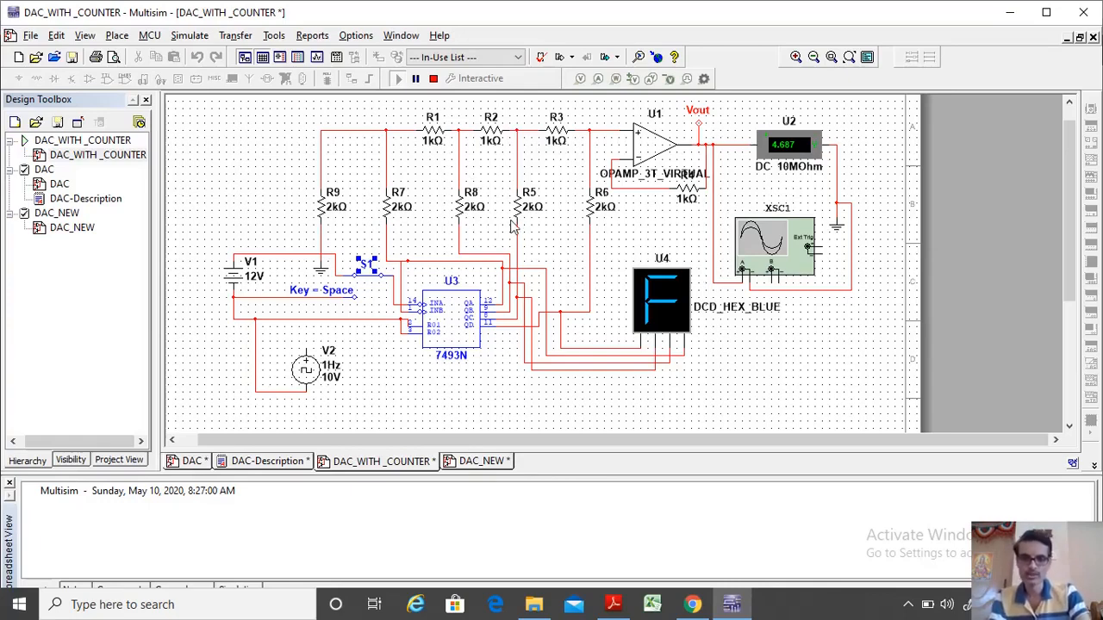